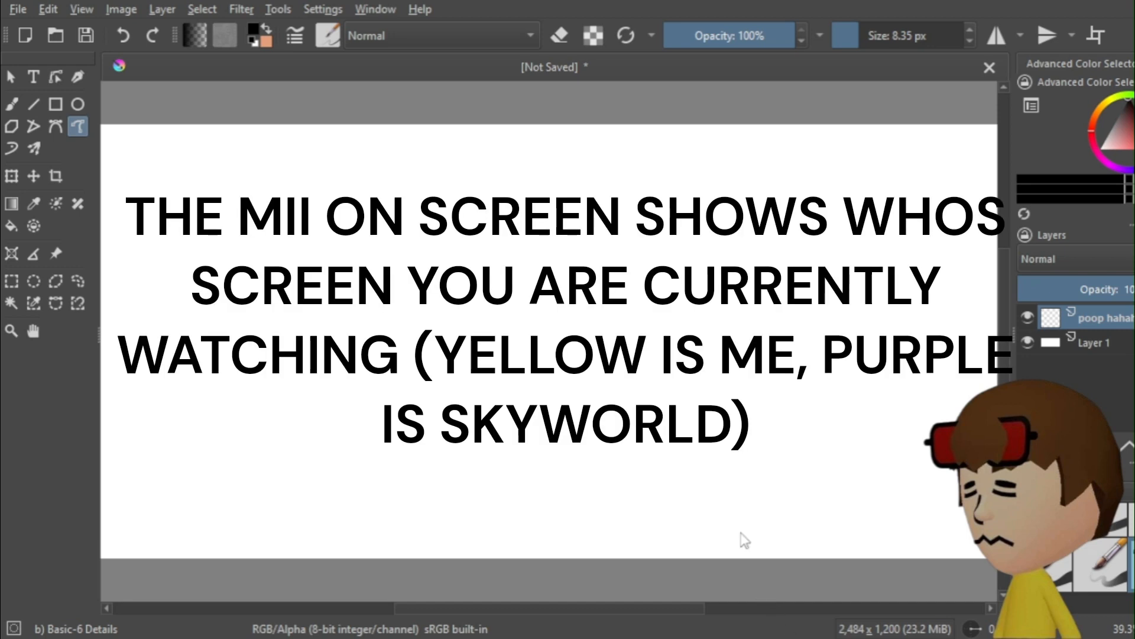
mouse_move(129, 474)
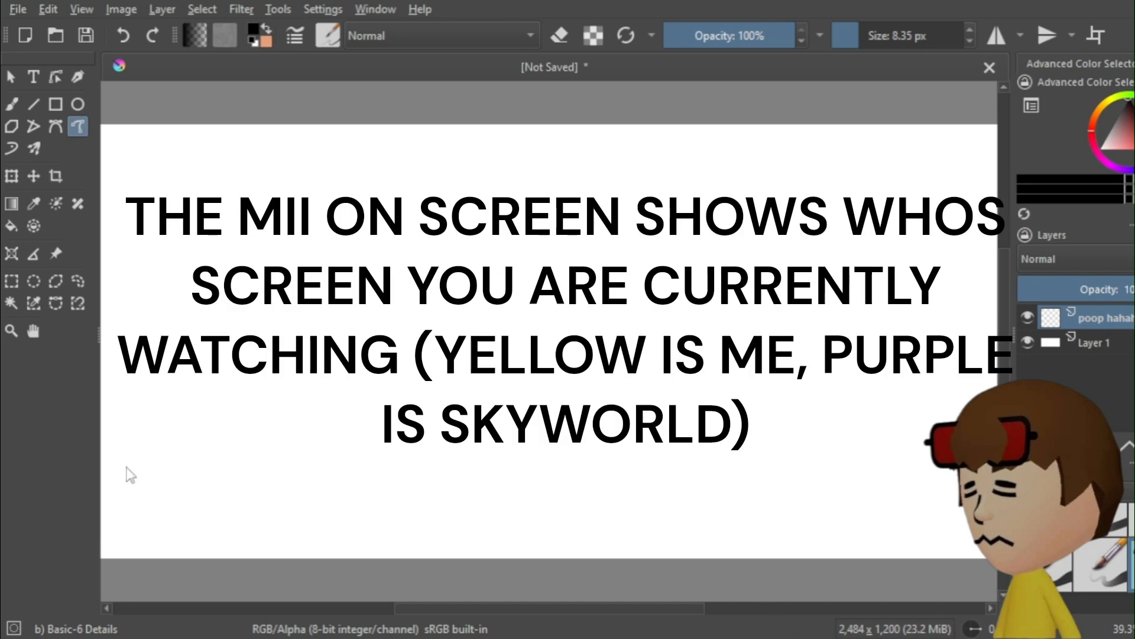
mouse_move(219, 423)
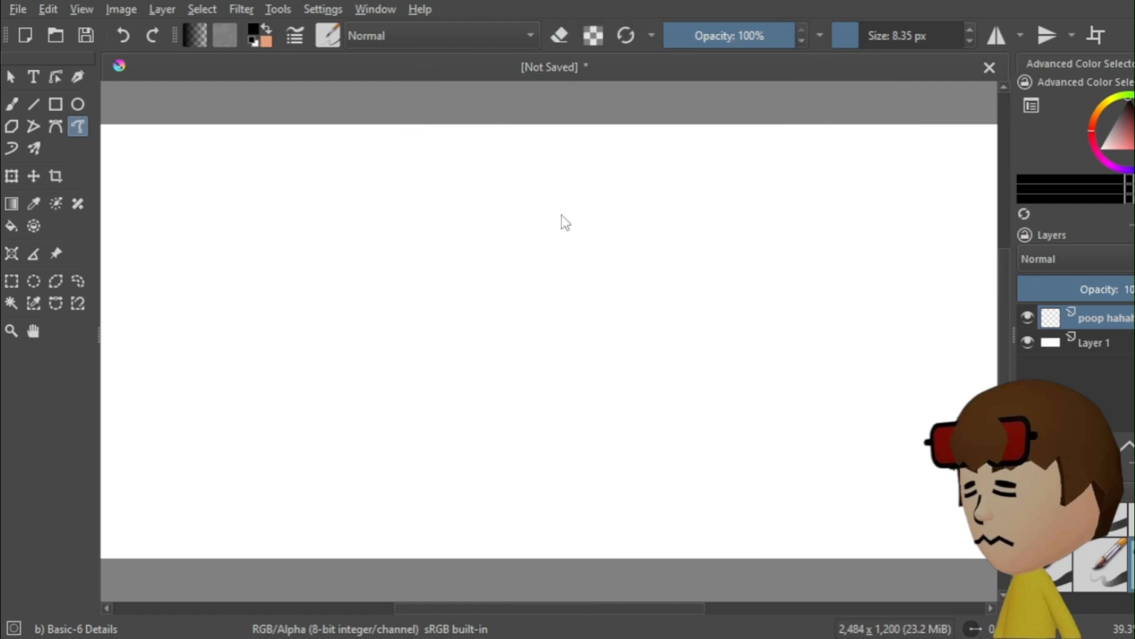
mouse_move(567, 217)
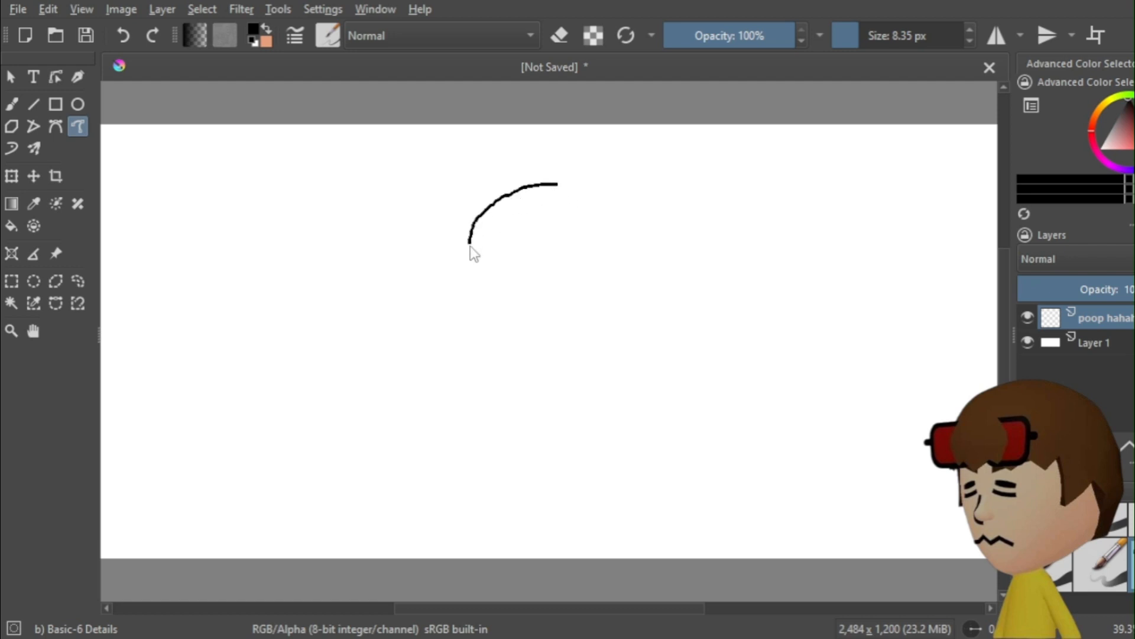
Draw the head outline from the top curve down the left side to the jaw and chin.
left_click_drag(468, 239, 469, 351)
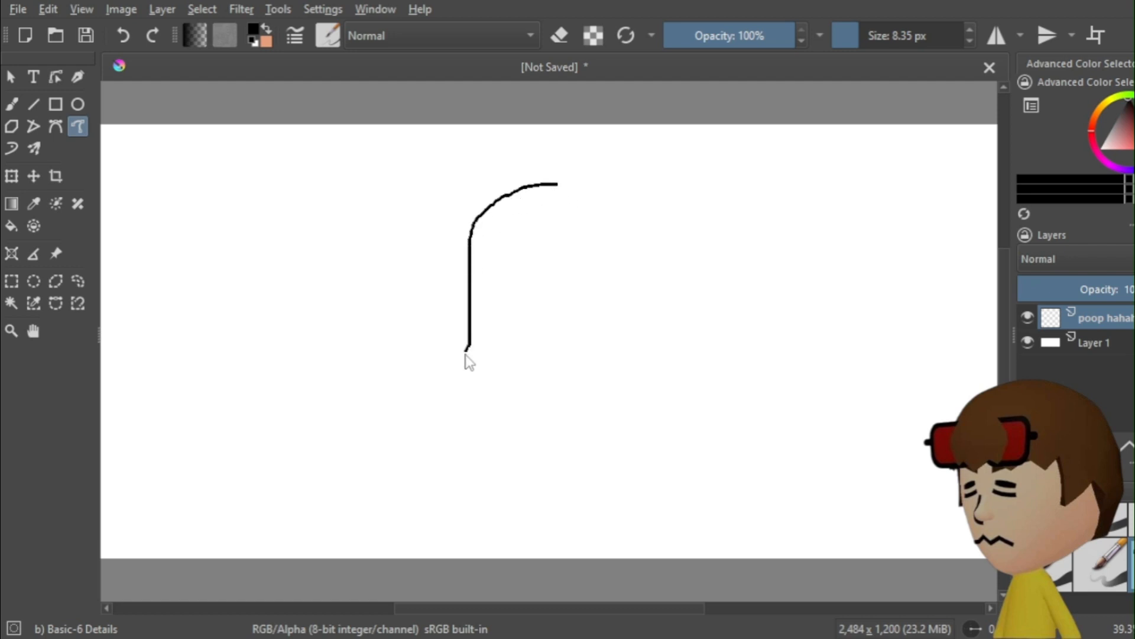
left_click_drag(468, 351, 511, 445)
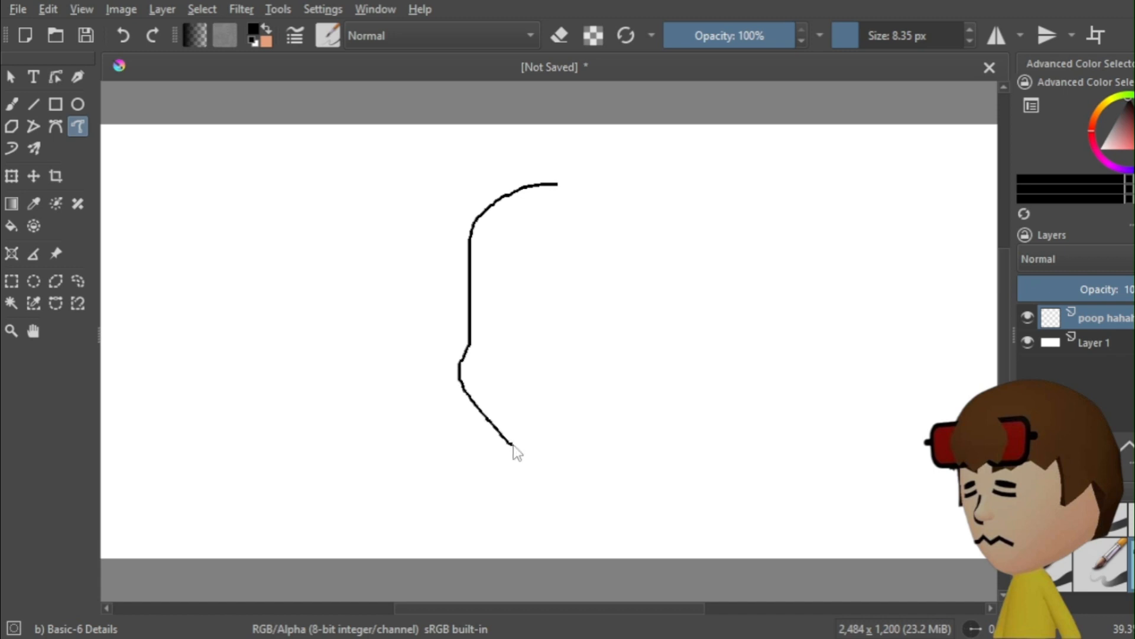
left_click_drag(514, 448, 597, 413)
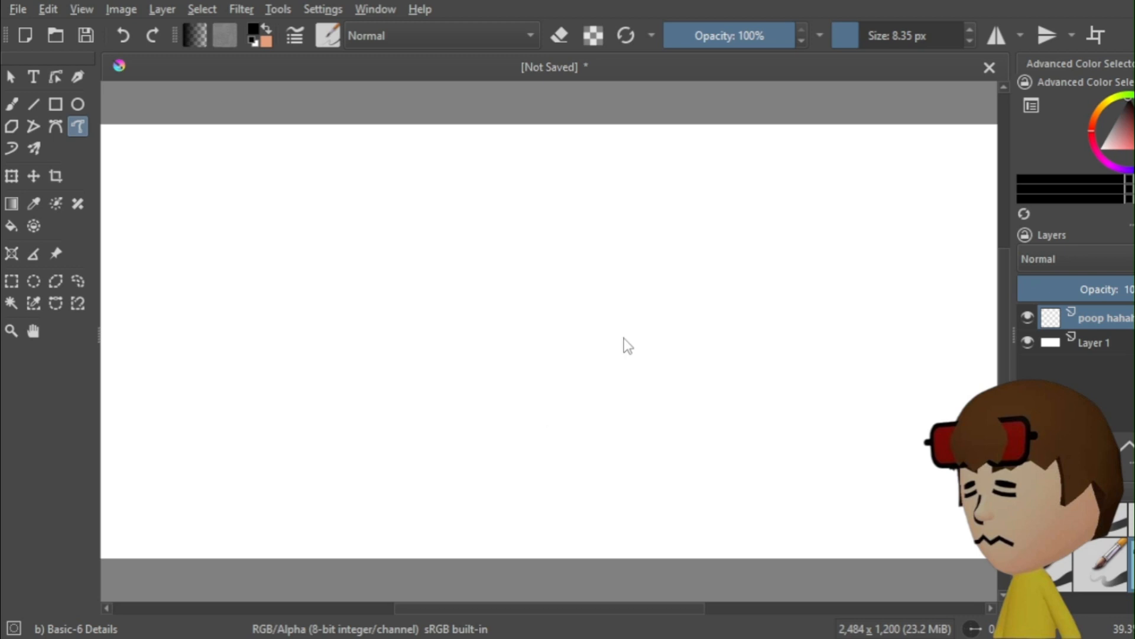
left_click_drag(557, 184, 621, 341)
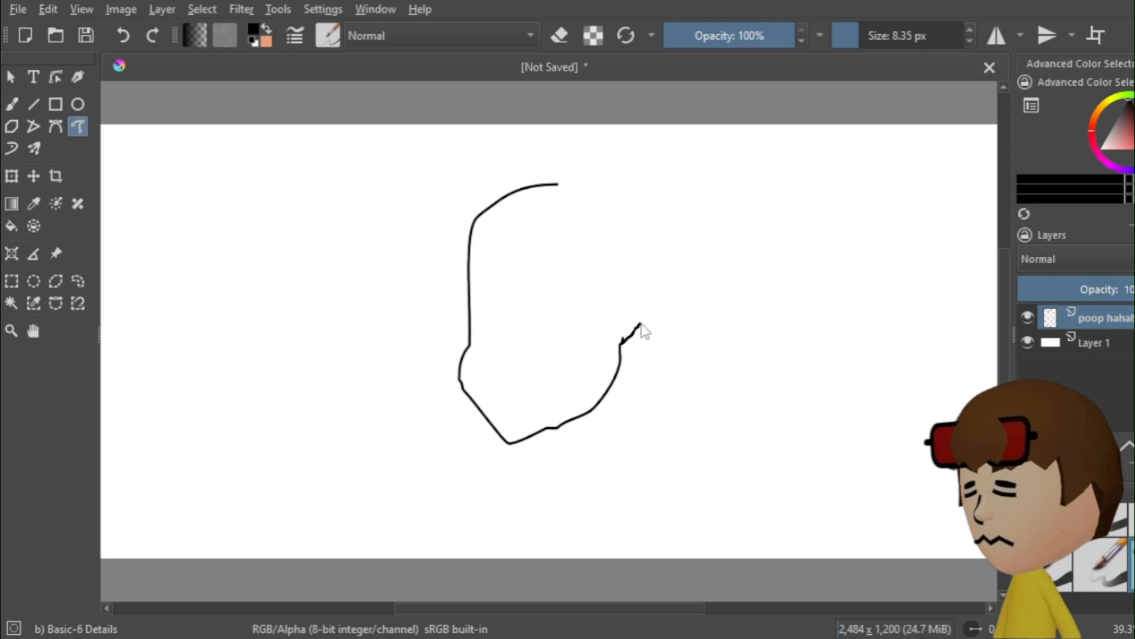
Add the right ear, close the top of the head and draw an eye curve.
left_click_drag(641, 319, 609, 278)
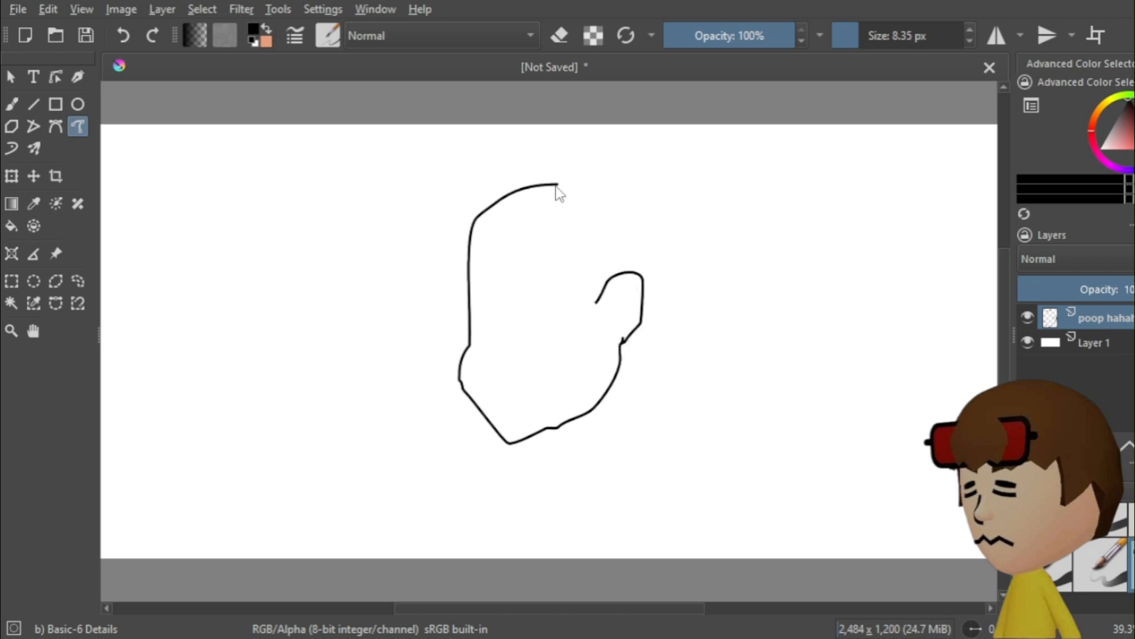
left_click_drag(550, 187, 625, 233)
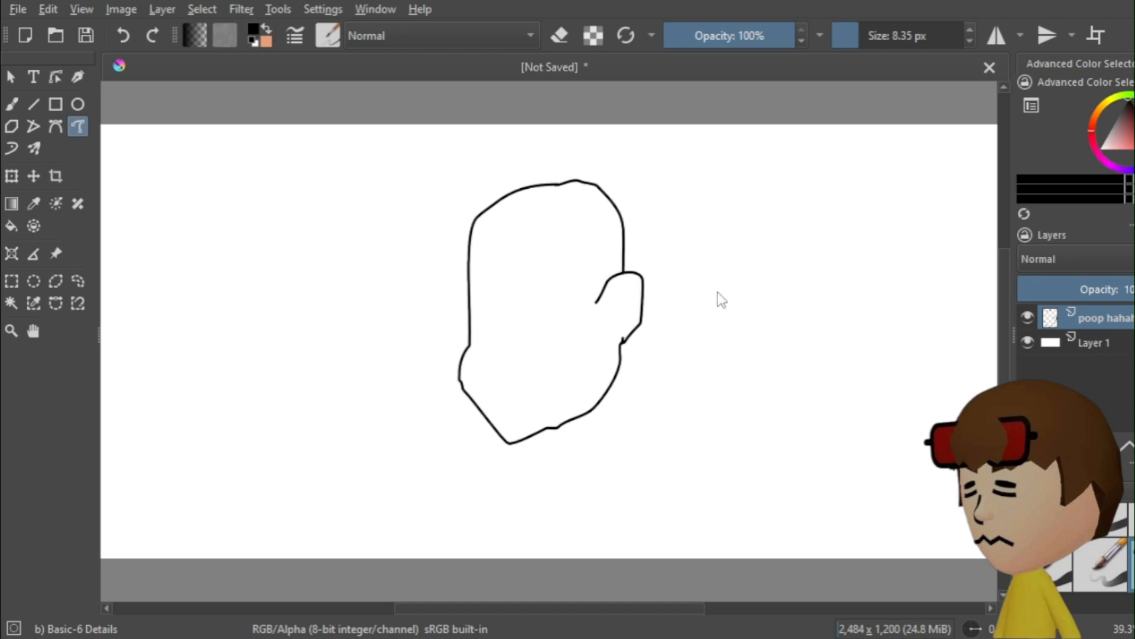
mouse_move(534, 399)
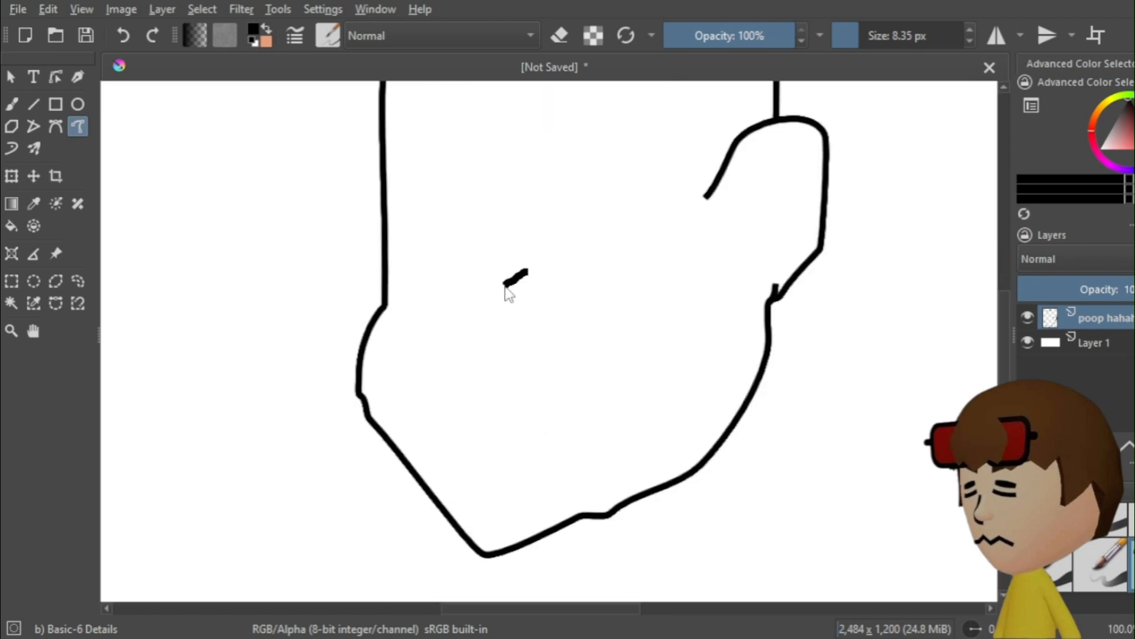
left_click_drag(522, 275, 521, 347)
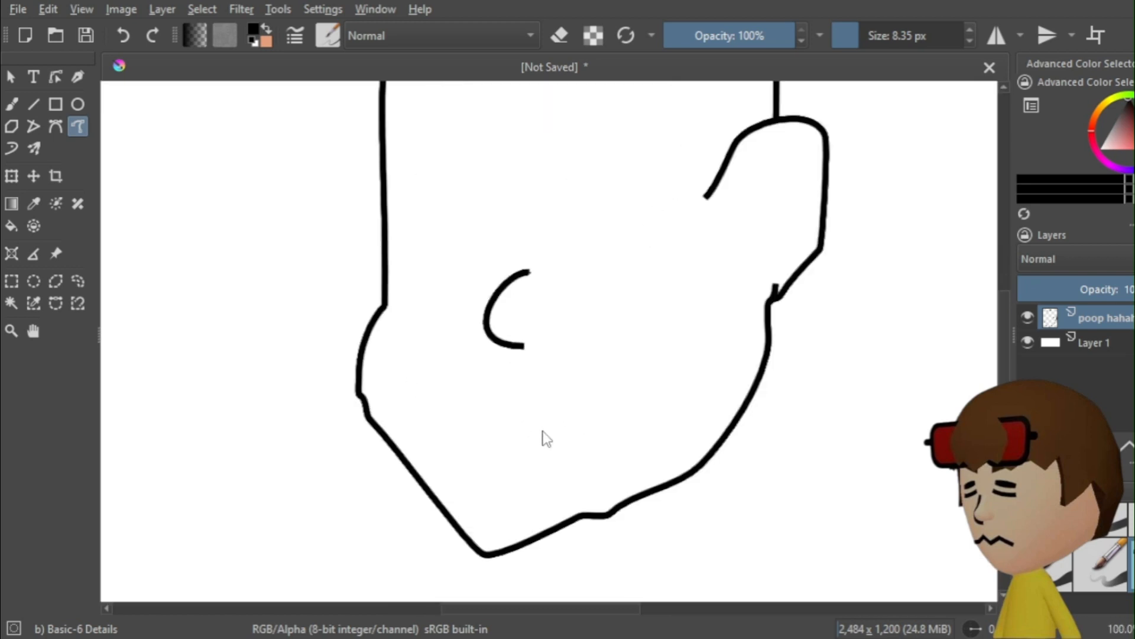
mouse_move(467, 464)
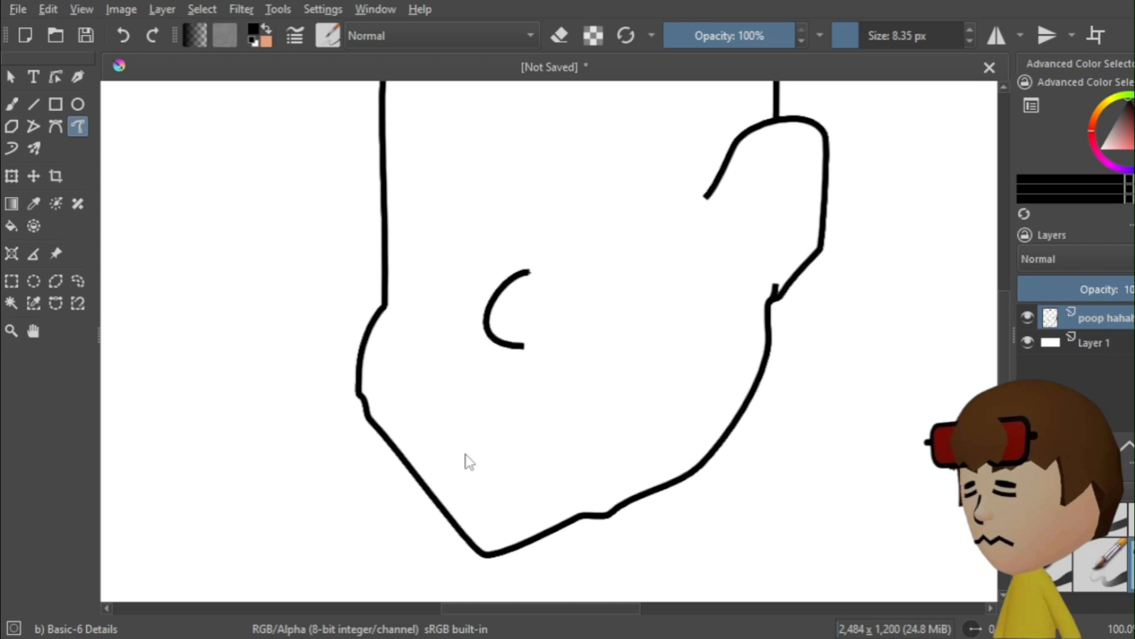
left_click_drag(460, 433, 568, 422)
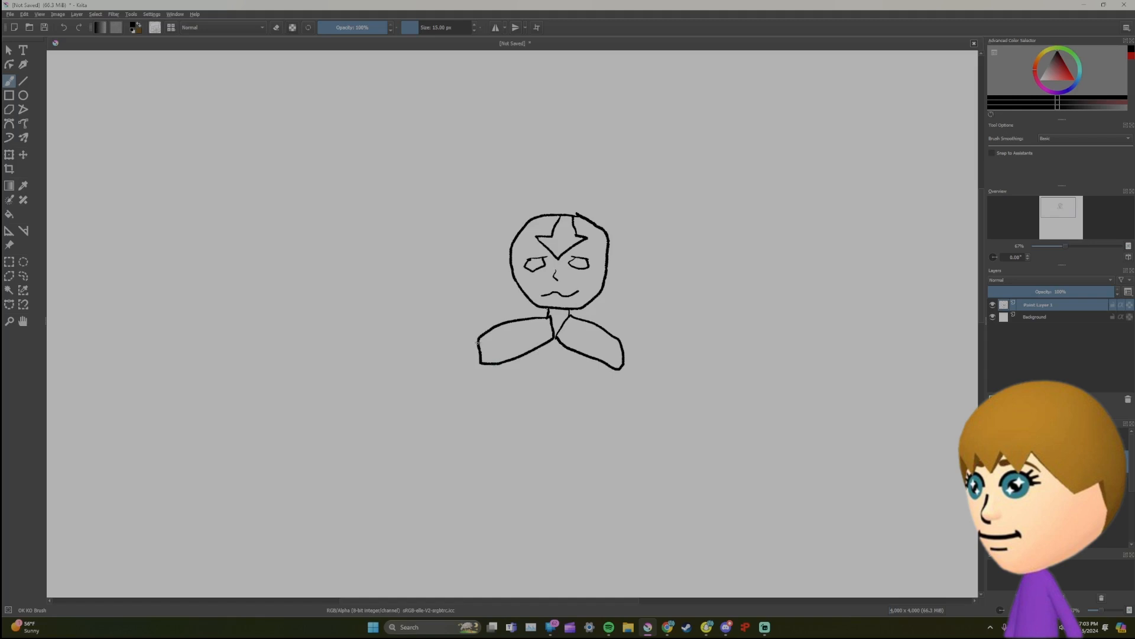
Sketch the body below the head and redraw one arm hanging down with a hand.
left_click_drag(480, 346, 456, 400)
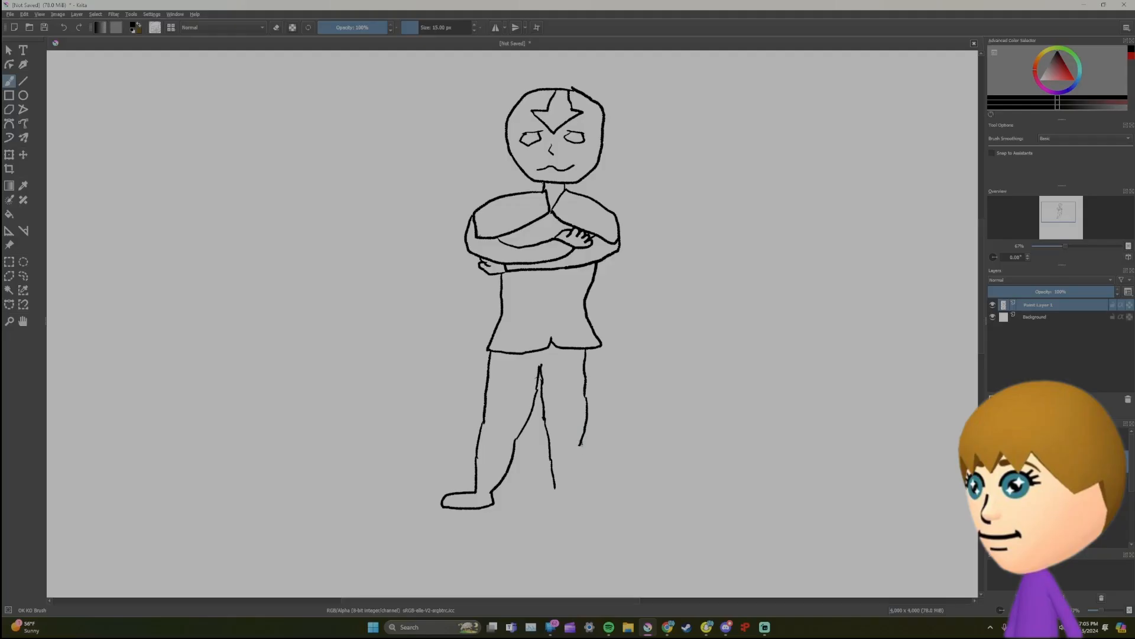
left_click_drag(583, 435, 583, 492)
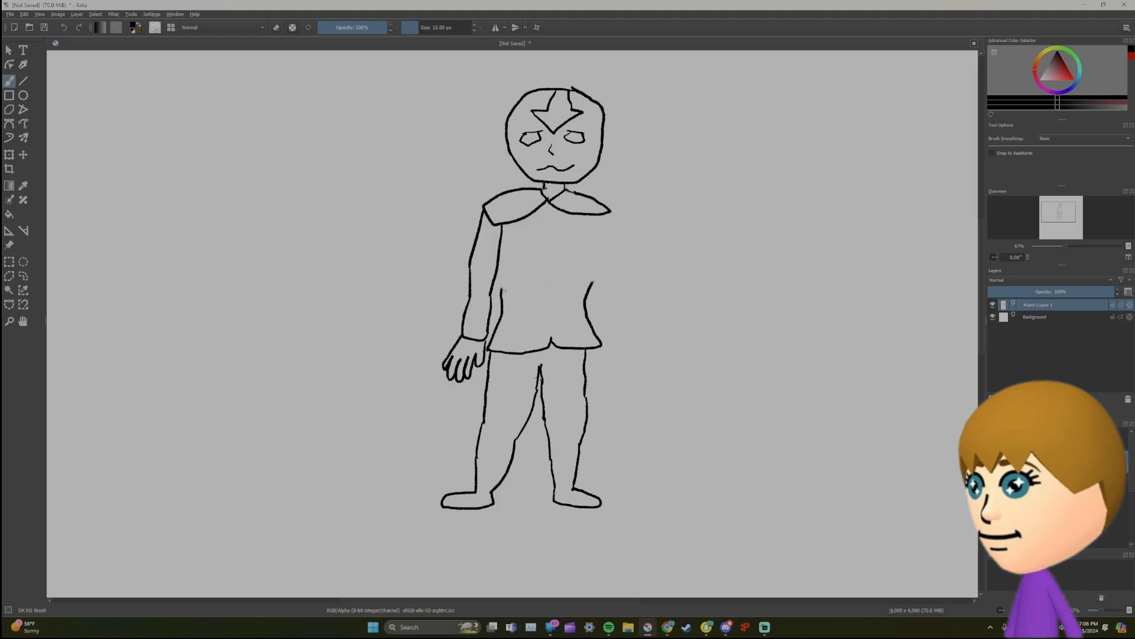
left_click_drag(502, 232, 503, 286)
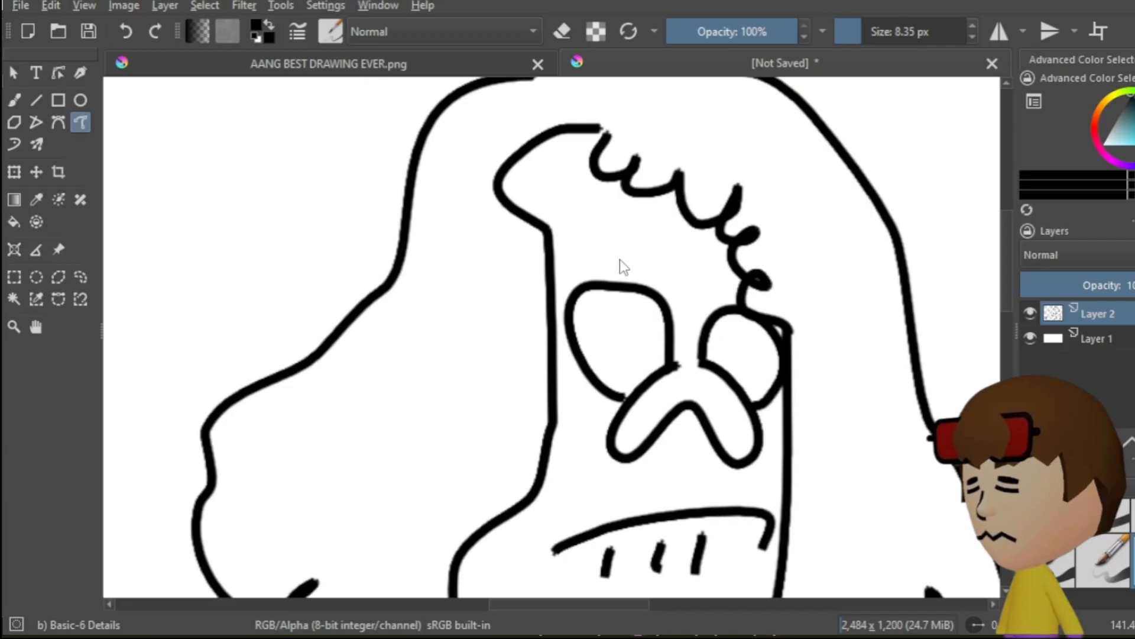
Draw brow lines above the eyes and outline the muscular torso and arms.
left_click_drag(593, 261, 724, 279)
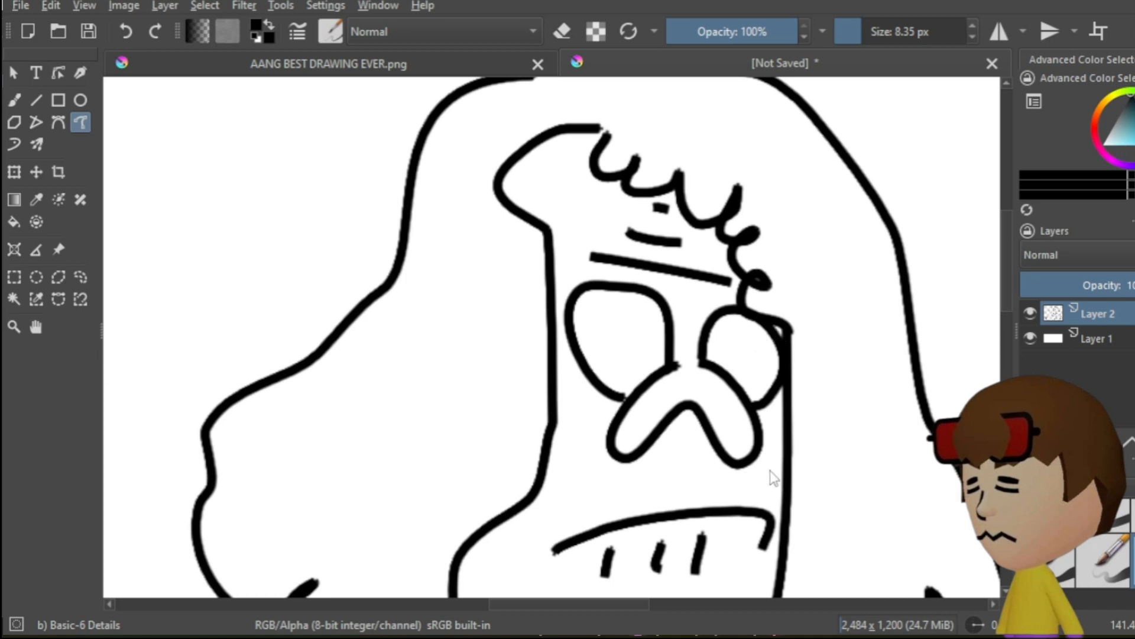
mouse_move(778, 474)
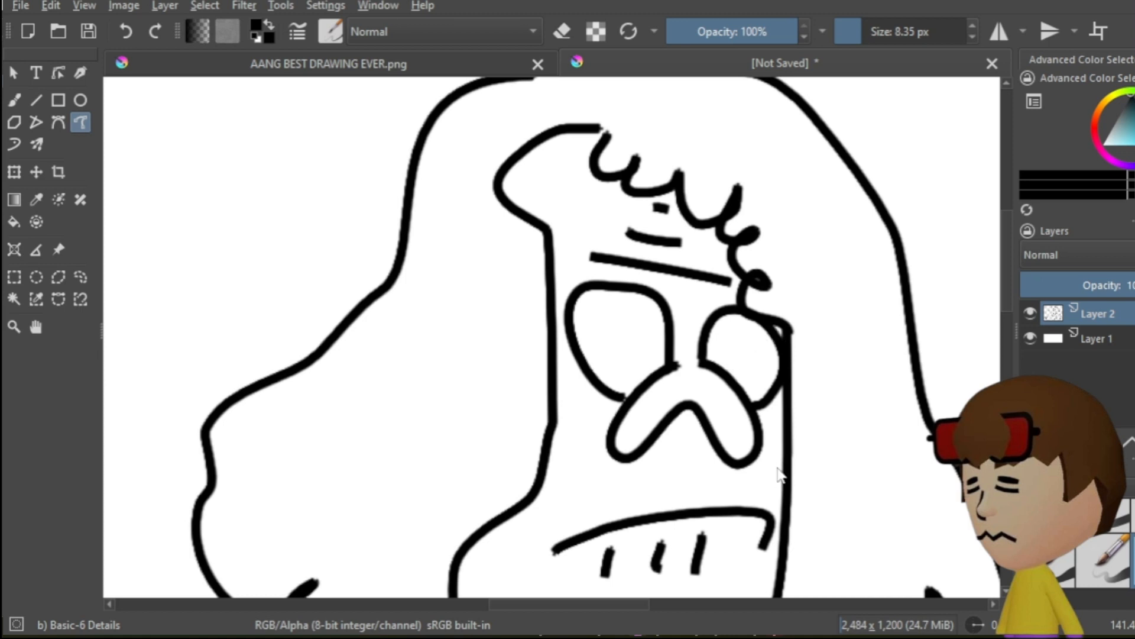
mouse_move(625, 340)
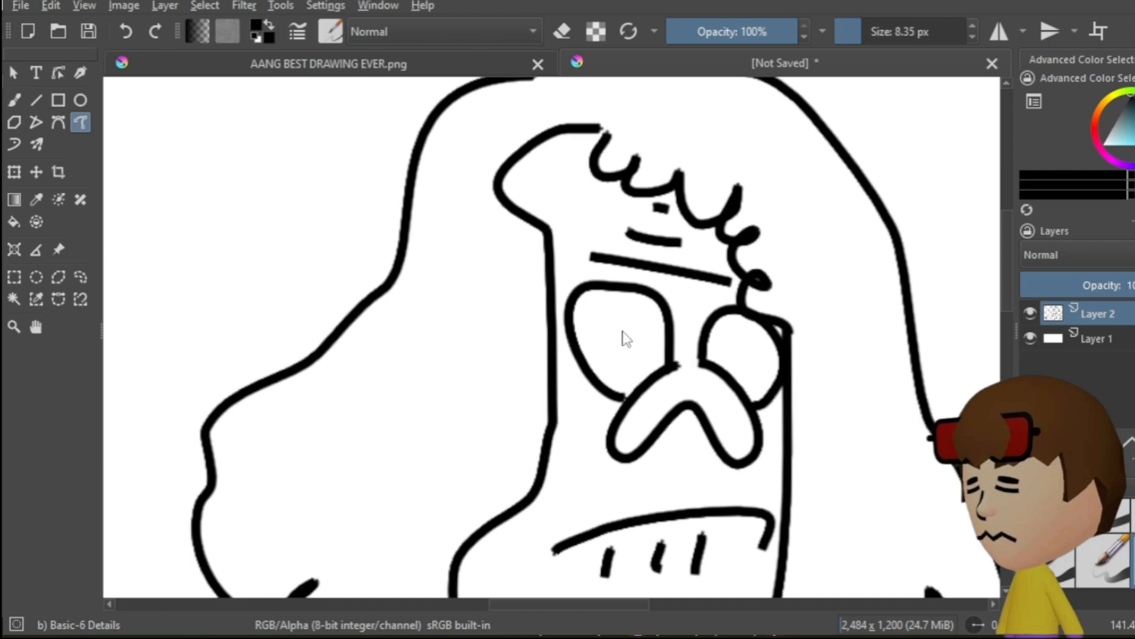
mouse_move(633, 349)
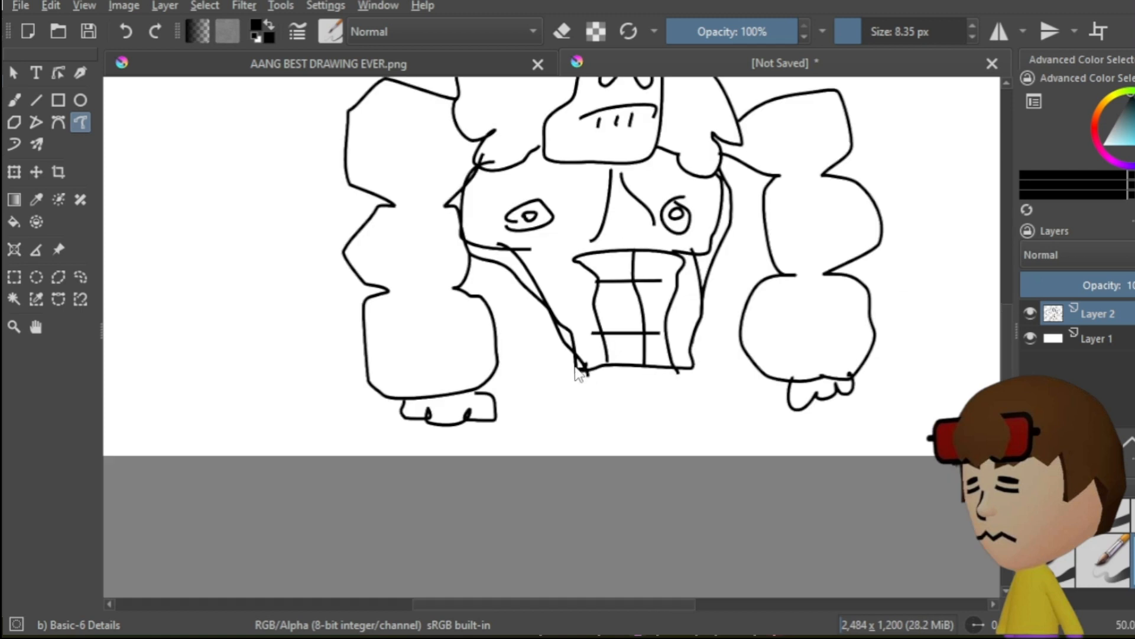
left_click_drag(576, 369, 630, 419)
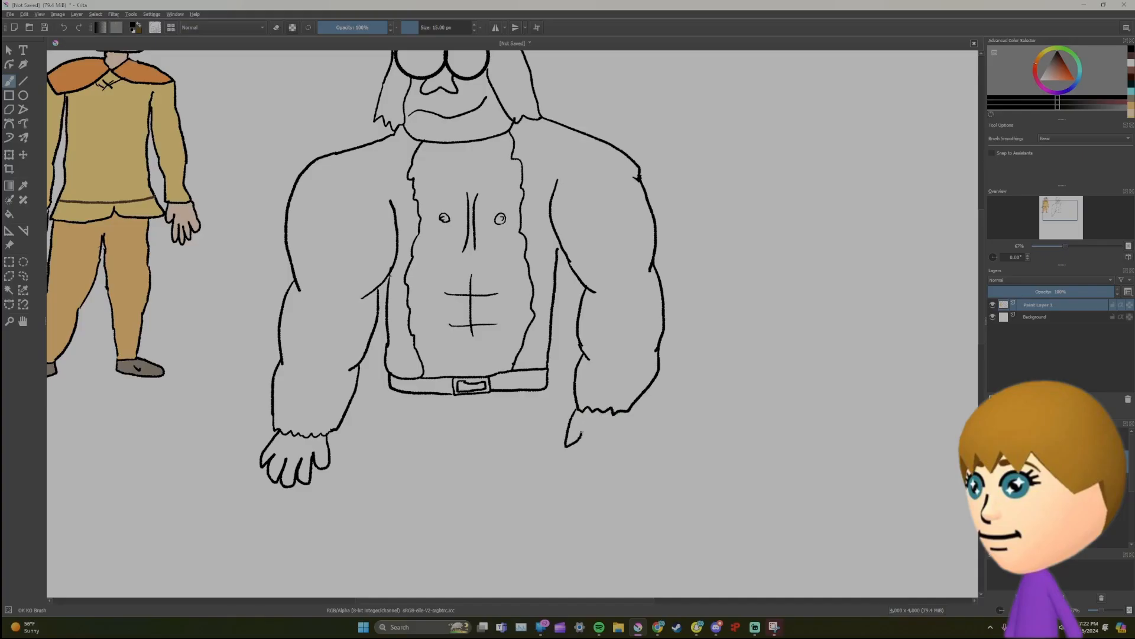
left_click_drag(572, 435, 601, 467)
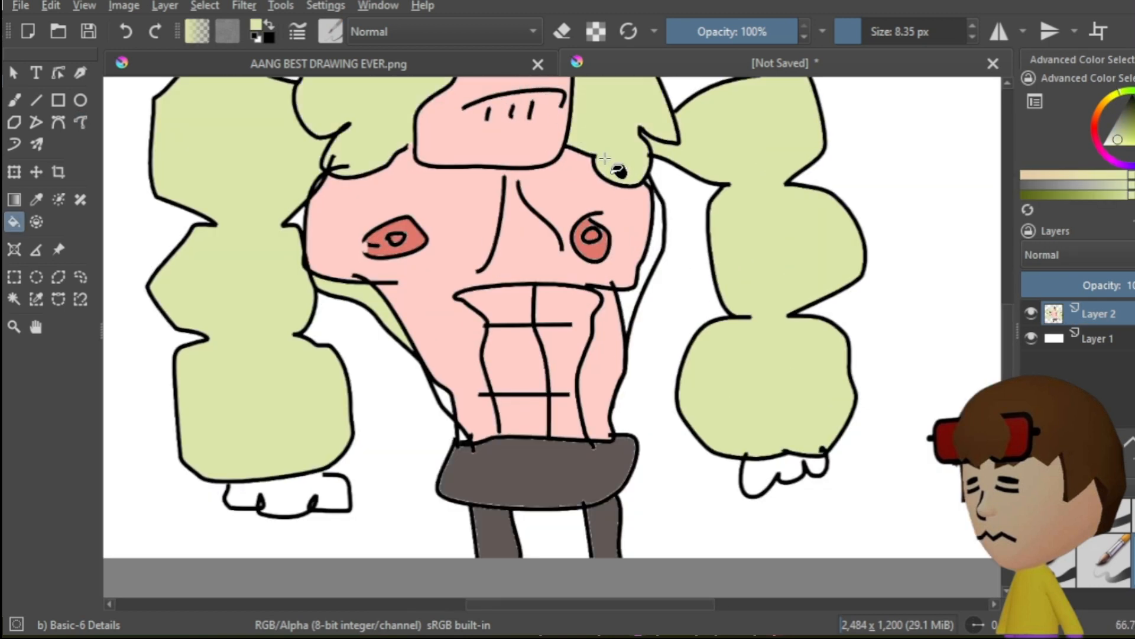
Zoom out to the whole figure, select the Freehand Brush and draw a long line at left.
scroll("down", 3)
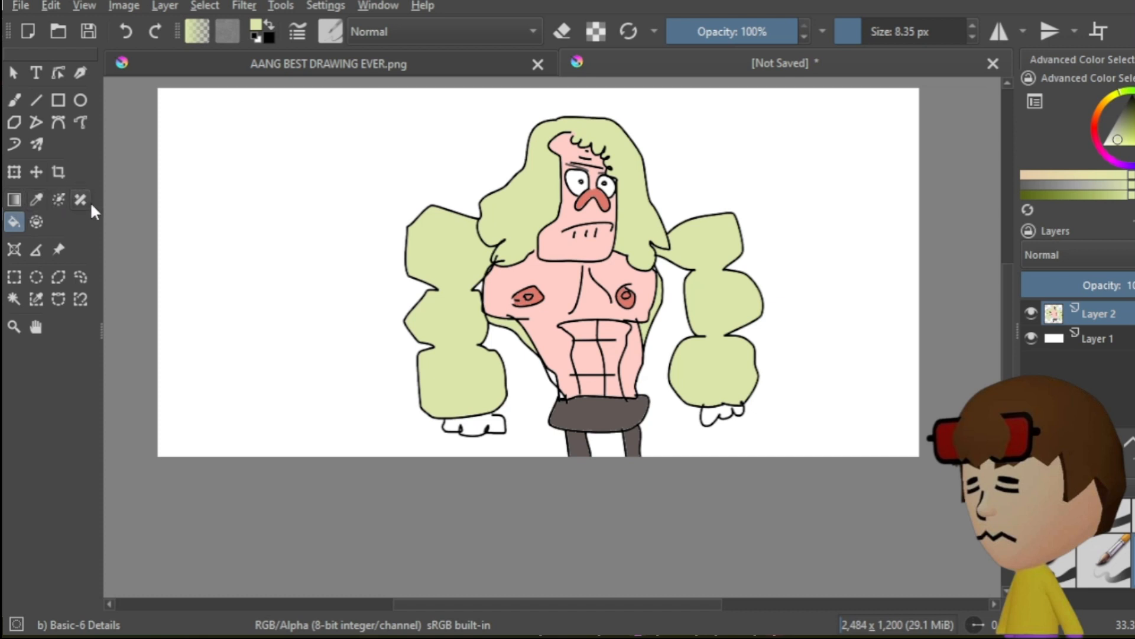
left_click(81, 122)
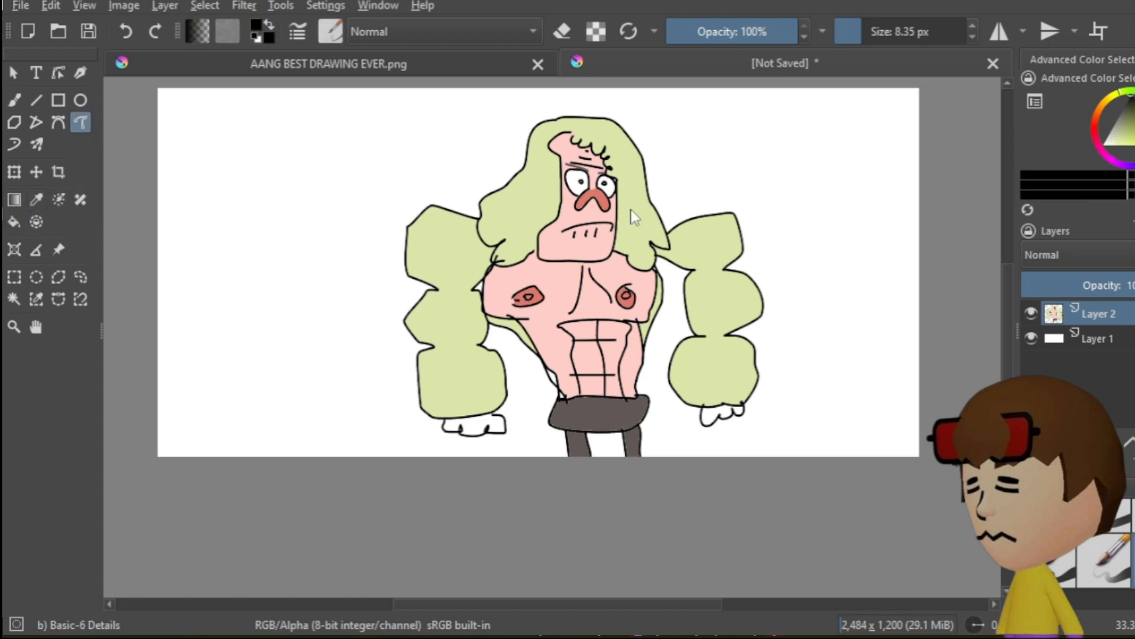
left_click_drag(200, 192, 283, 200)
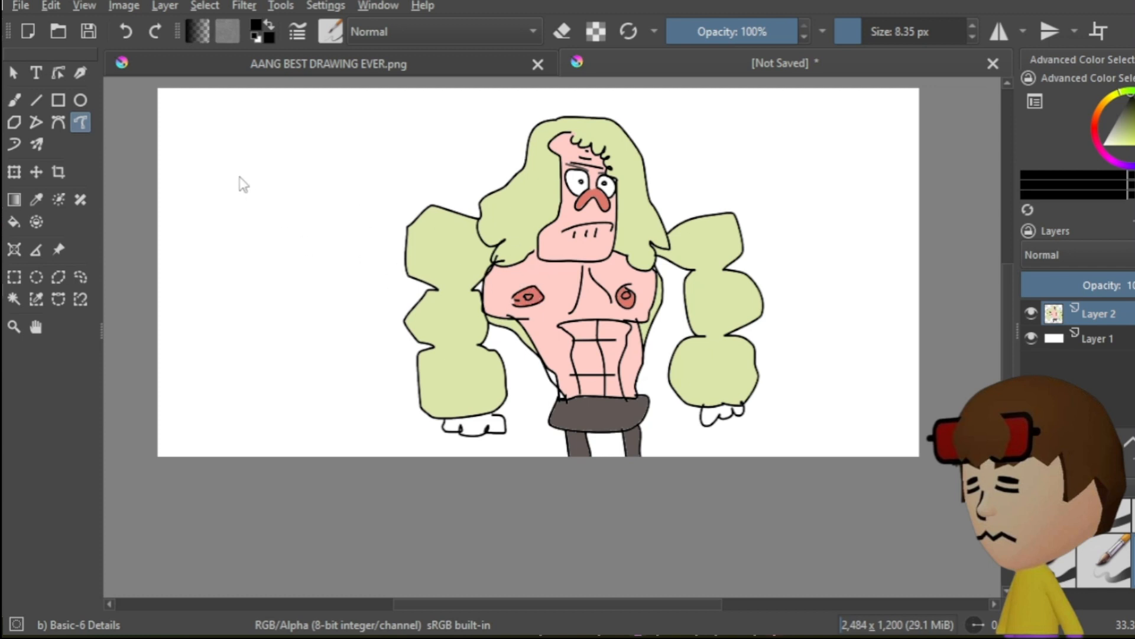
left_click_drag(196, 177, 362, 178)
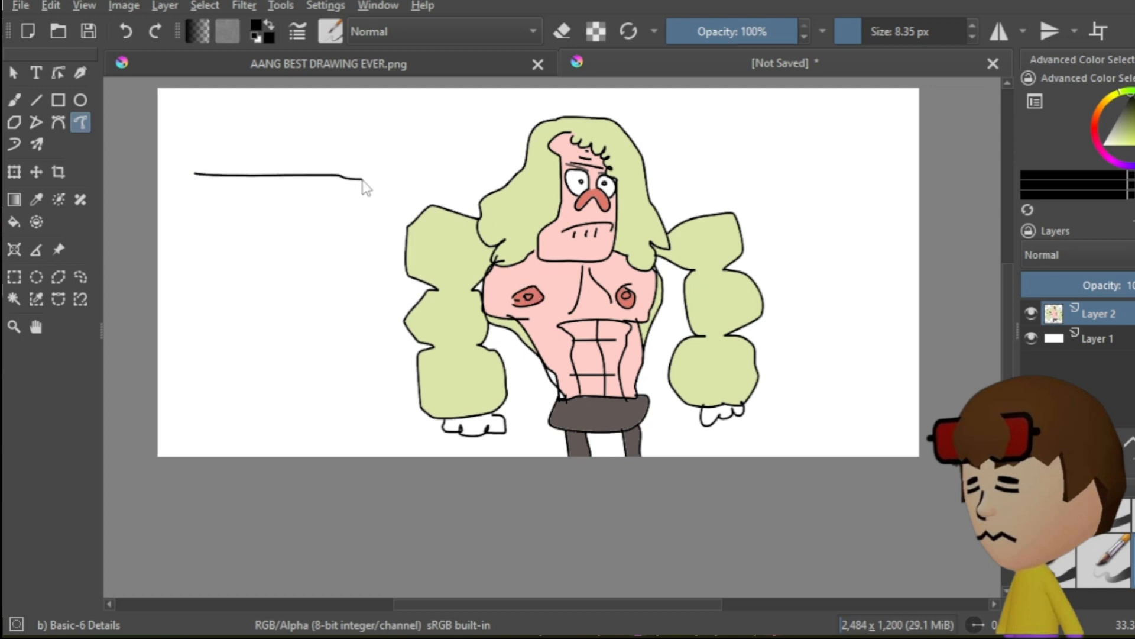
Ink outline strokes of the muscular character on the paint layer.
left_click_drag(362, 184, 206, 152)
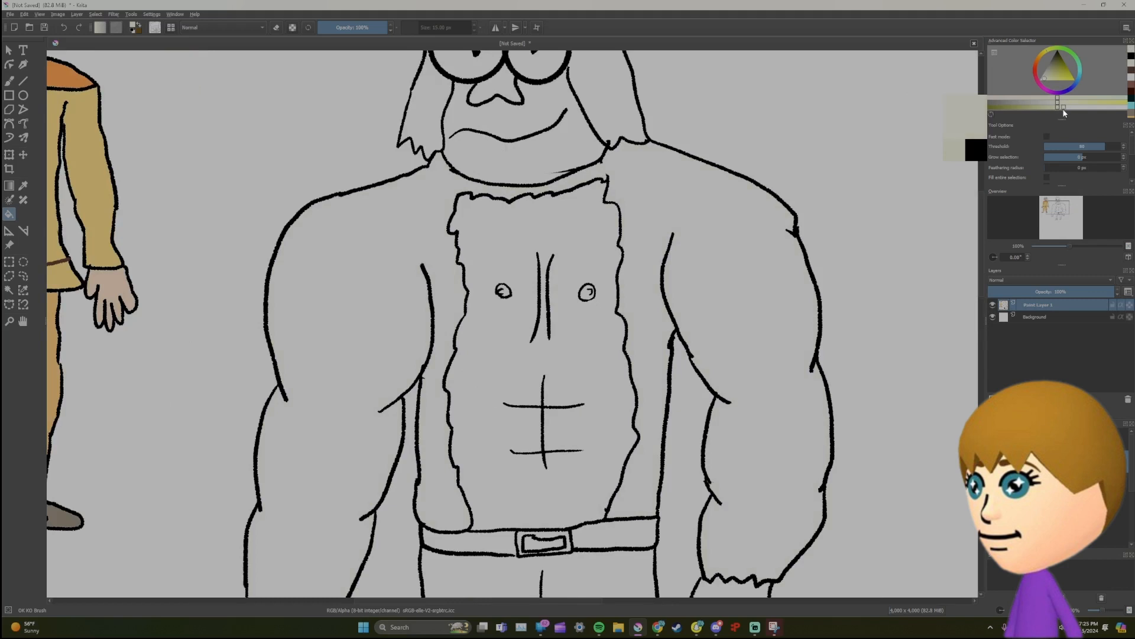
Create a new blank document with File > New.
left_click(691, 204)
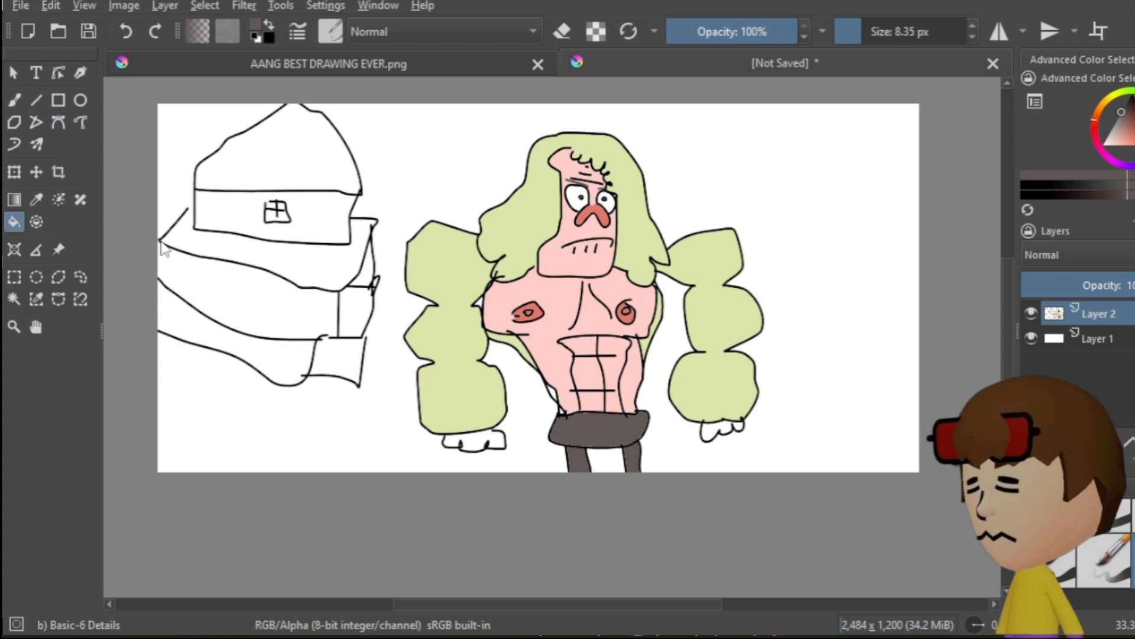
mouse_move(196, 203)
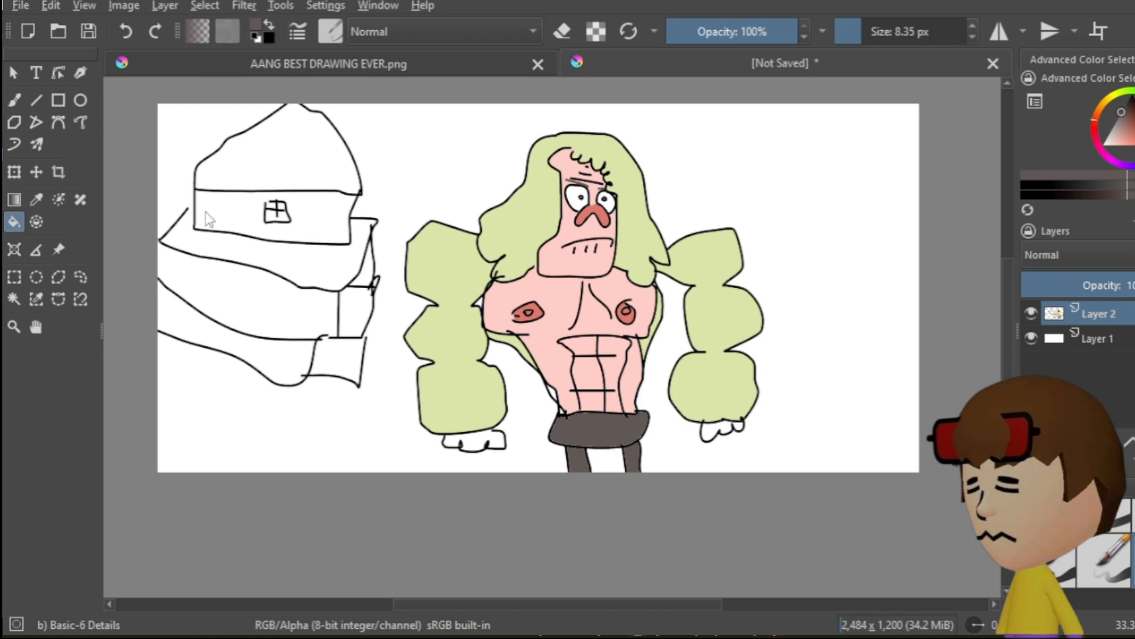
mouse_move(96, 219)
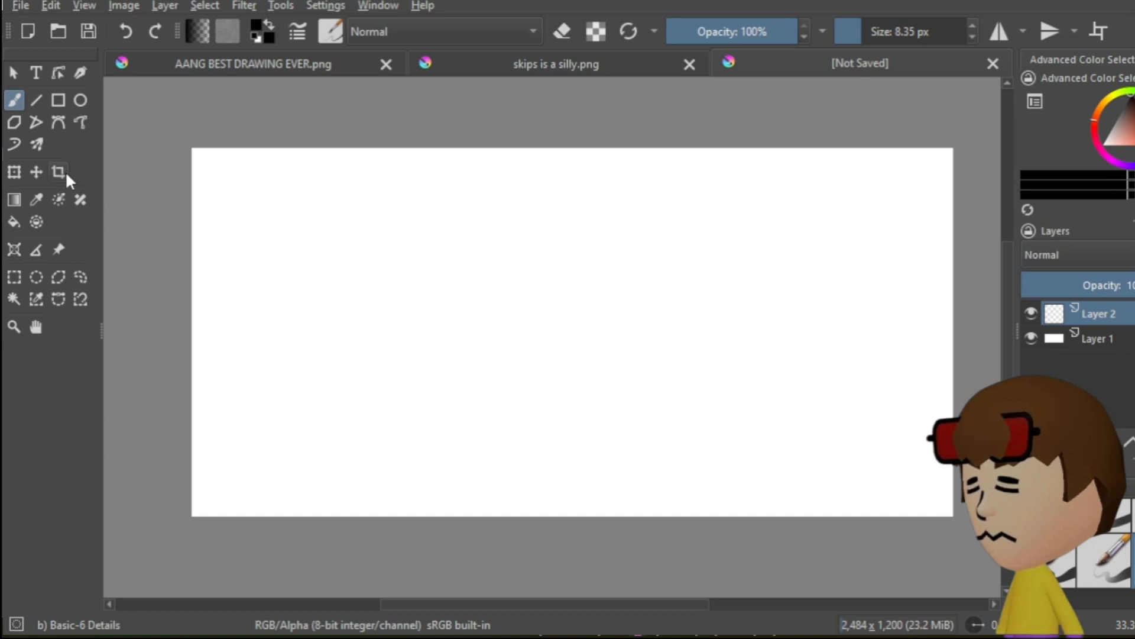
Switch line-drawing tool and draw the crown's first spike and curving top edge.
left_click(80, 122)
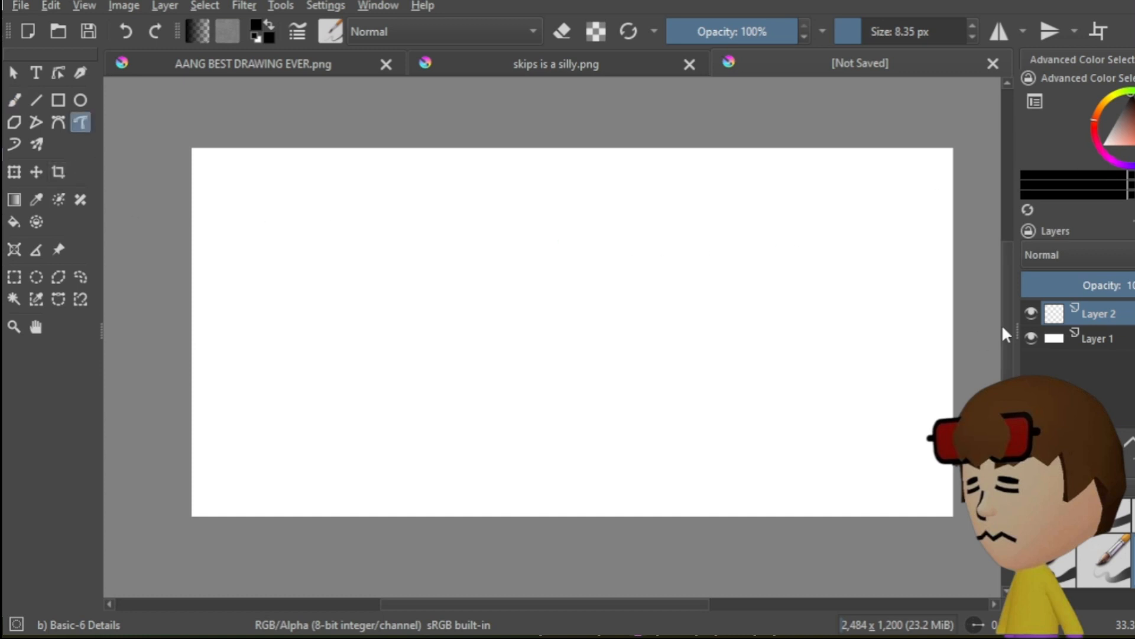
mouse_move(633, 596)
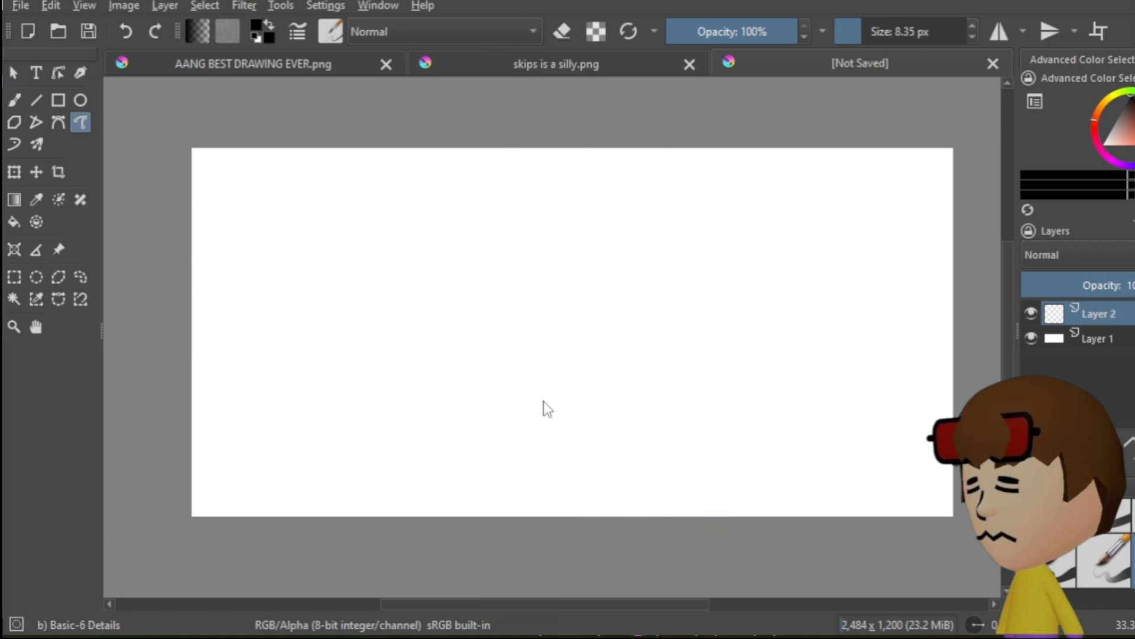
mouse_move(503, 323)
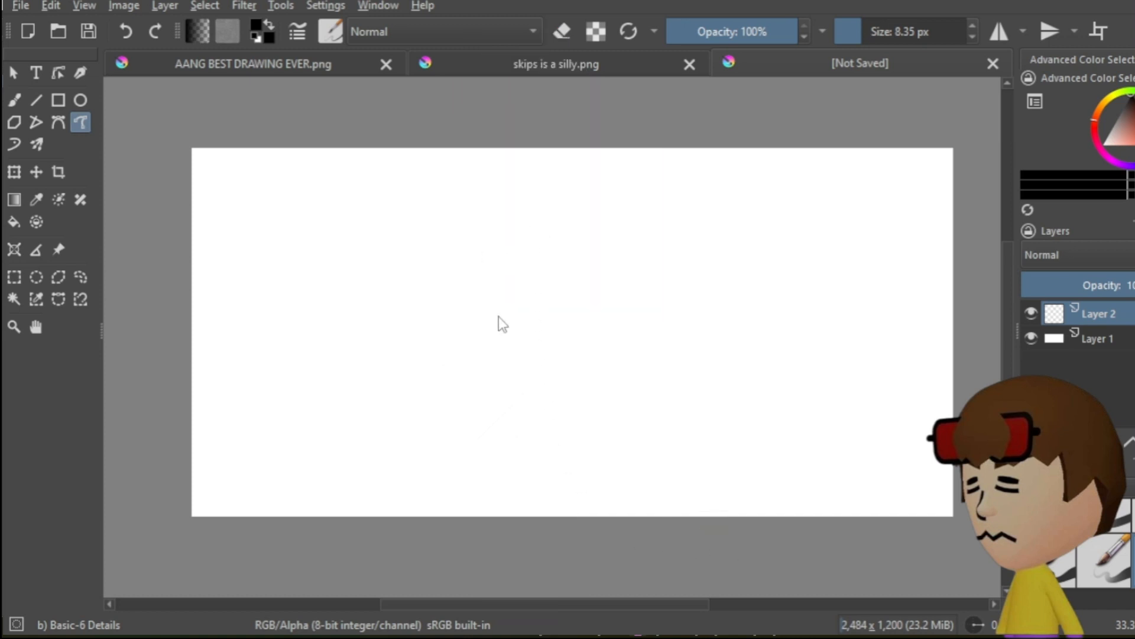
mouse_move(502, 230)
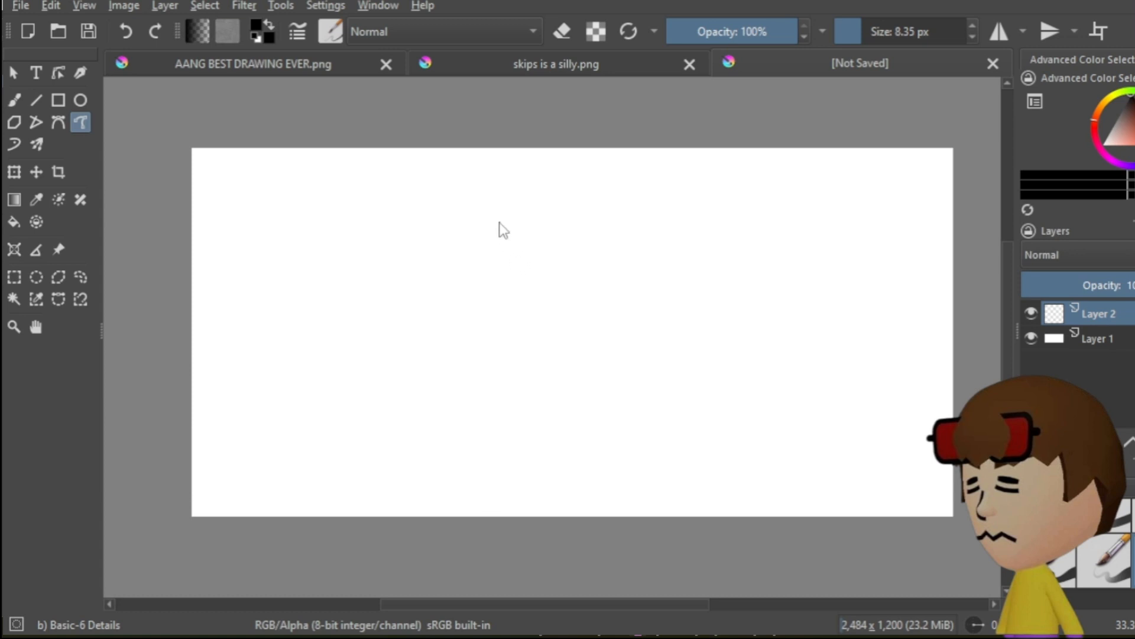
left_click_drag(500, 232, 518, 196)
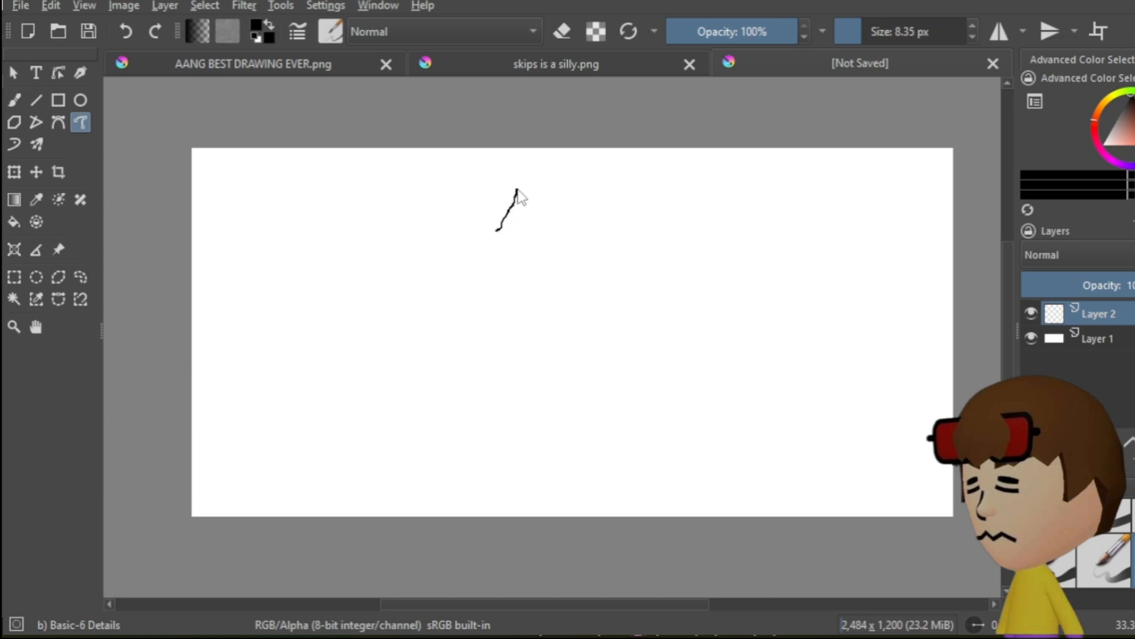
left_click_drag(515, 189, 537, 223)
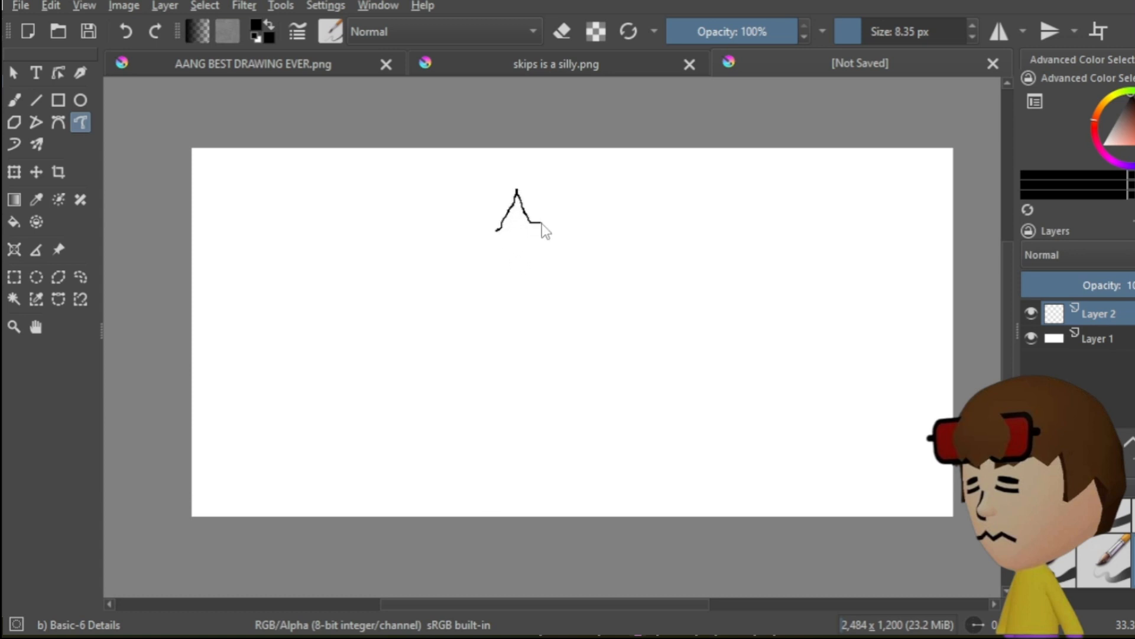
left_click_drag(522, 224, 572, 196)
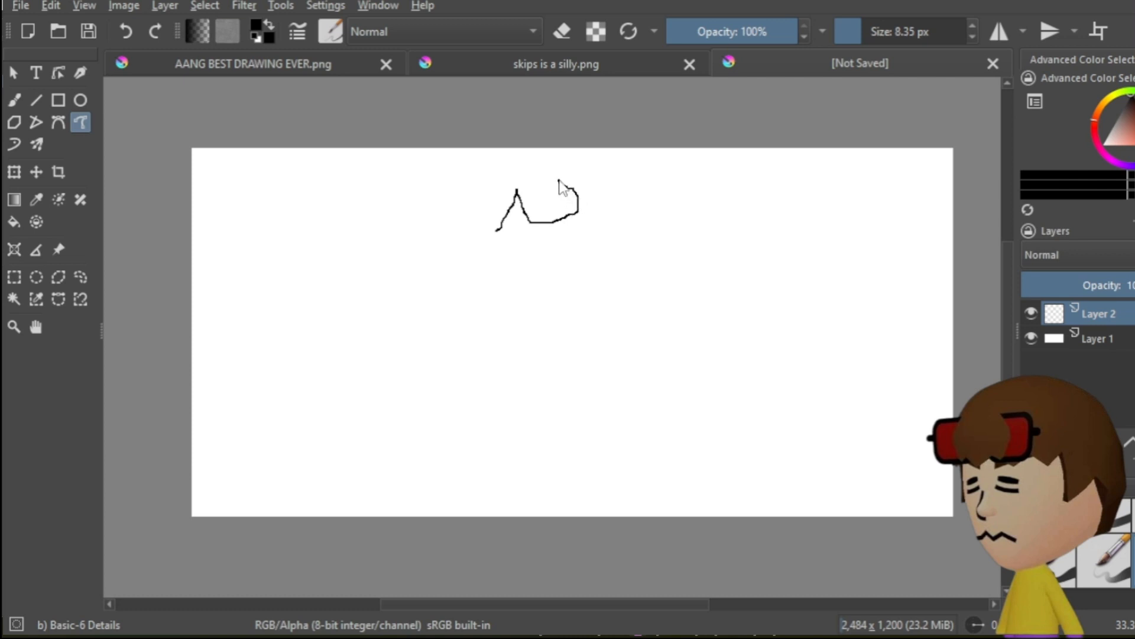
left_click_drag(557, 180, 594, 217)
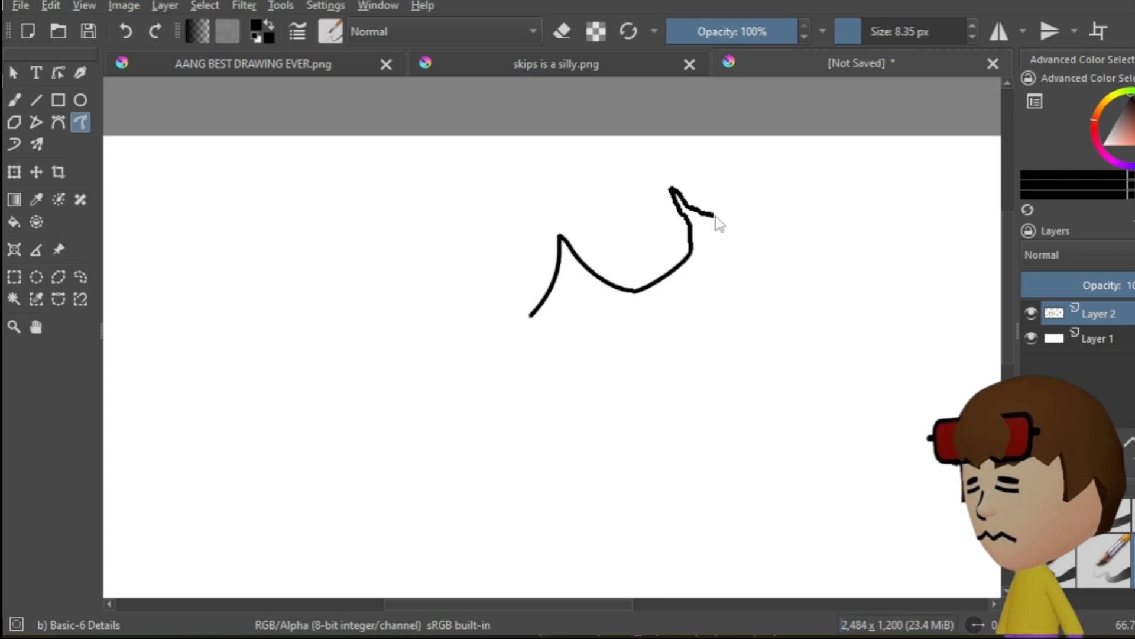
Draw the crown's curled right end, long lower edge and base line.
left_click_drag(699, 213, 742, 239)
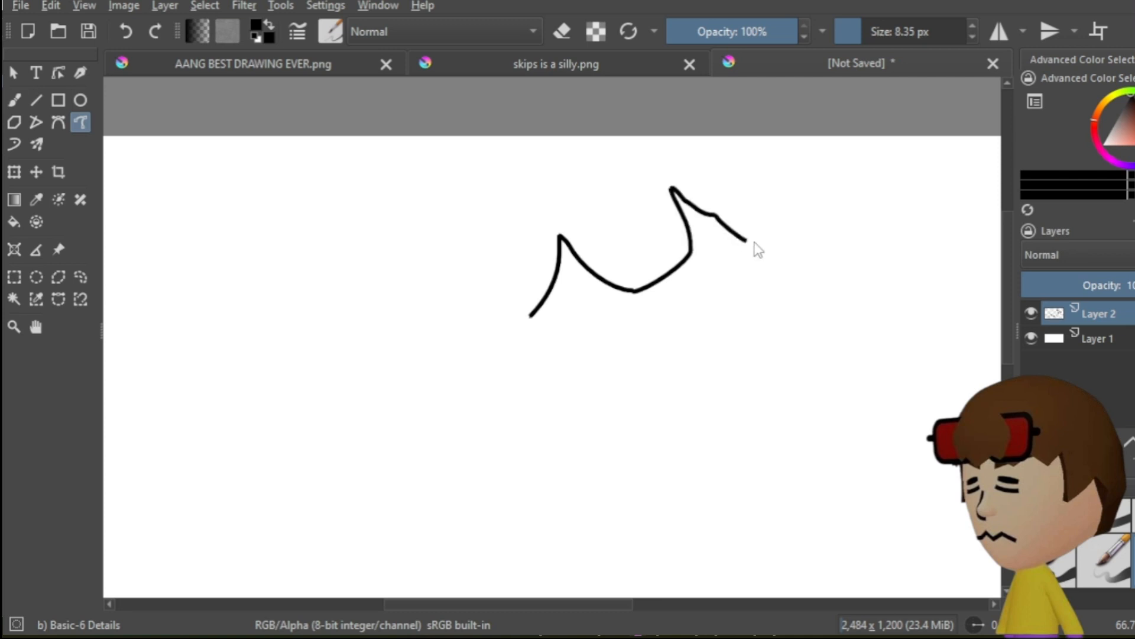
mouse_move(752, 249)
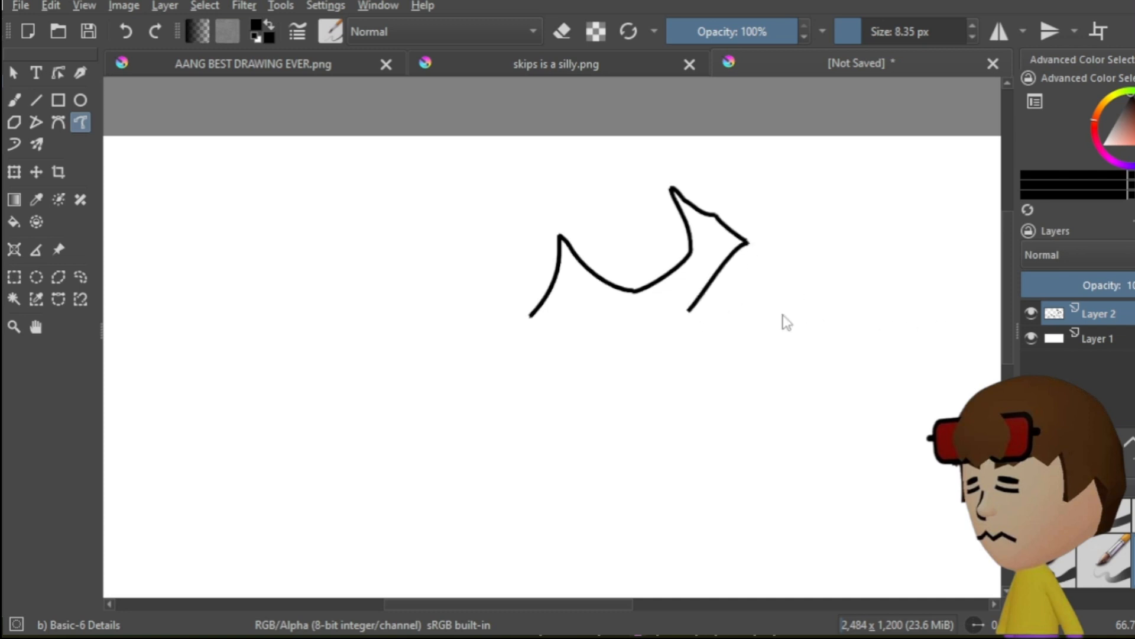
left_click_drag(695, 311, 749, 238)
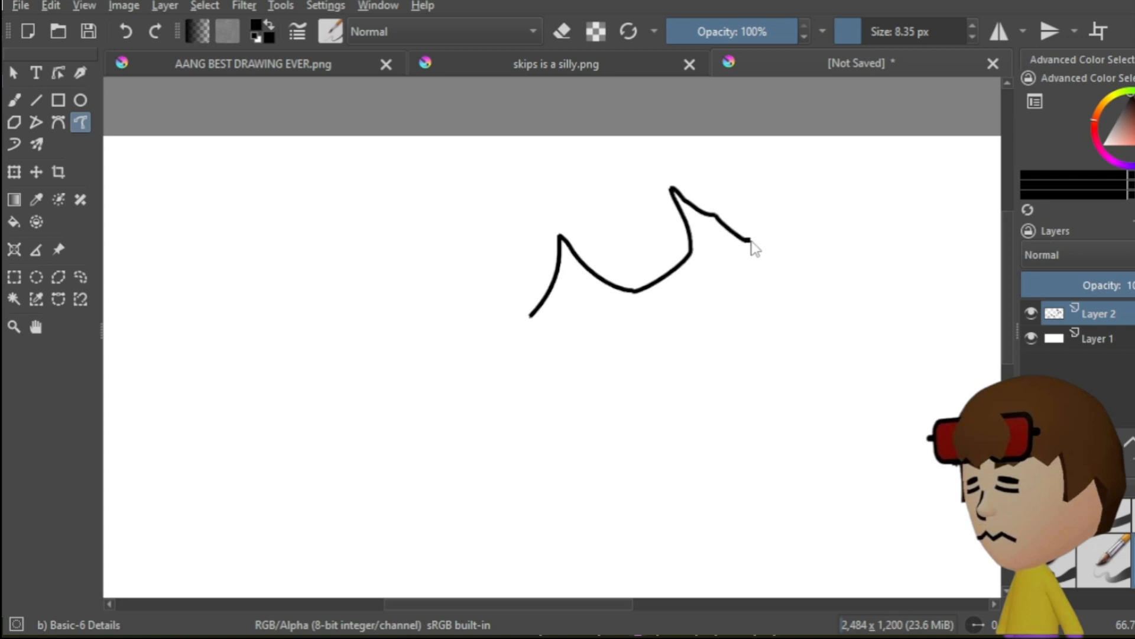
left_click_drag(756, 239, 727, 290)
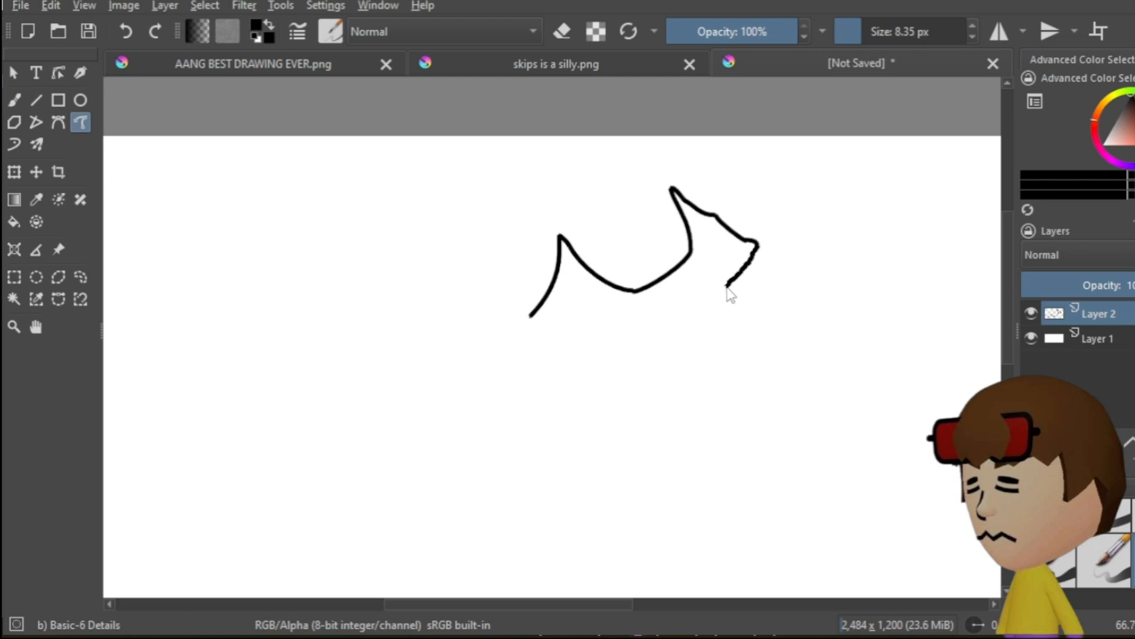
left_click_drag(732, 286, 532, 376)
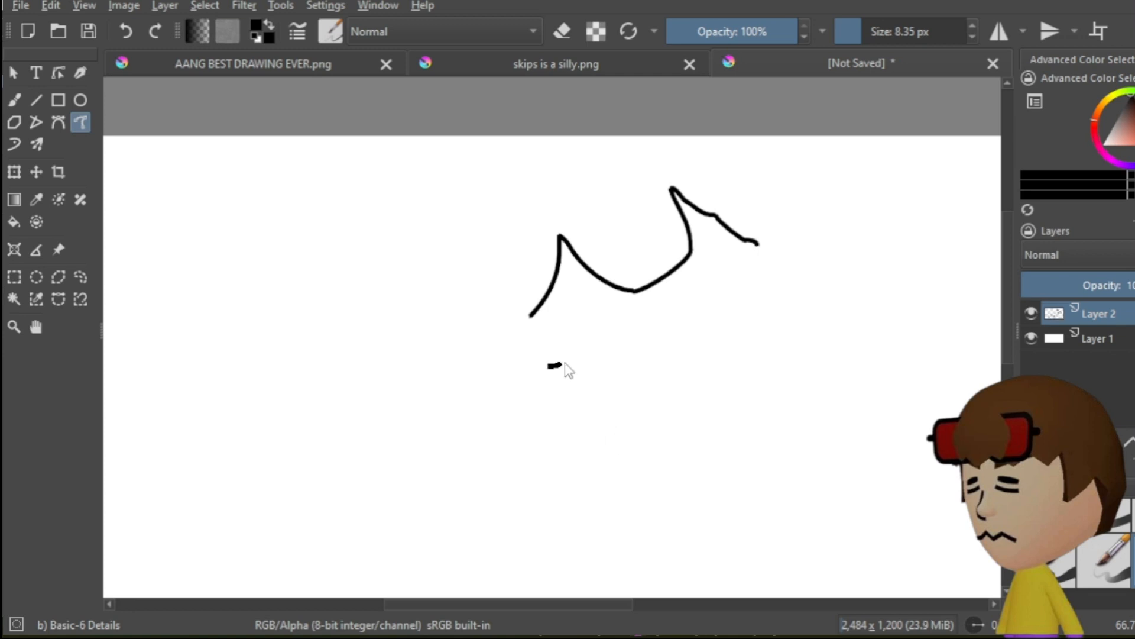
left_click_drag(554, 365, 760, 250)
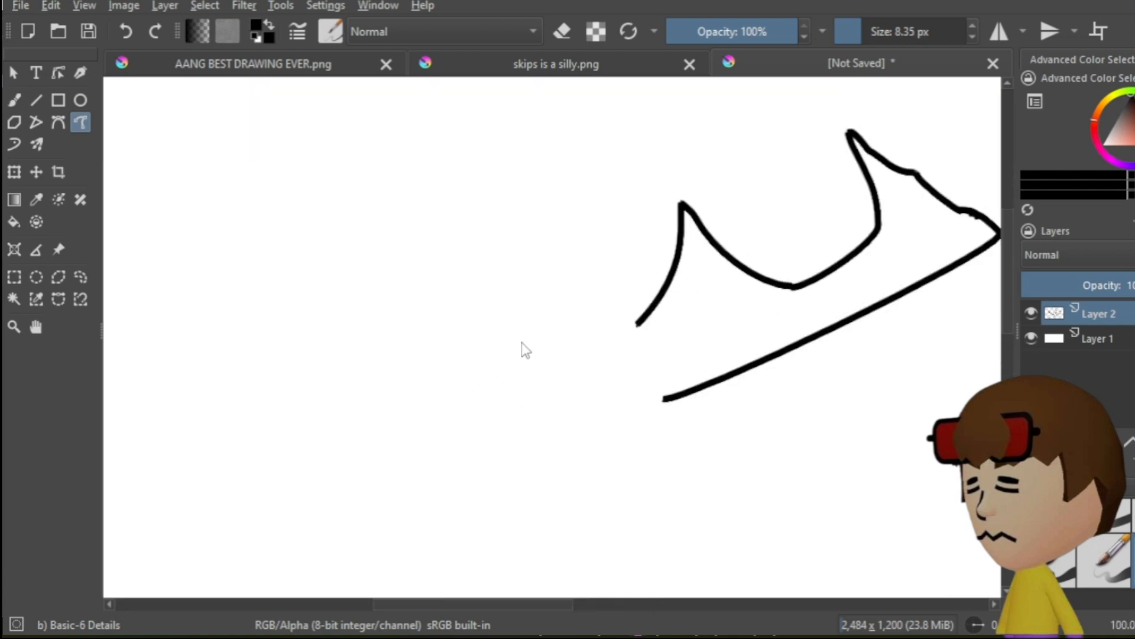
left_click_drag(516, 239, 500, 351)
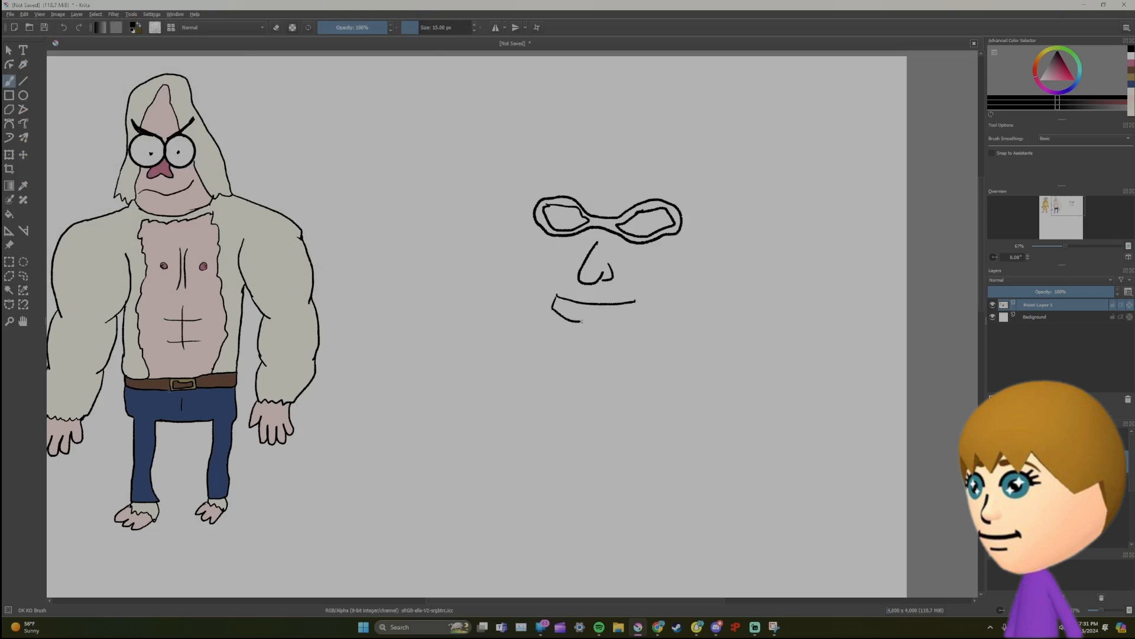
Close the mouth with two small fangs and add more crown spikes.
left_click_drag(579, 318, 638, 301)
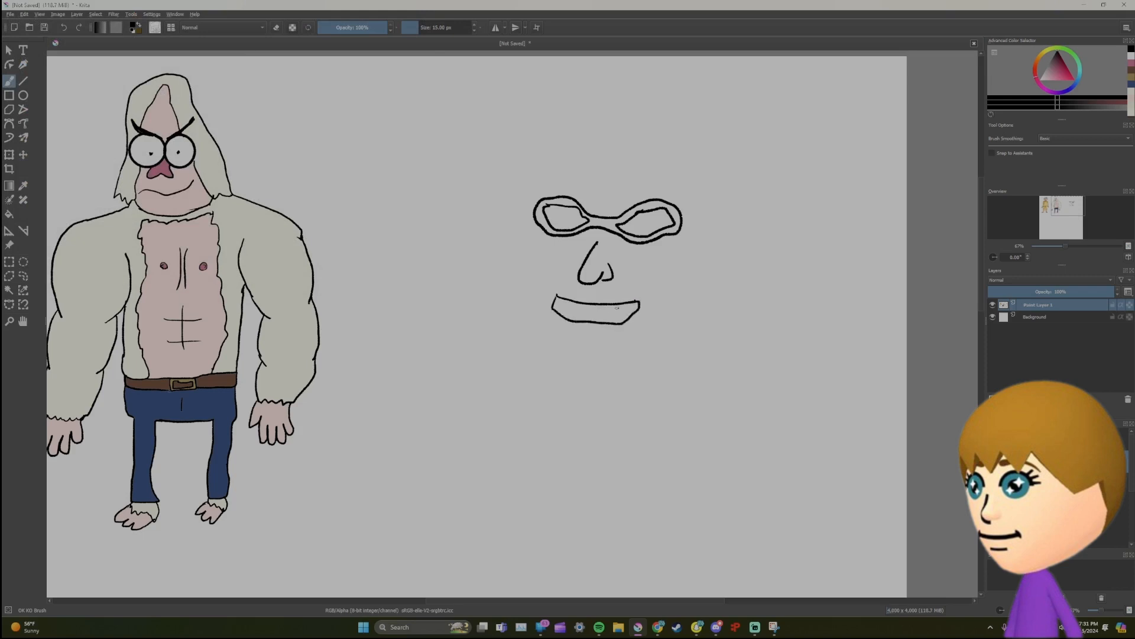
left_click_drag(619, 304, 614, 313)
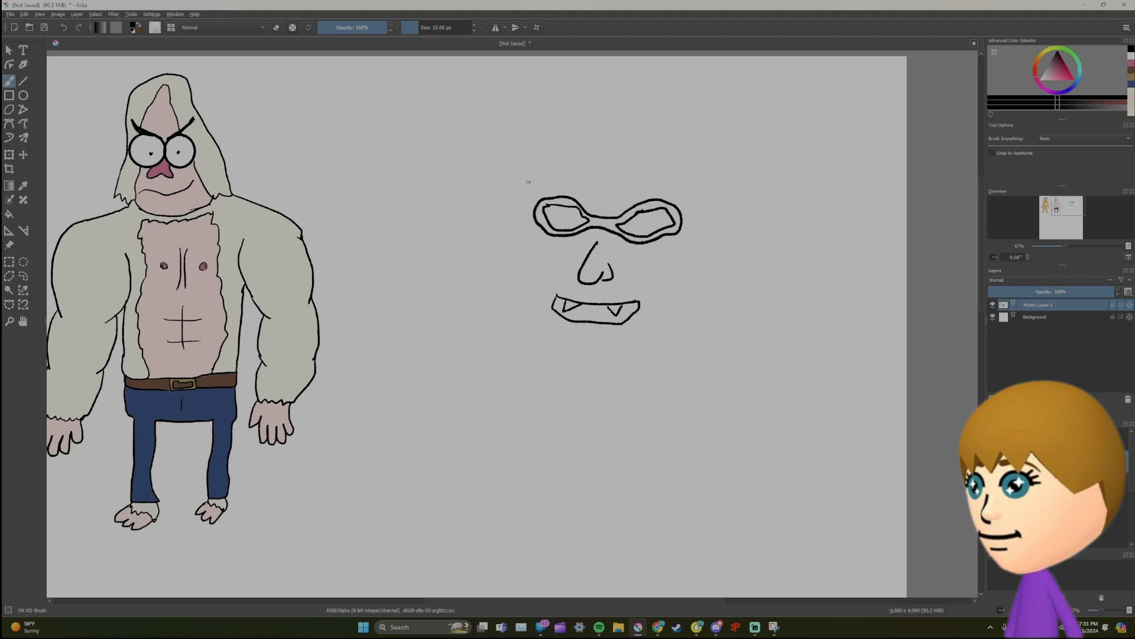
left_click_drag(527, 179, 516, 271)
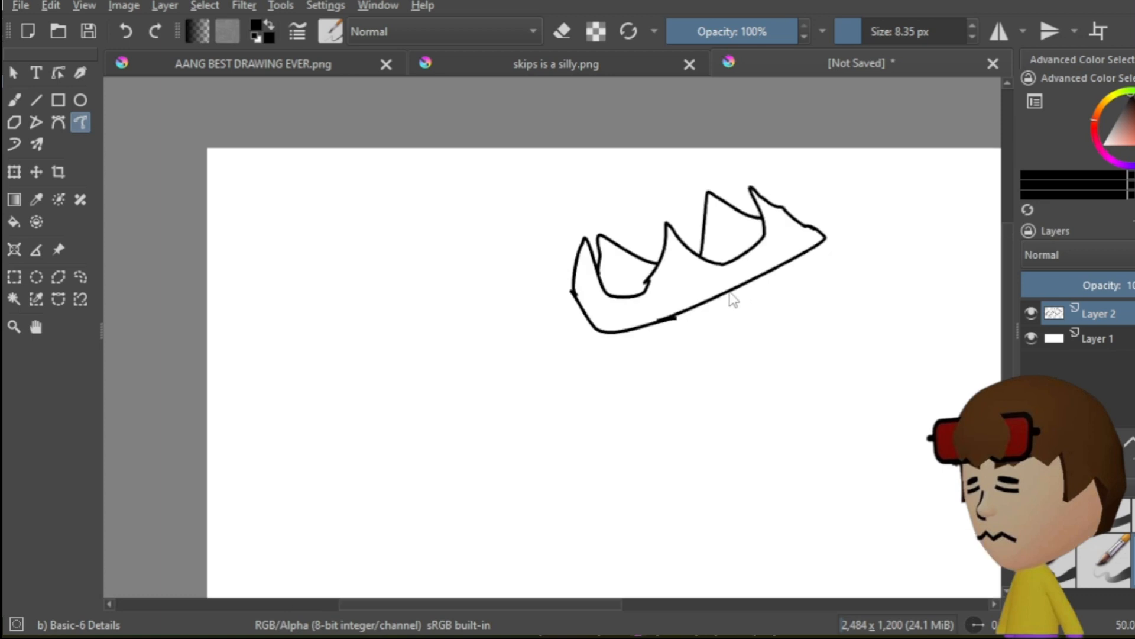
Draw a long hair line from the crown's base and undo a stray stroke.
left_click_drag(735, 294, 911, 293)
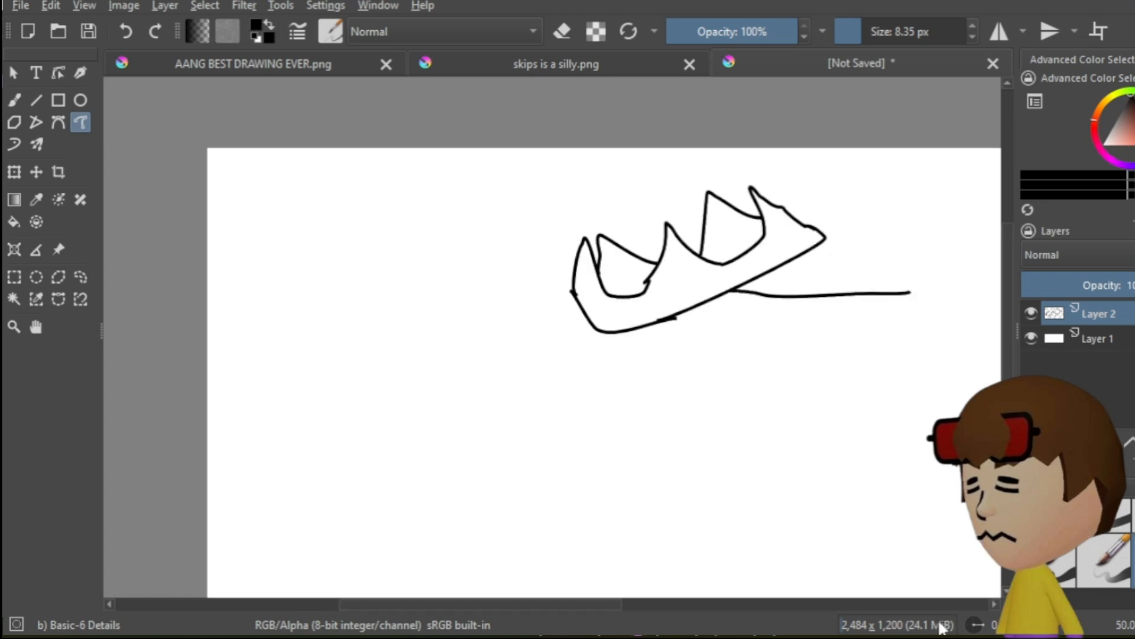
scroll("down", 3)
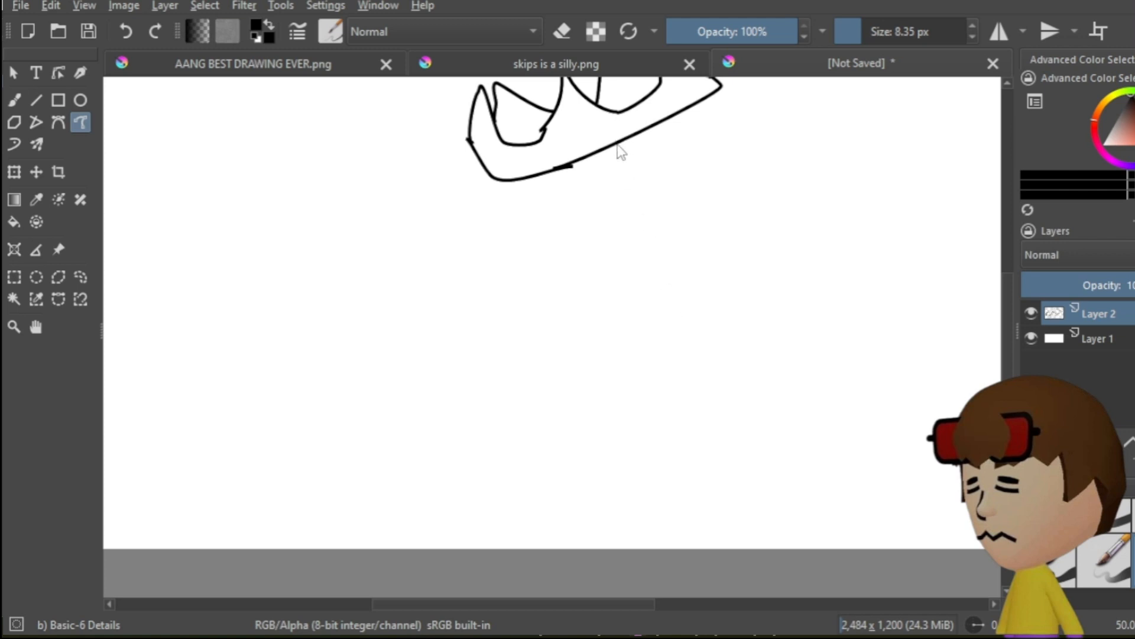
left_click(858, 63)
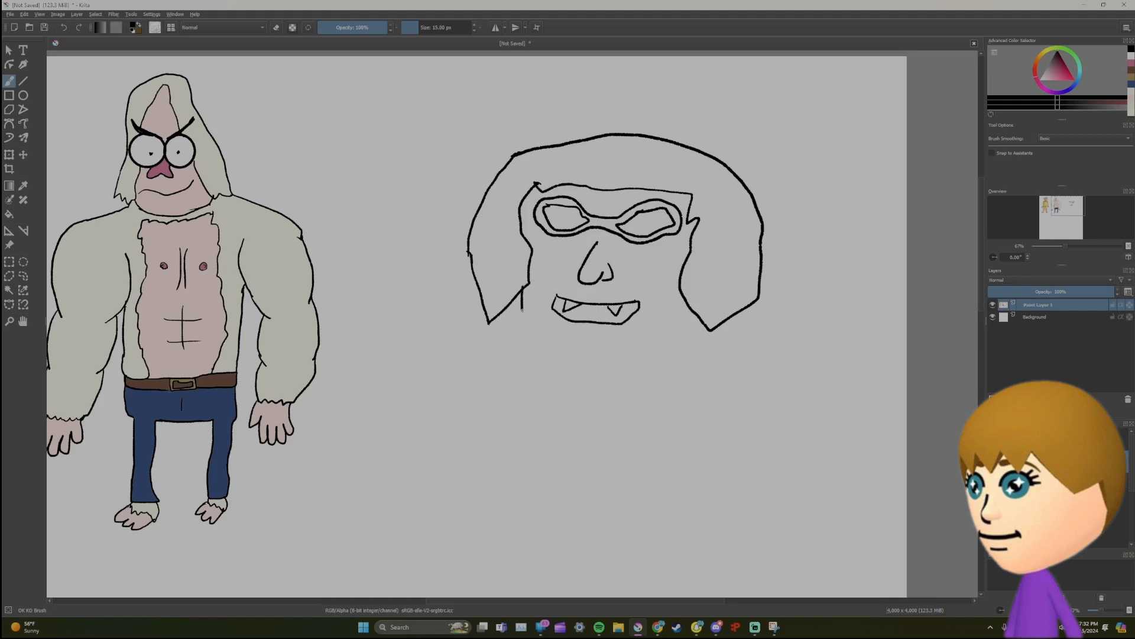
Outline more of the hair around the face.
left_click_drag(519, 308, 593, 340)
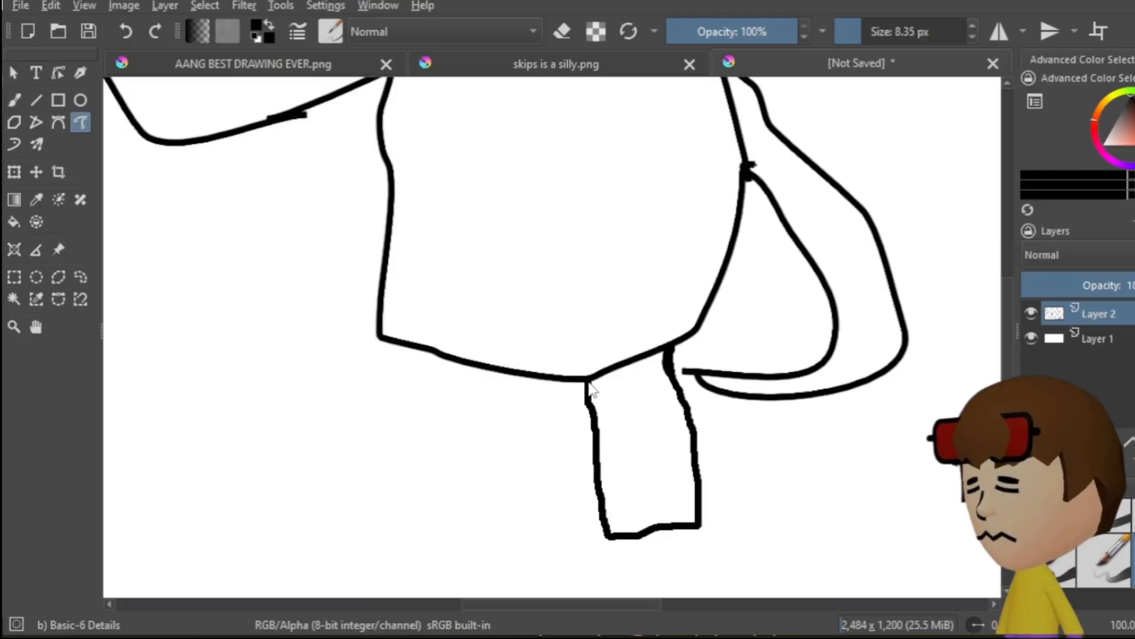
Draw a jagged star in the neck piece and a long arm ending in zigzag fingers.
left_click_drag(624, 384, 620, 445)
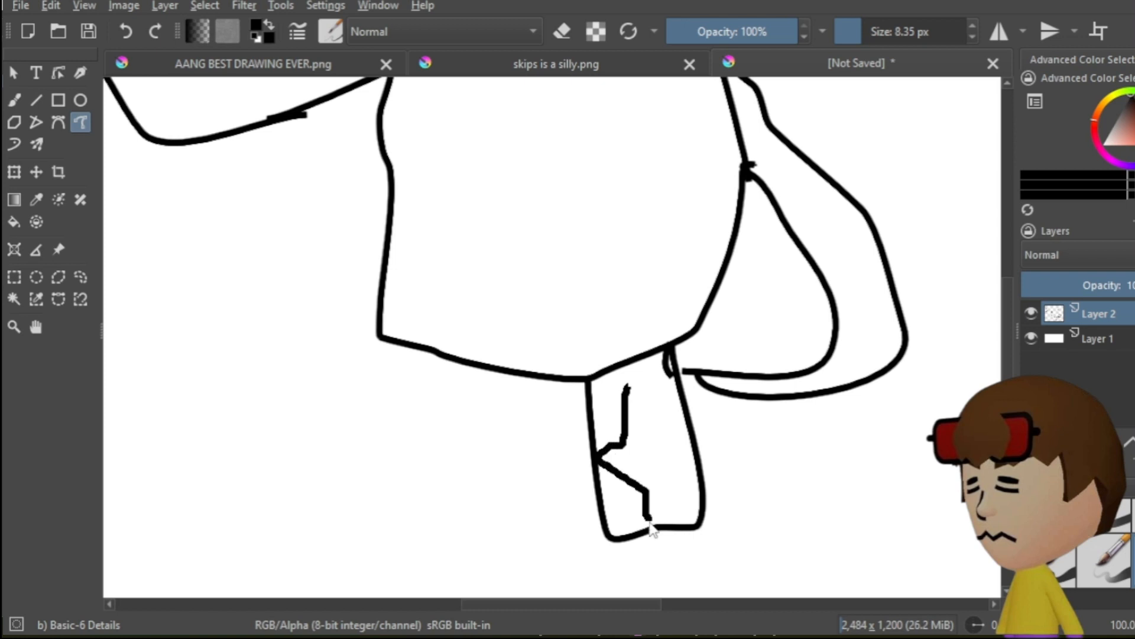
left_click_drag(655, 434, 648, 521)
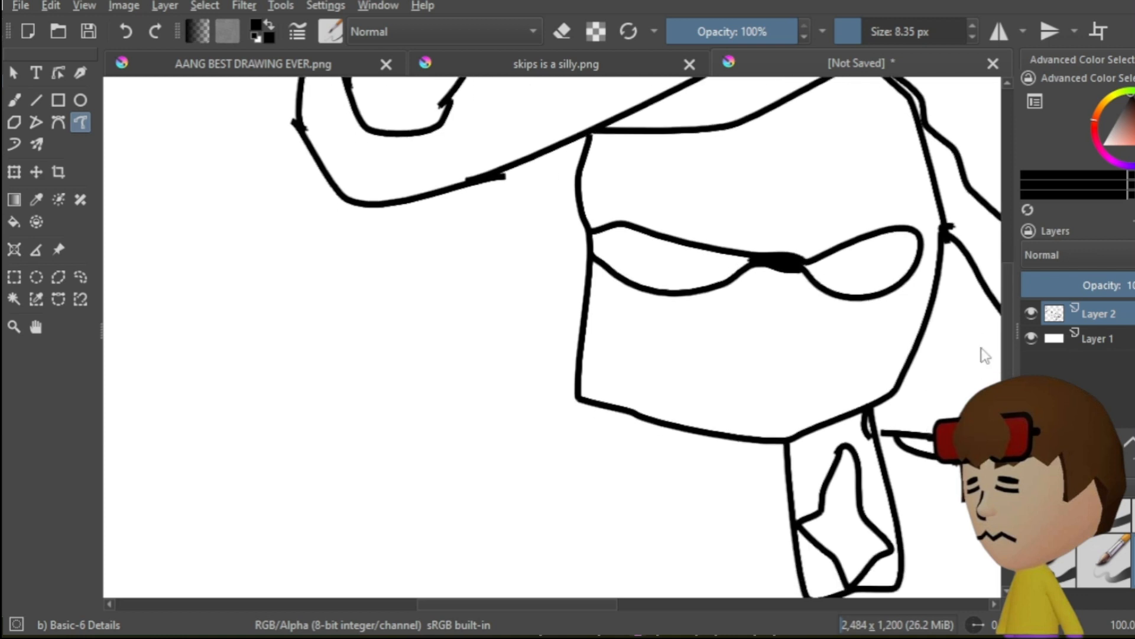
mouse_move(583, 409)
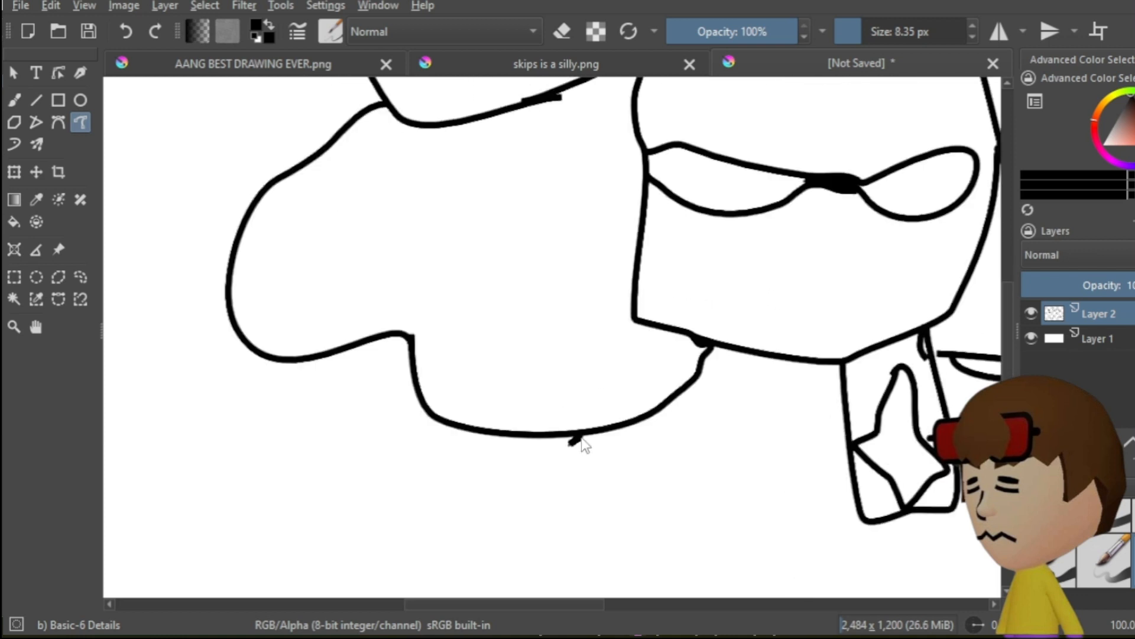
left_click_drag(583, 446, 540, 540)
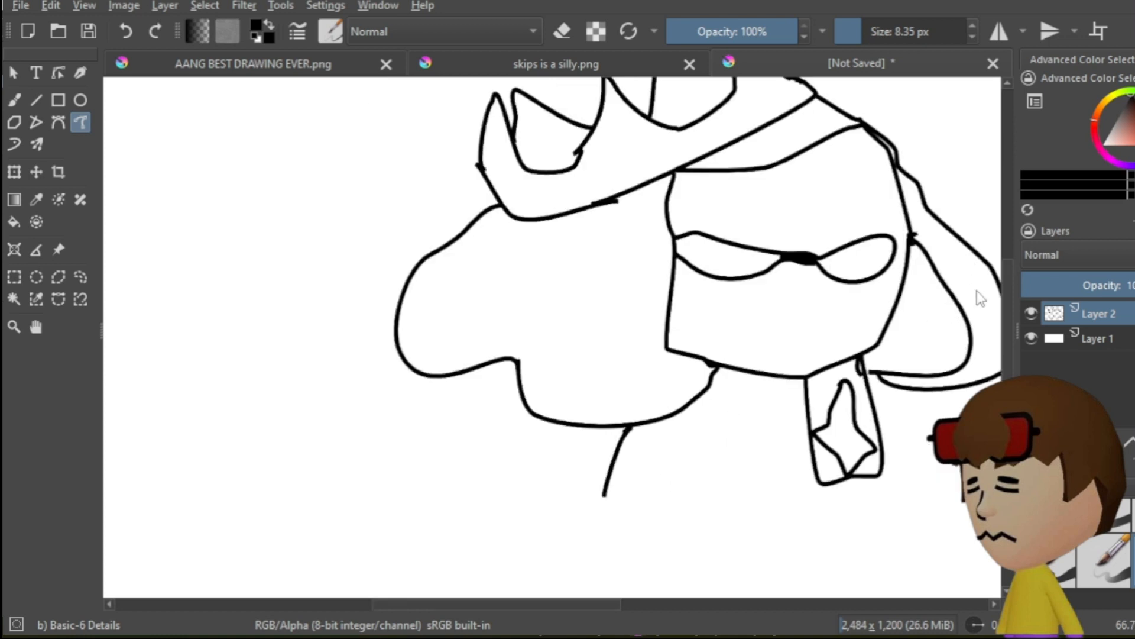
scroll("down", 3)
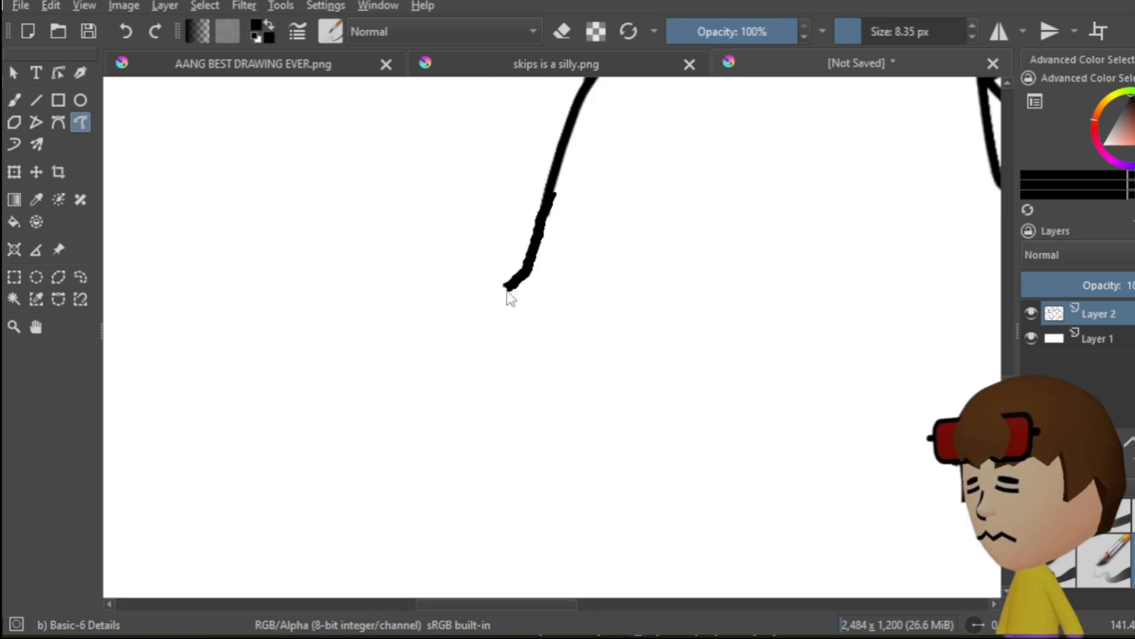
left_click_drag(507, 283, 572, 369)
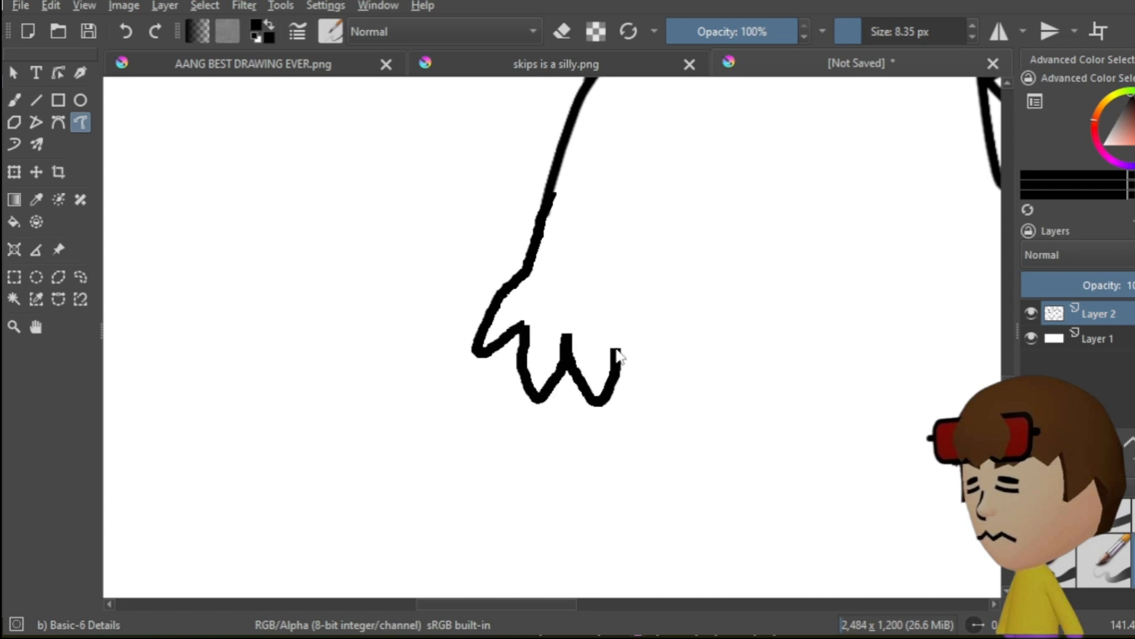
left_click_drag(616, 355, 669, 362)
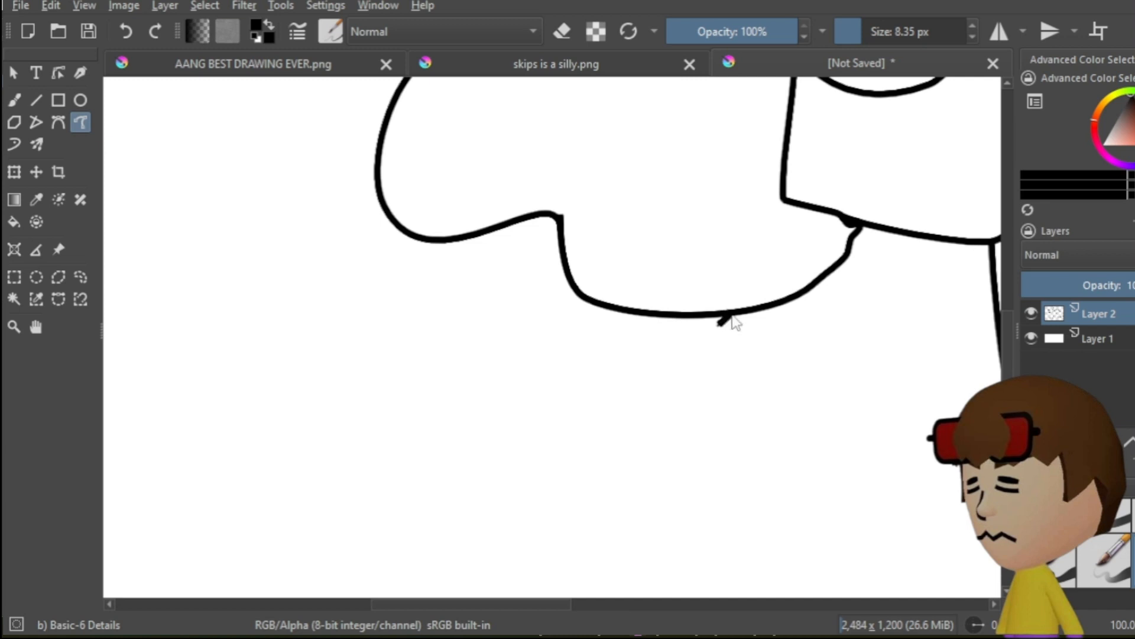
left_click_drag(721, 322, 550, 419)
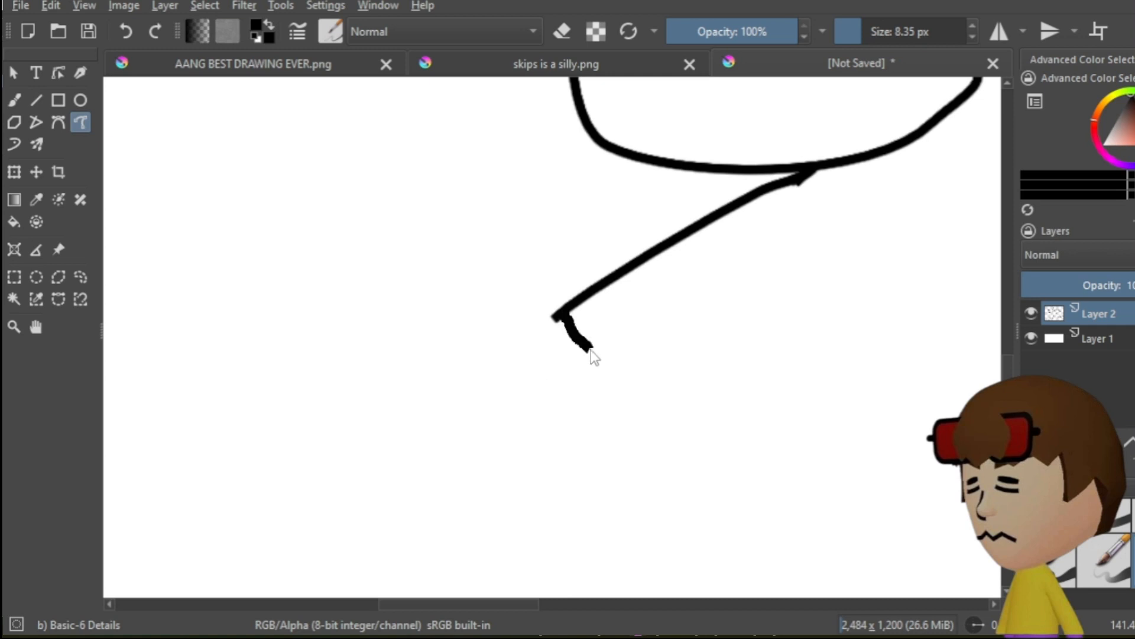
left_click_drag(572, 341, 609, 398)
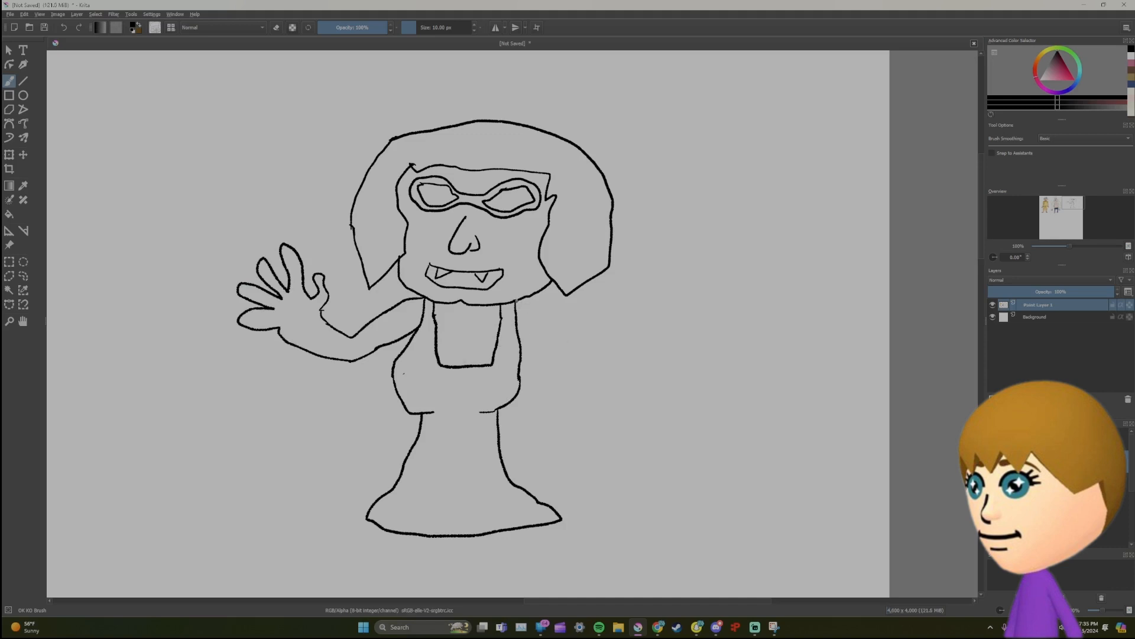
Draw the right shoulder and raised arm, with fingers reaching up at its end.
left_click_drag(513, 311, 561, 308)
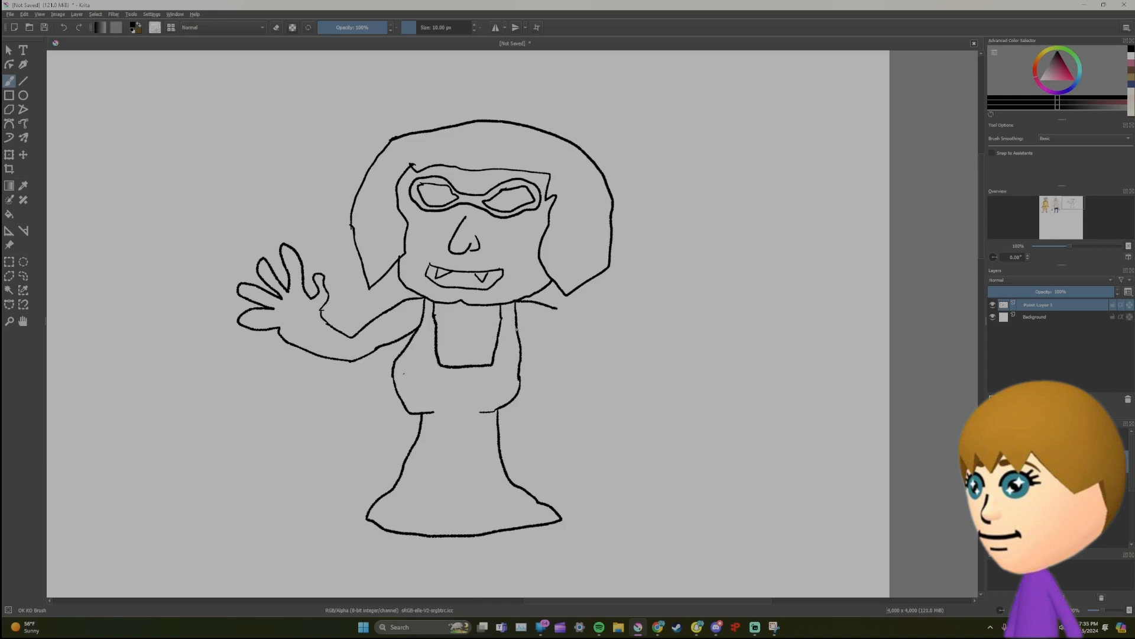
left_click_drag(518, 331, 596, 350)
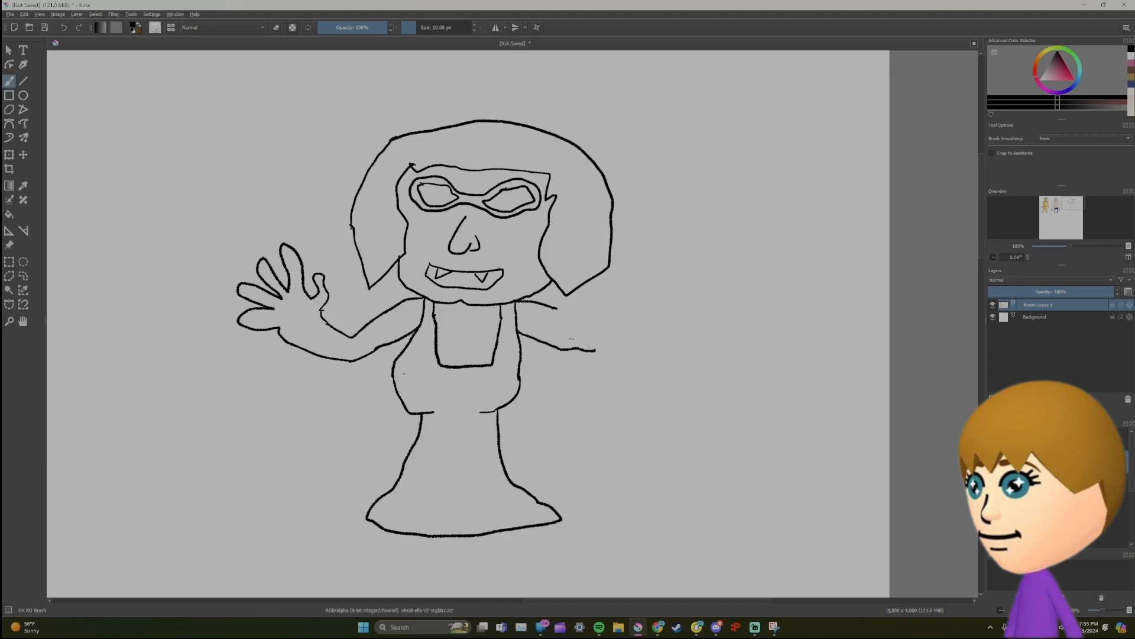
left_click_drag(558, 311, 619, 304)
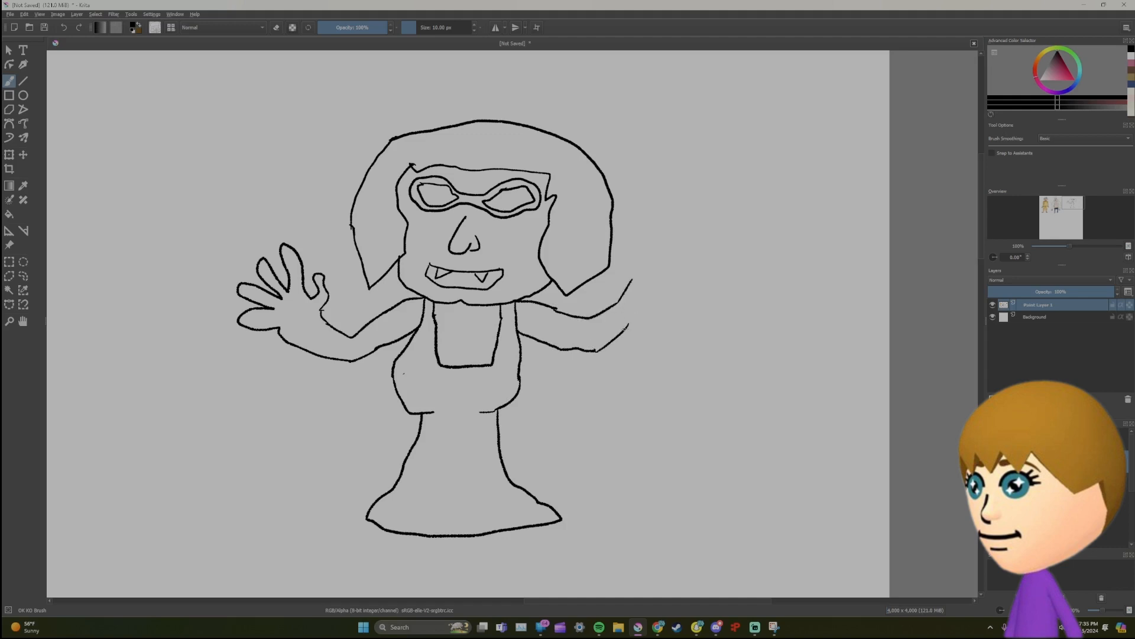
left_click_drag(630, 268, 655, 311)
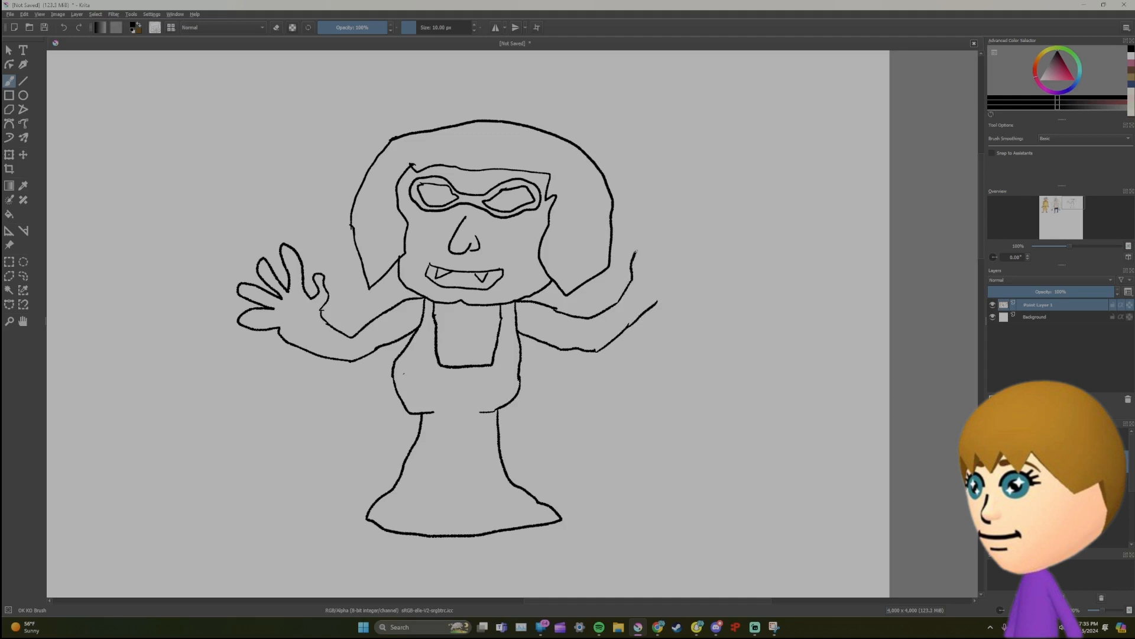
left_click_drag(631, 250, 635, 290)
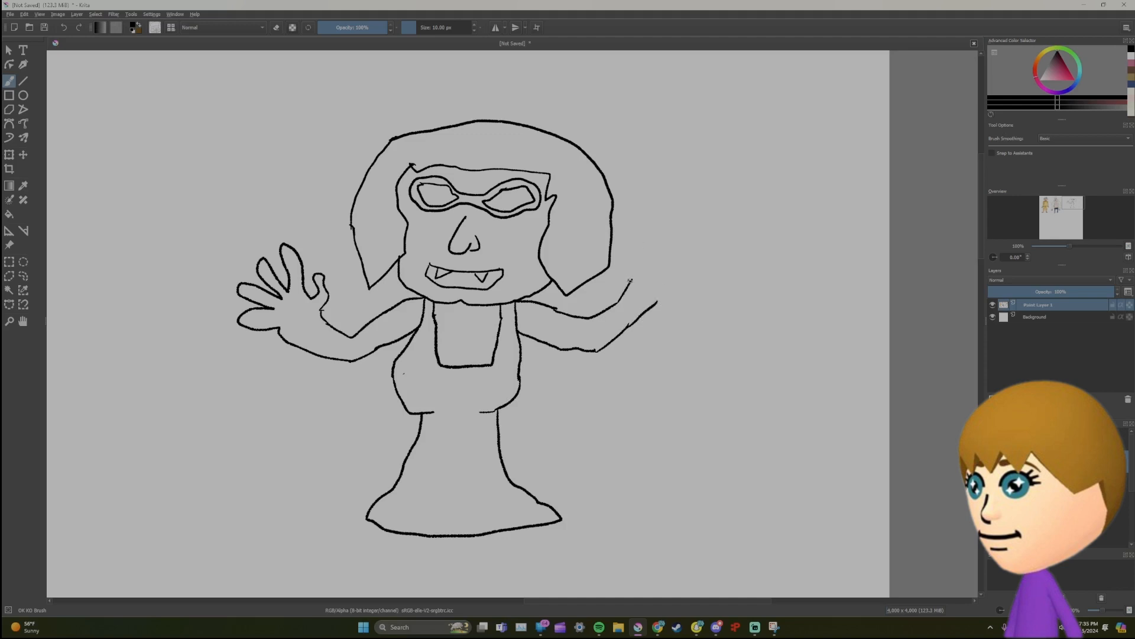
left_click_drag(629, 279, 677, 235)
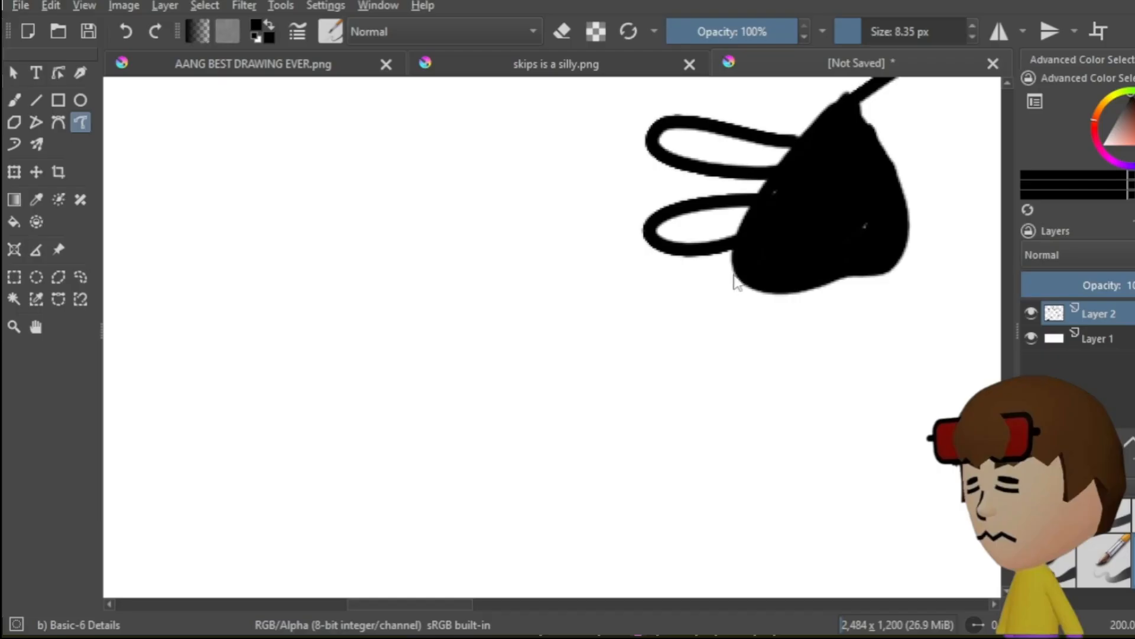
Add lower fingers to the filled hand, then draw the dress hem and leg.
left_click_drag(686, 326, 687, 362)
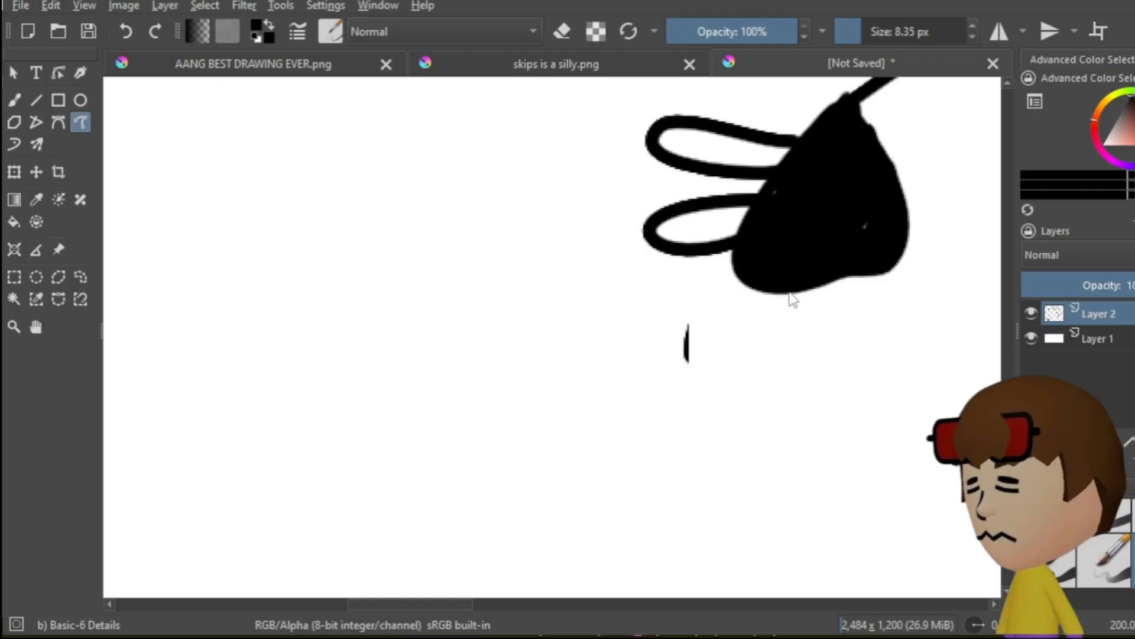
left_click_drag(688, 355, 855, 283)
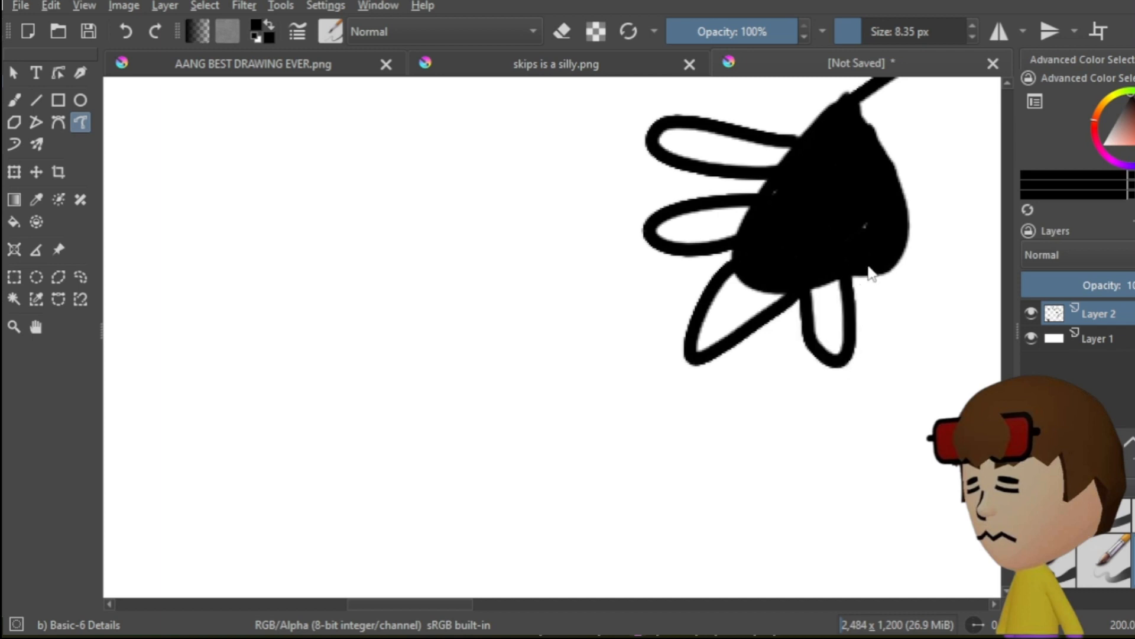
scroll("down", 3)
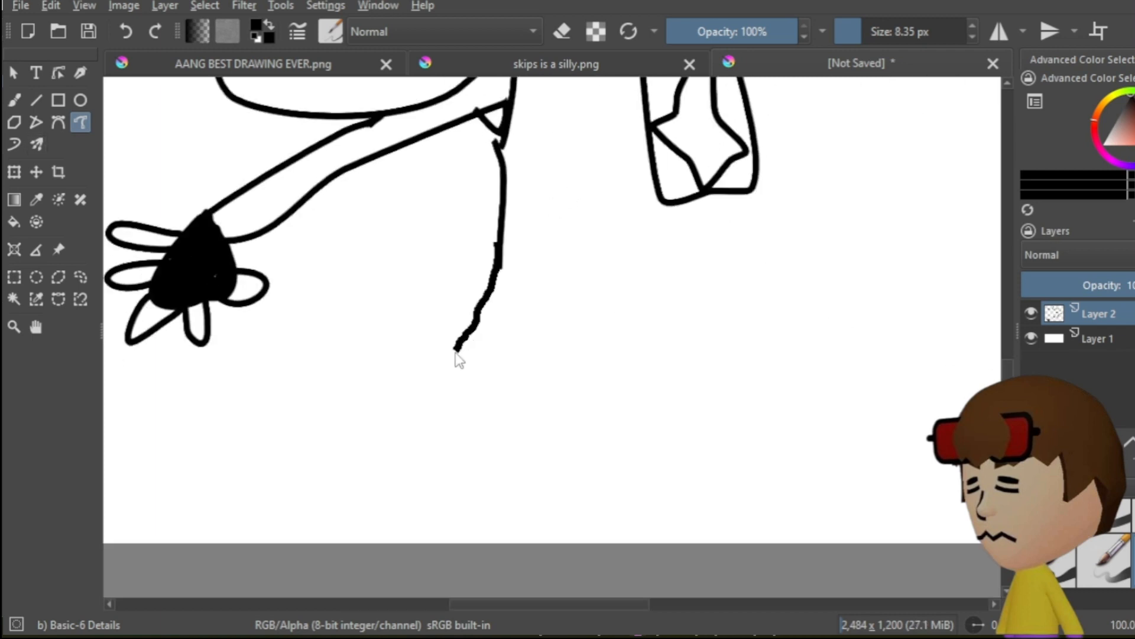
left_click_drag(454, 360, 746, 366)
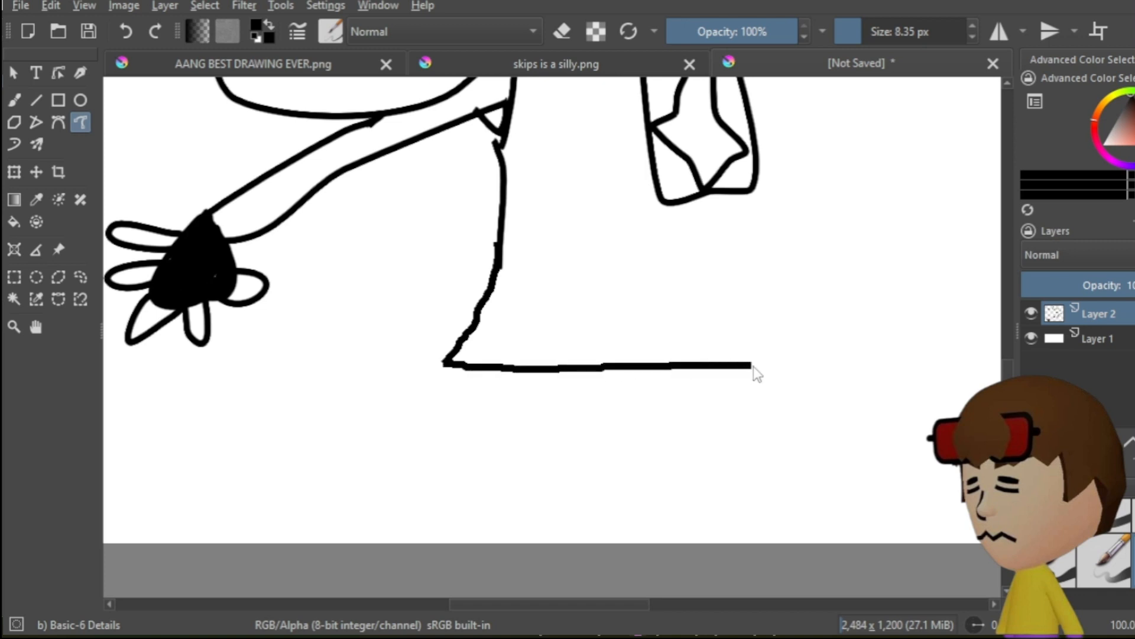
left_click_drag(749, 364, 869, 333)
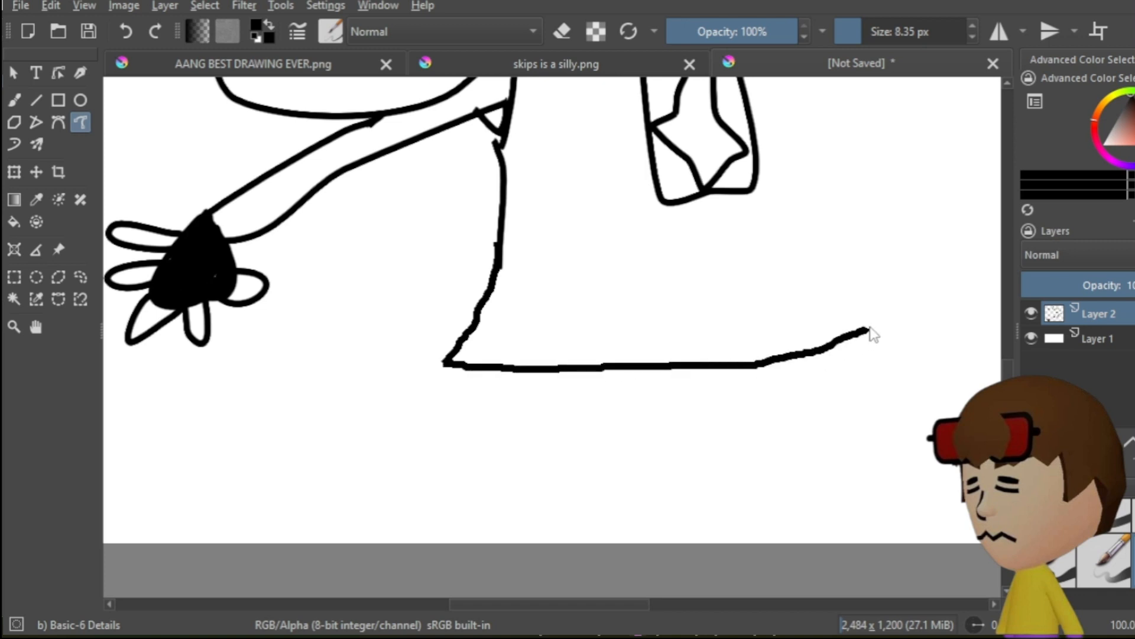
left_click_drag(869, 333, 739, 195)
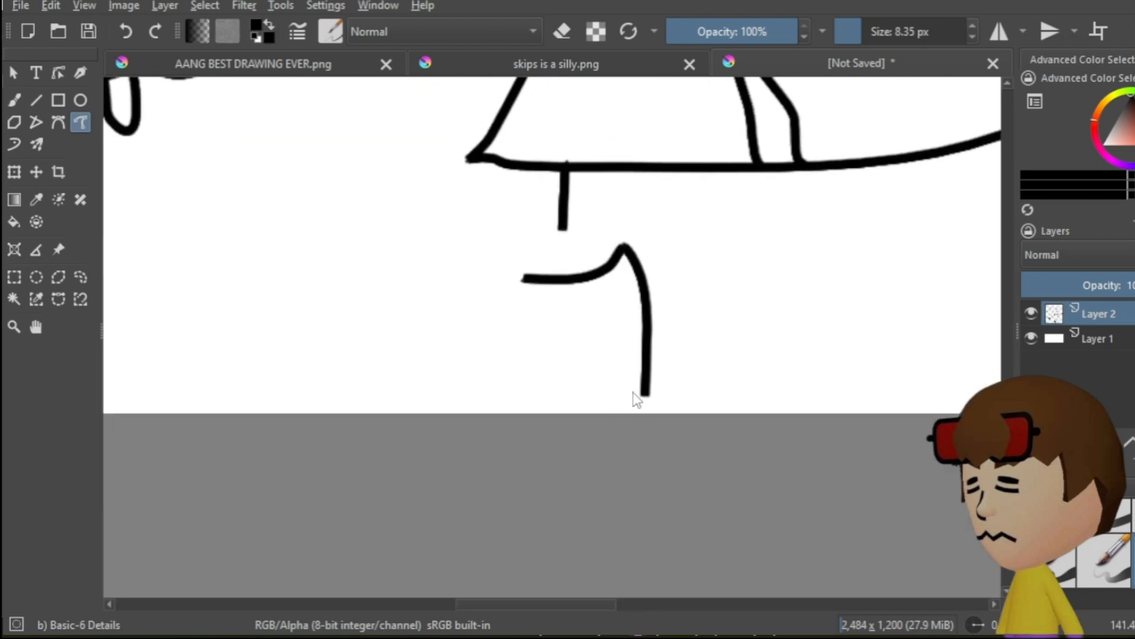
Outline the shoe with a sole line, a side stripe and a swoosh.
left_click_drag(645, 397, 335, 386)
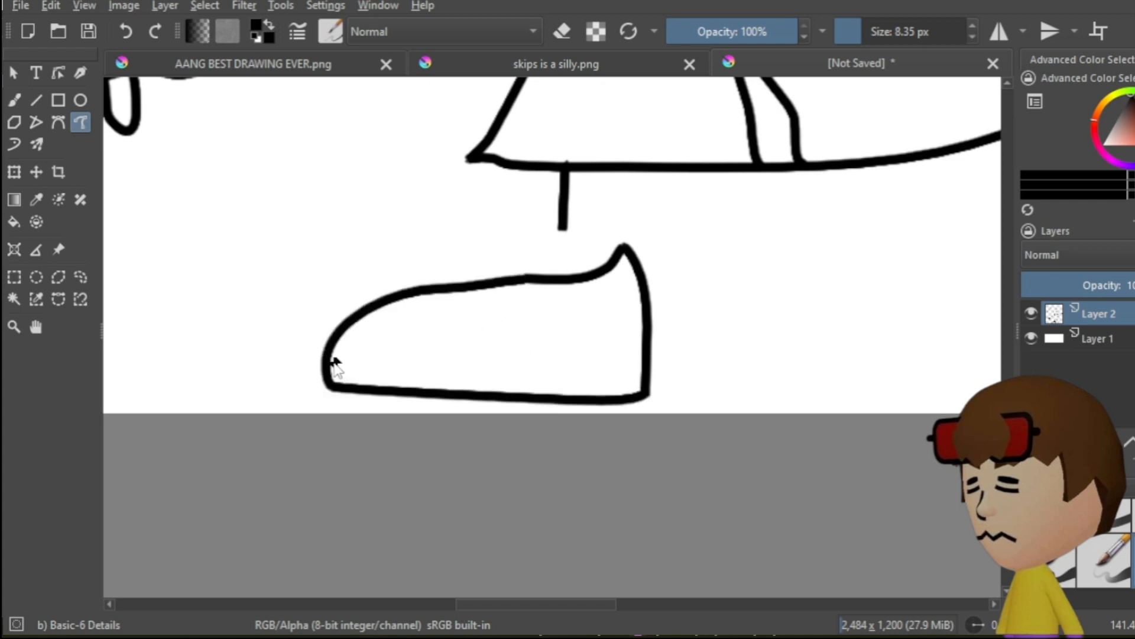
left_click_drag(333, 362, 648, 377)
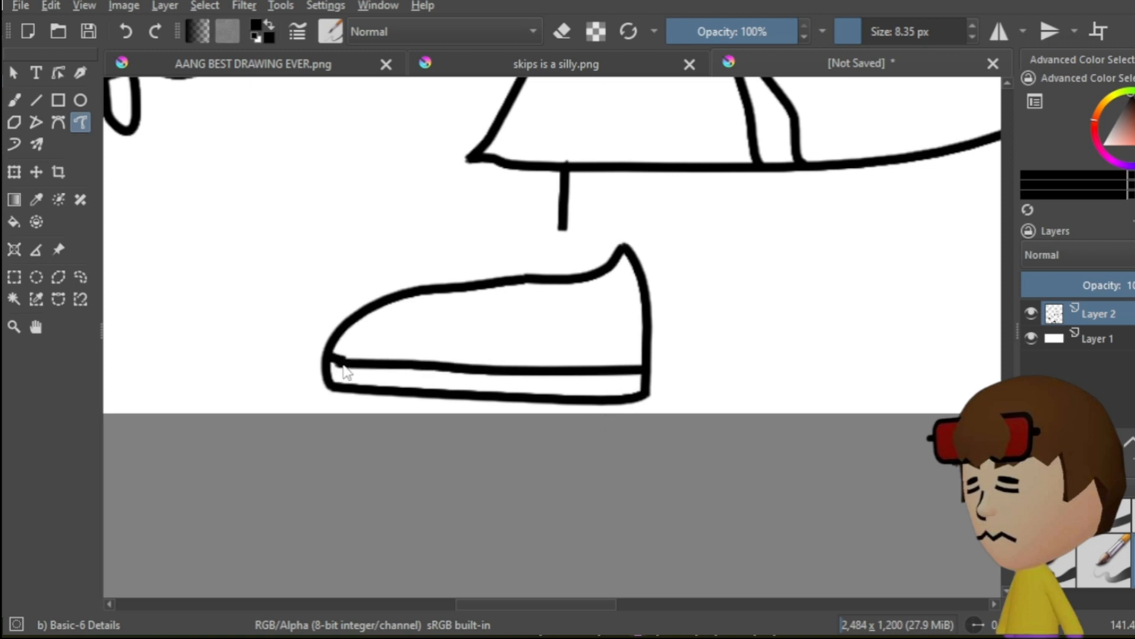
mouse_move(496, 348)
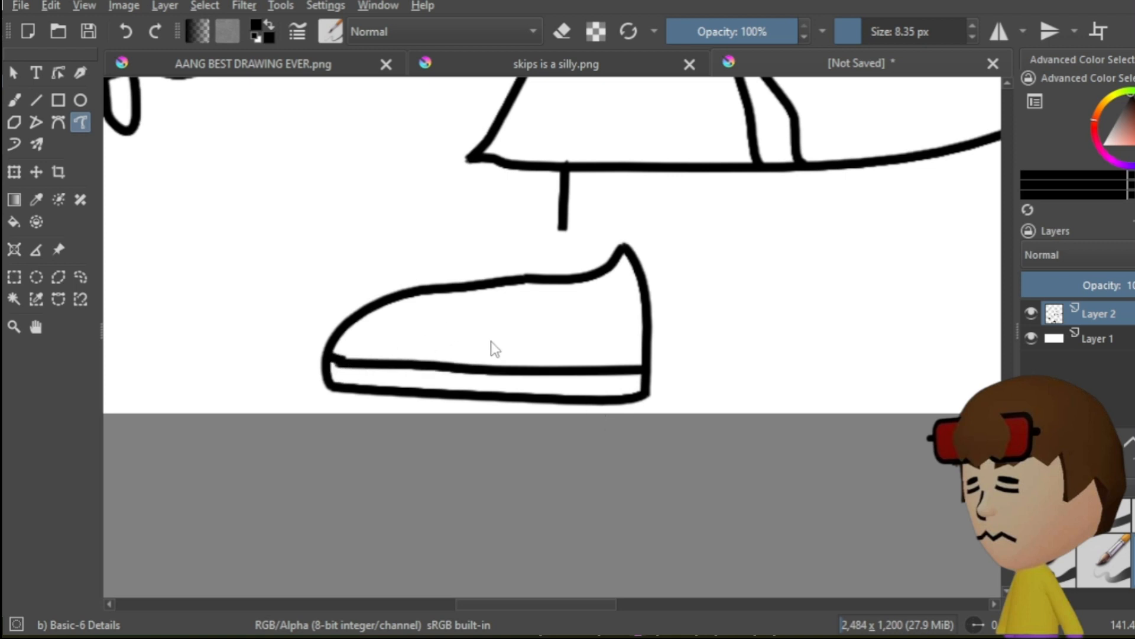
left_click_drag(499, 332, 629, 304)
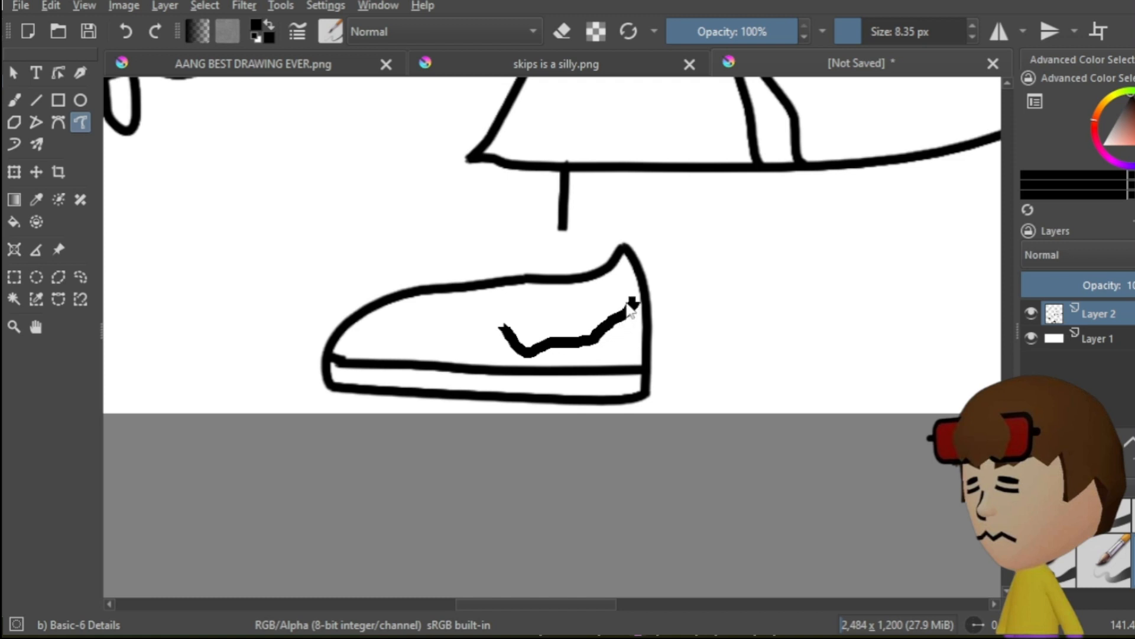
left_click_drag(629, 307, 579, 344)
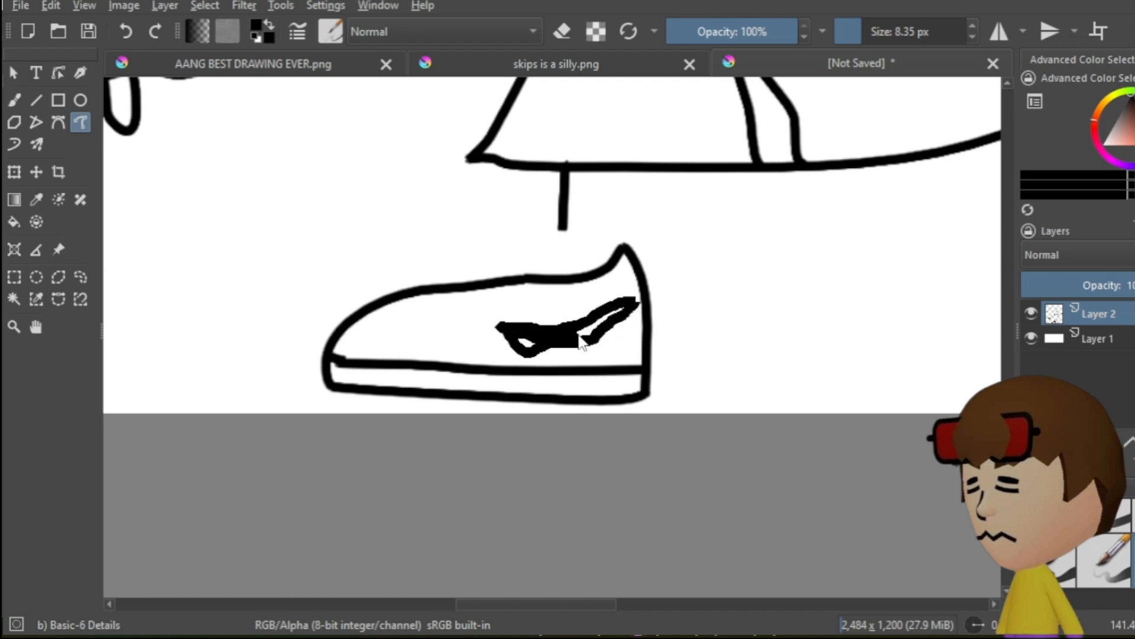
left_click(857, 63)
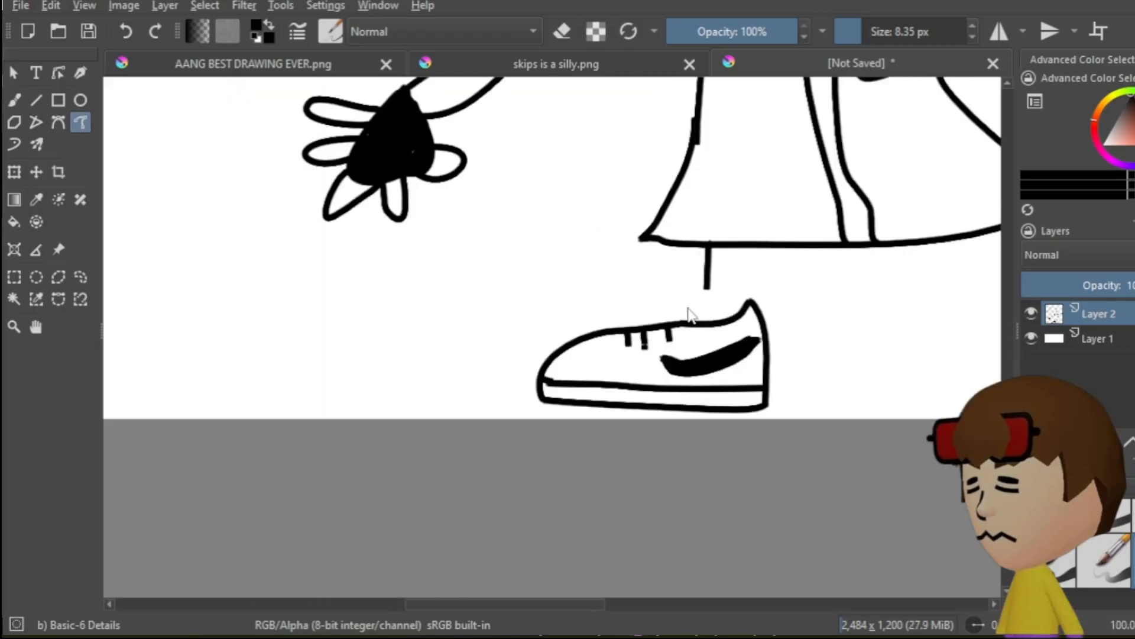
Draw rounded fingers hanging below the raised hand's outline.
left_click_drag(706, 283, 699, 326)
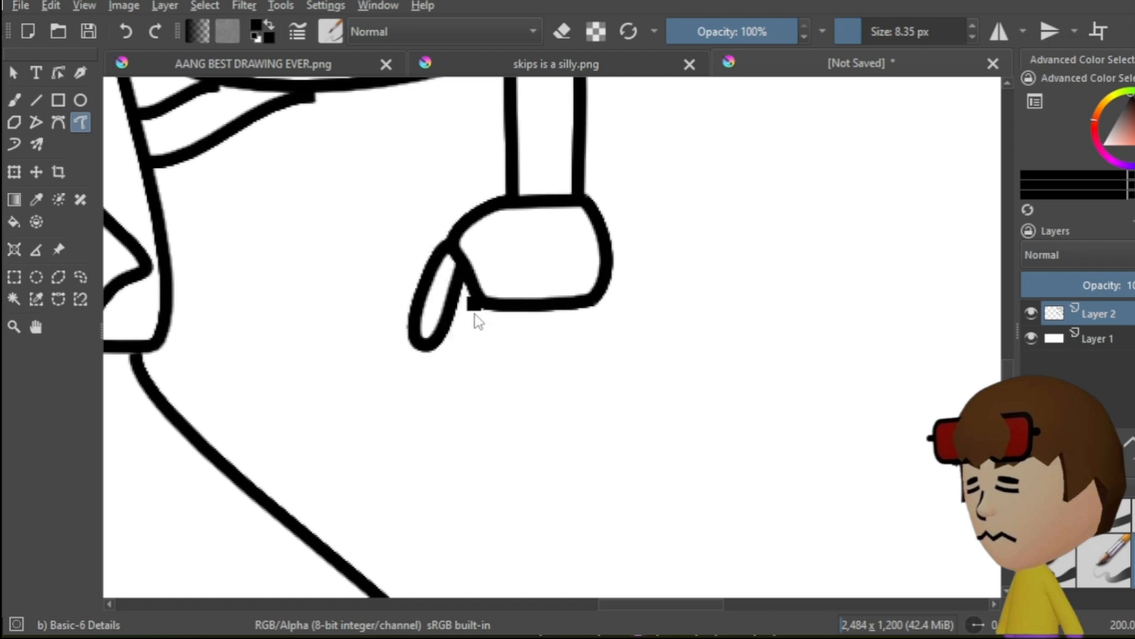
left_click_drag(478, 304, 500, 355)
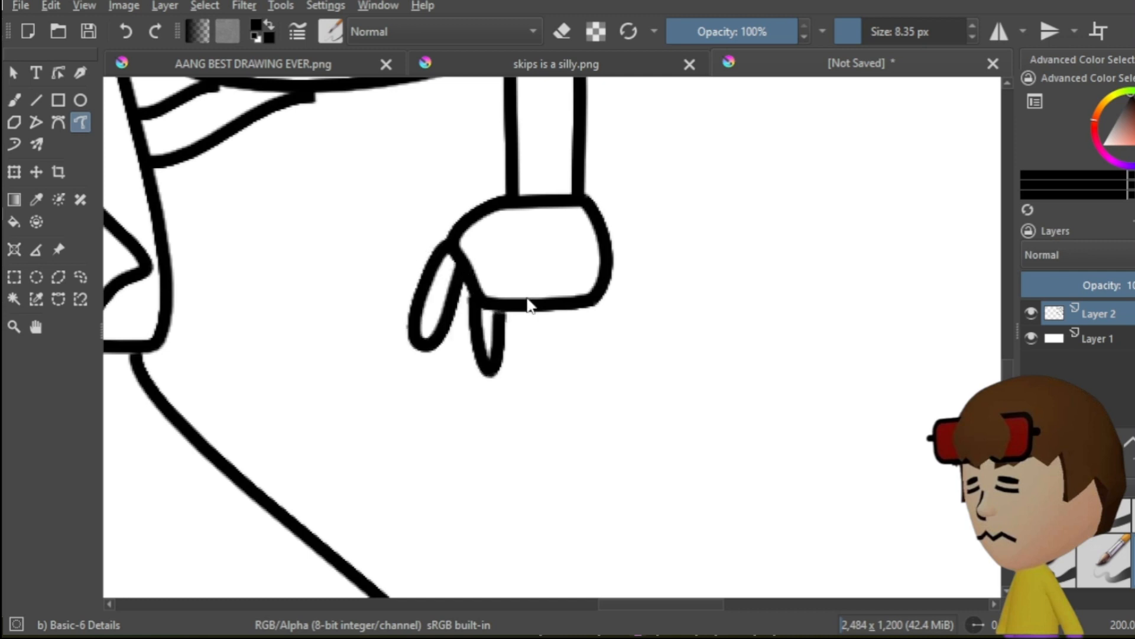
left_click_drag(525, 304, 515, 377)
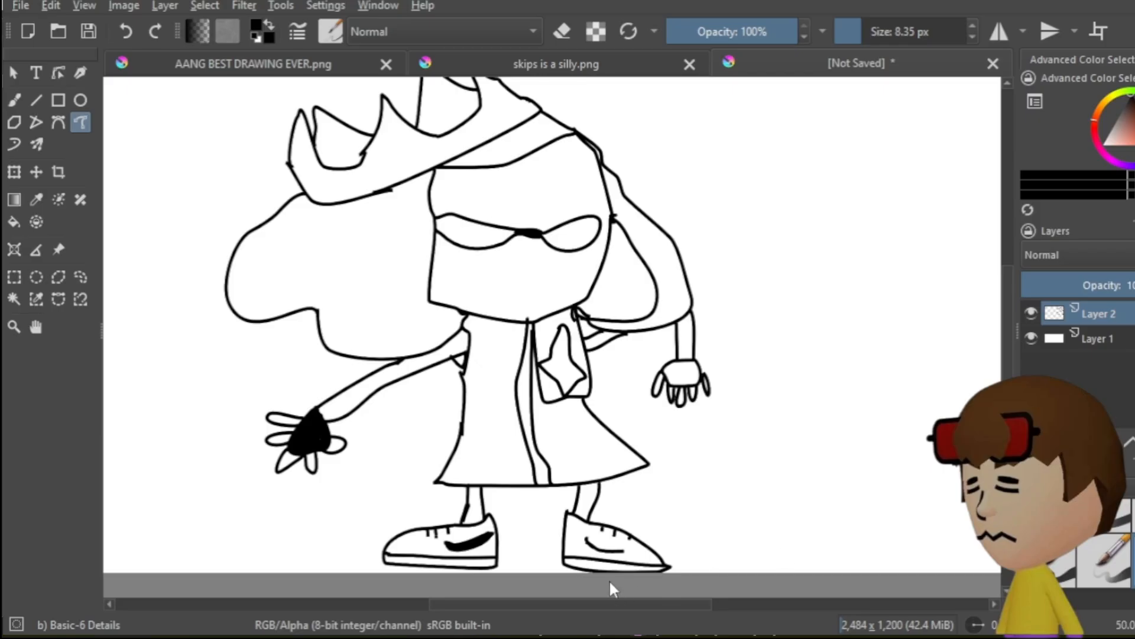
mouse_move(322, 318)
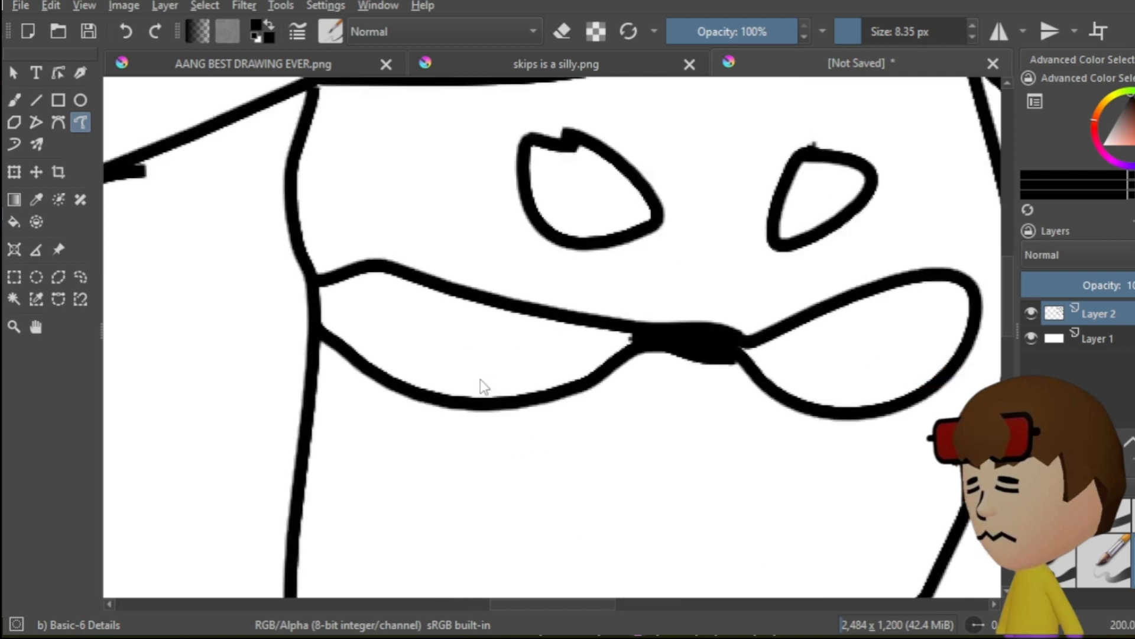
mouse_move(542, 438)
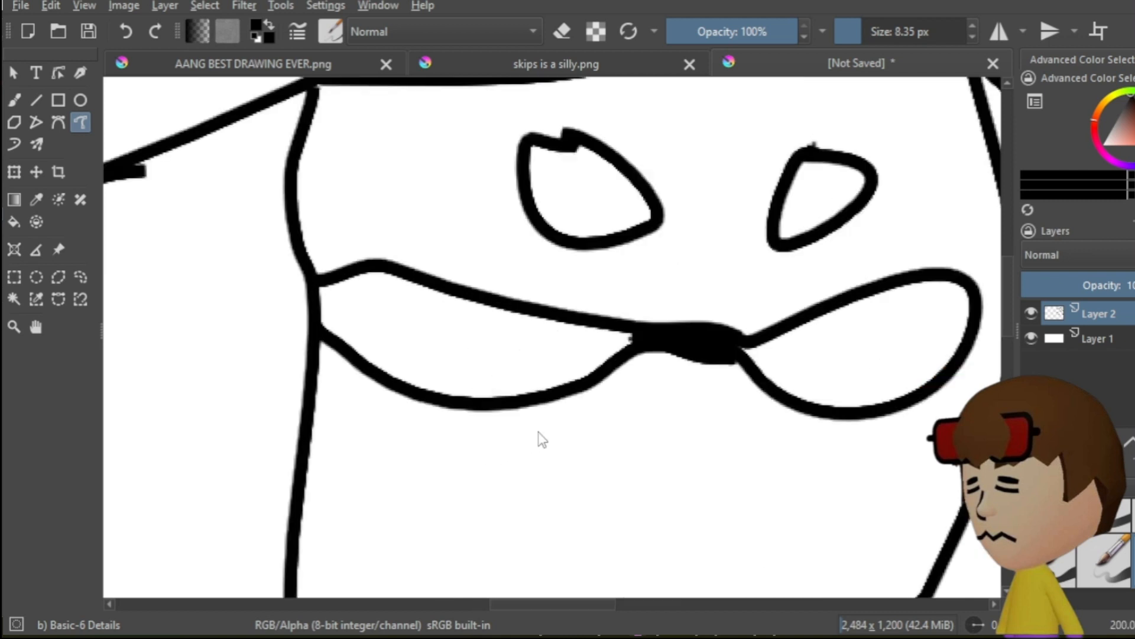
Draw a short bent frown line just under Pearl's glasses.
left_click_drag(616, 434, 695, 409)
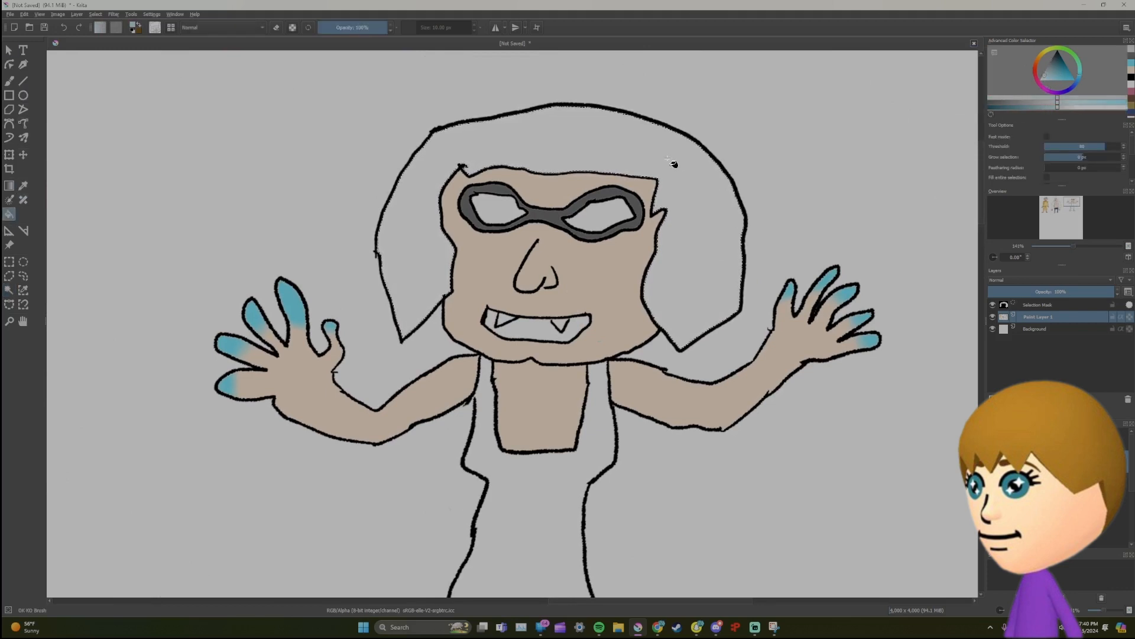
left_click(345, 627)
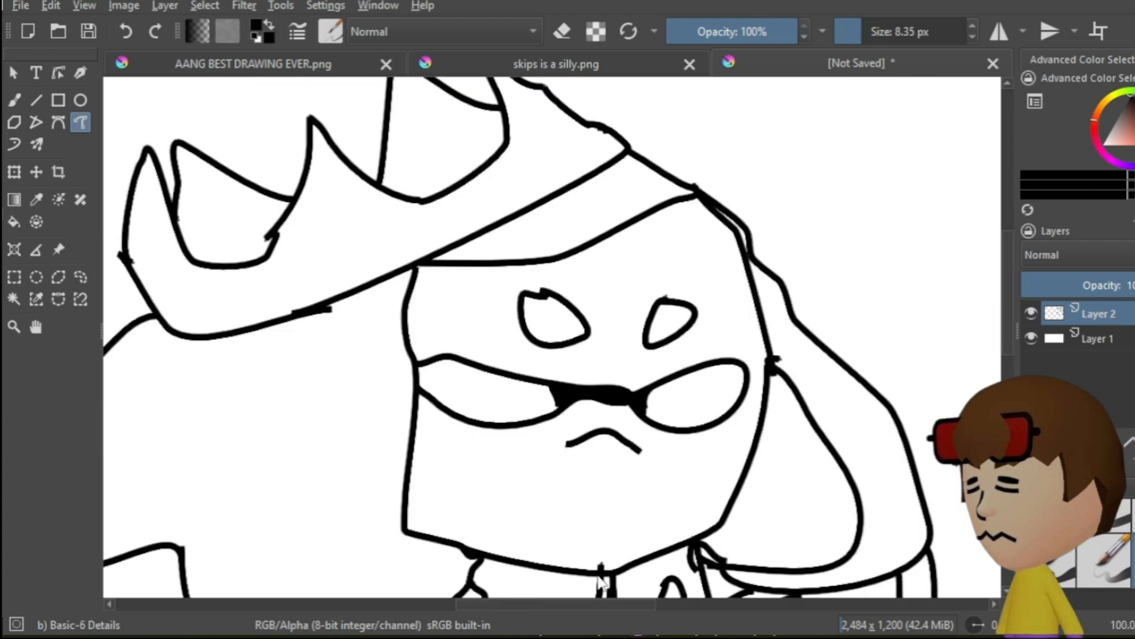
mouse_move(976, 373)
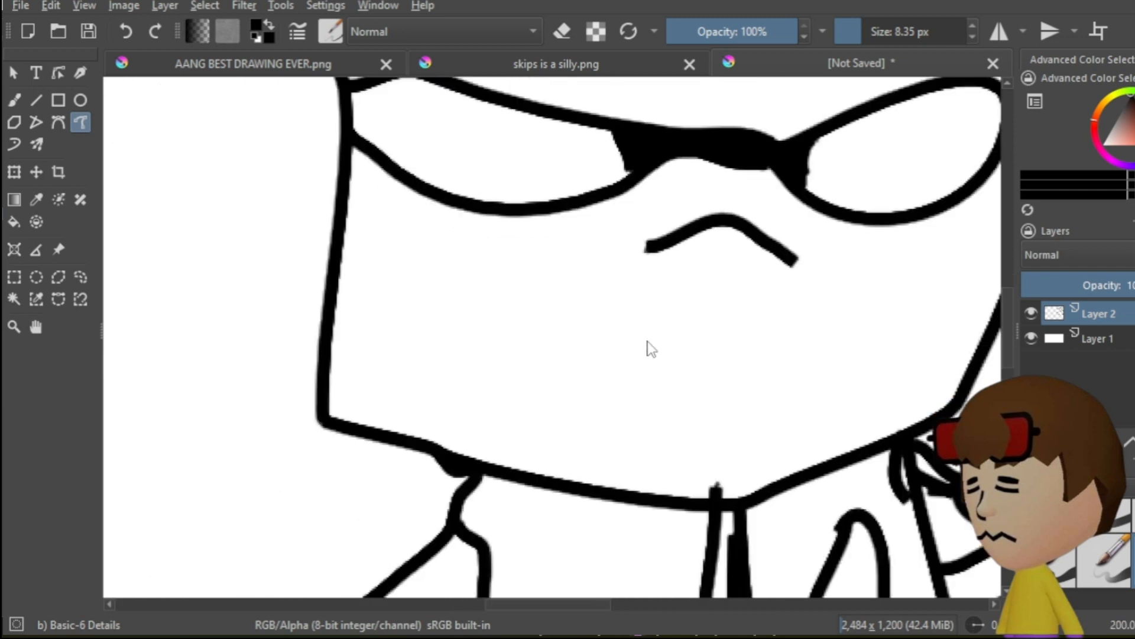
Draw a wide curled grin with teeth and dot a beauty mark on the face.
left_click_drag(522, 286, 562, 297)
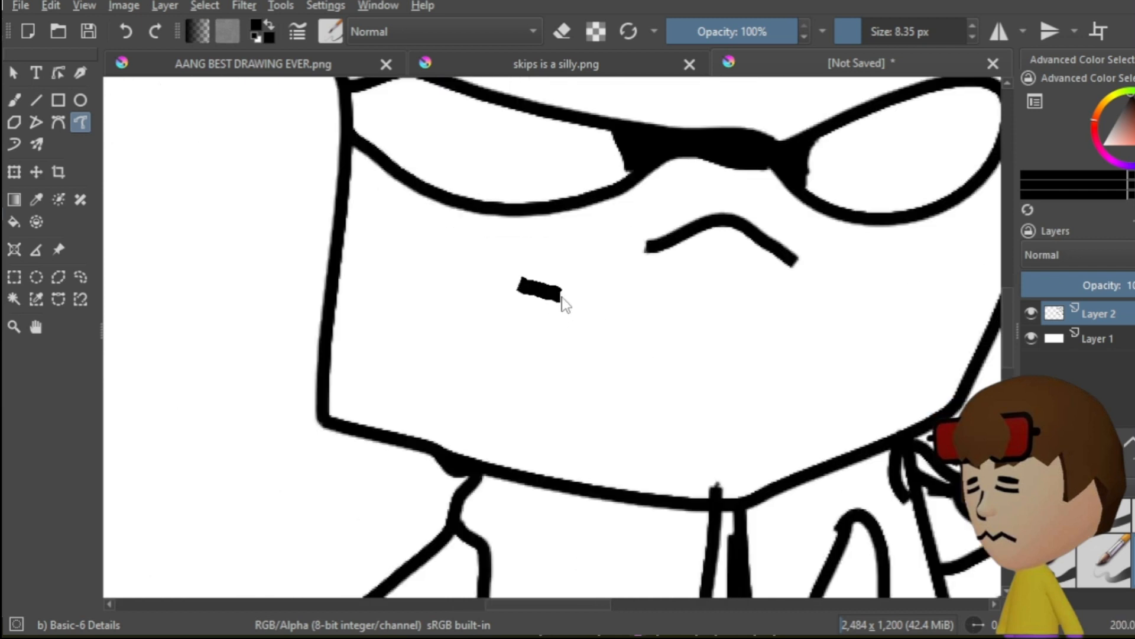
left_click_drag(561, 296, 869, 304)
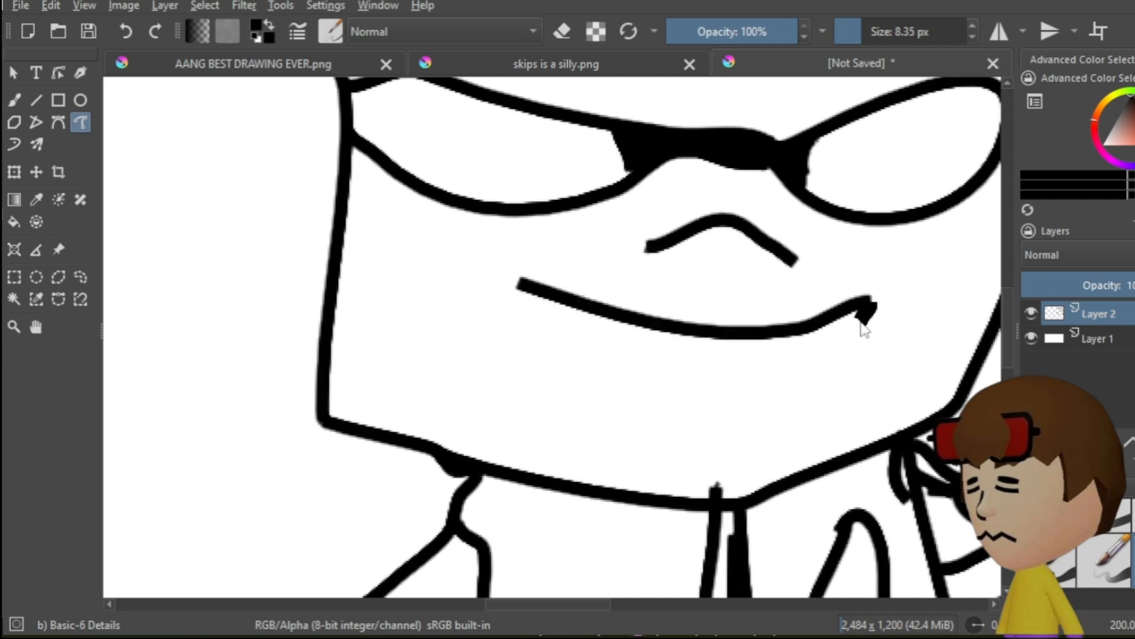
left_click_drag(865, 319, 738, 438)
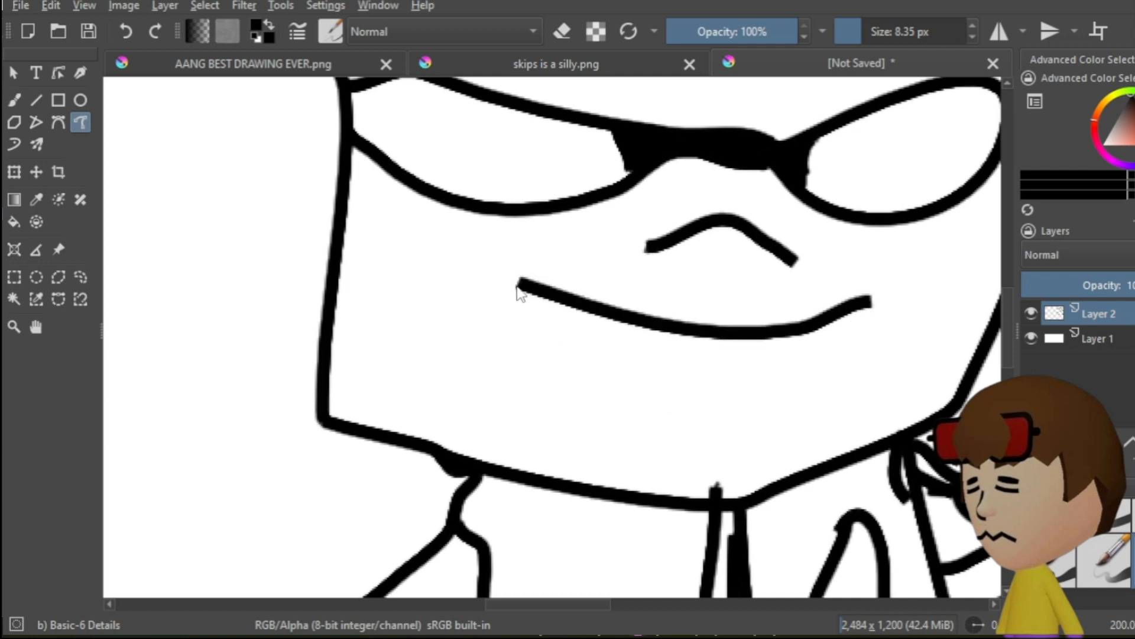
left_click_drag(515, 289, 898, 337)
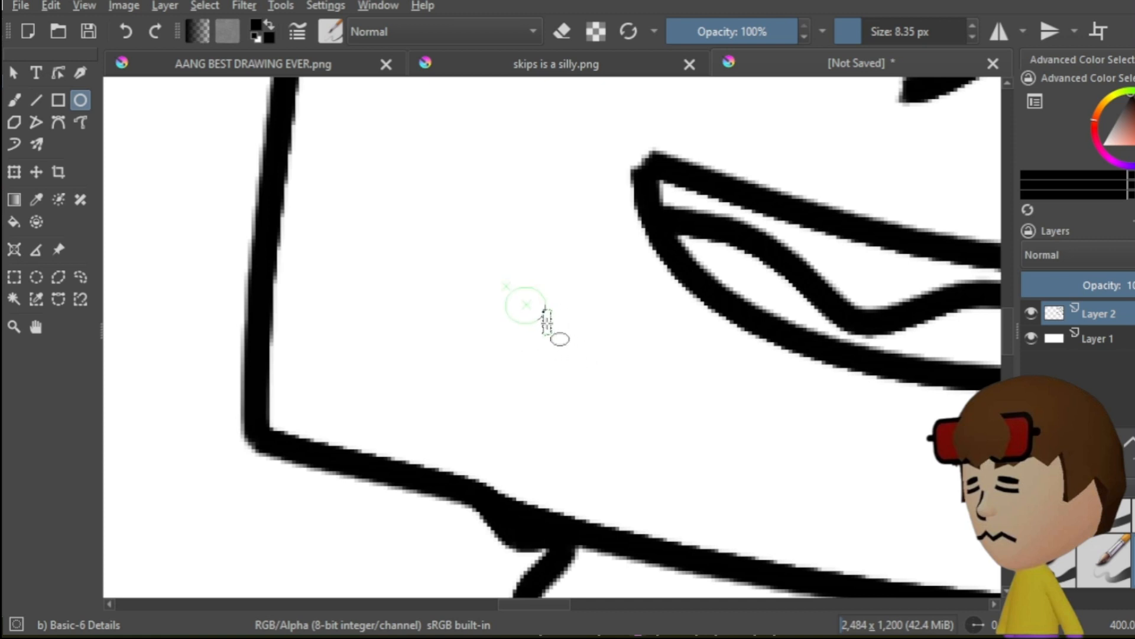
left_click(525, 303)
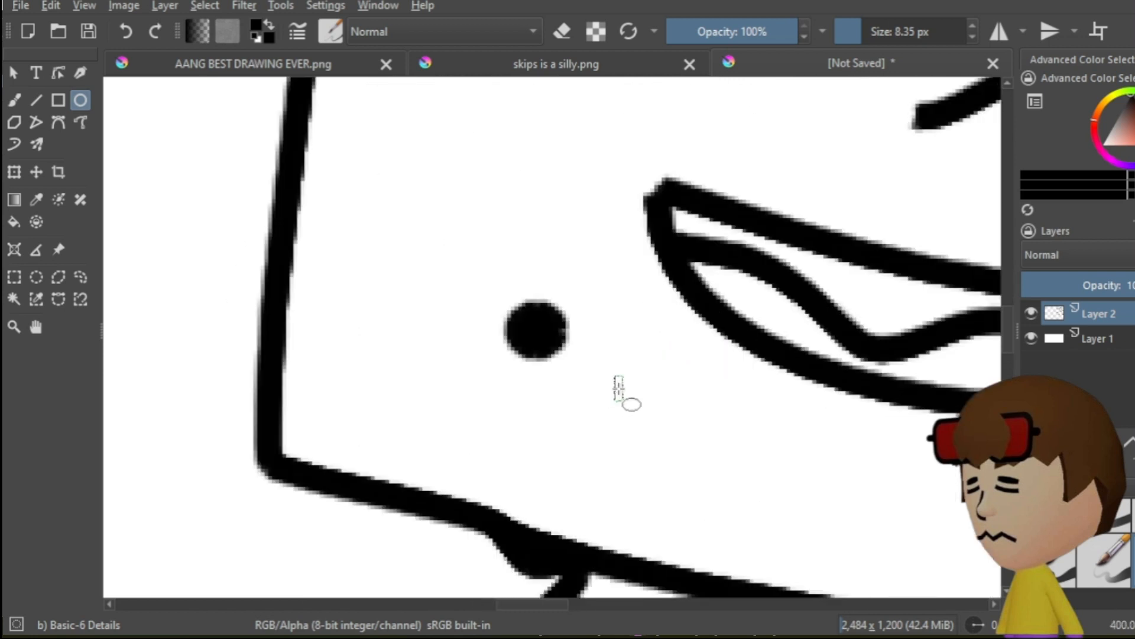
mouse_move(478, 405)
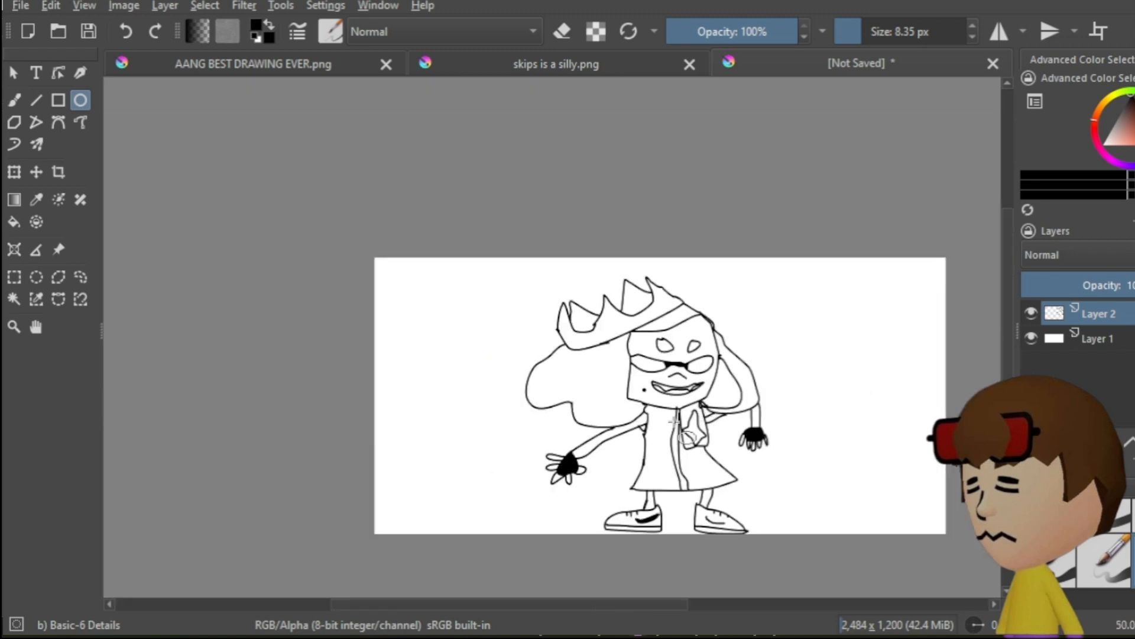
scroll("down", 3)
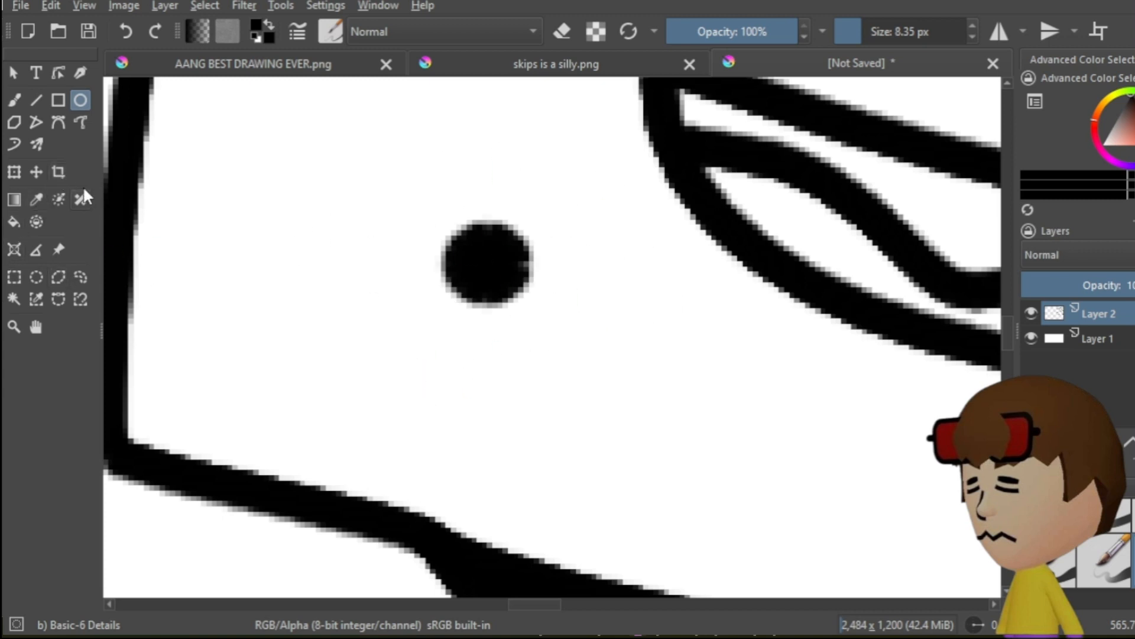
left_click(81, 122)
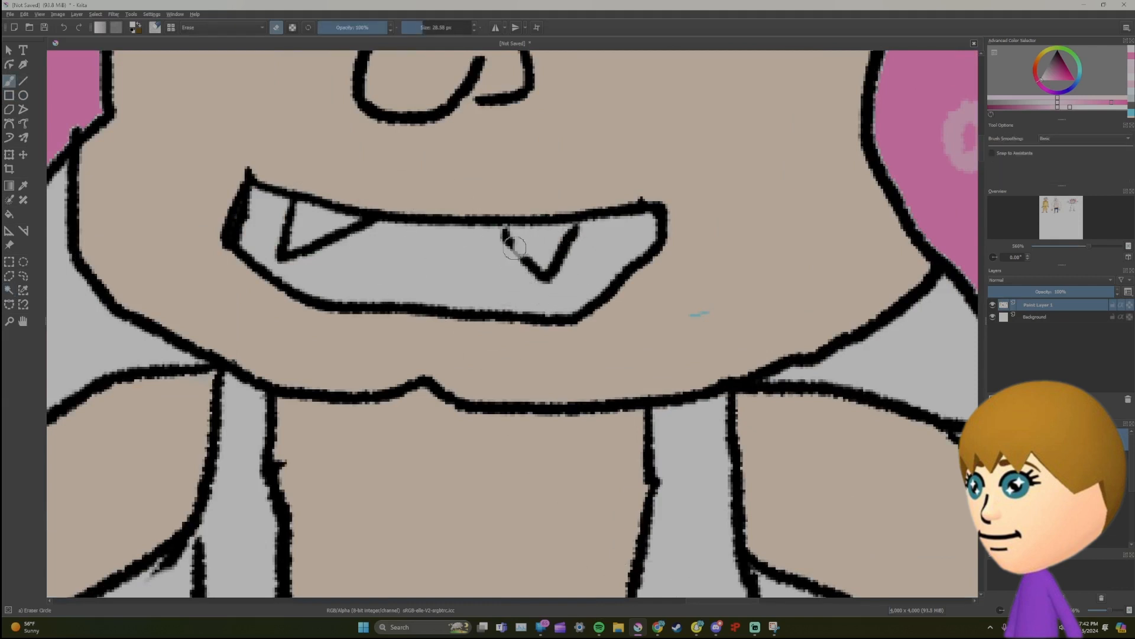
Erase a stray mark near Pearl's fang.
left_click_drag(513, 246, 351, 232)
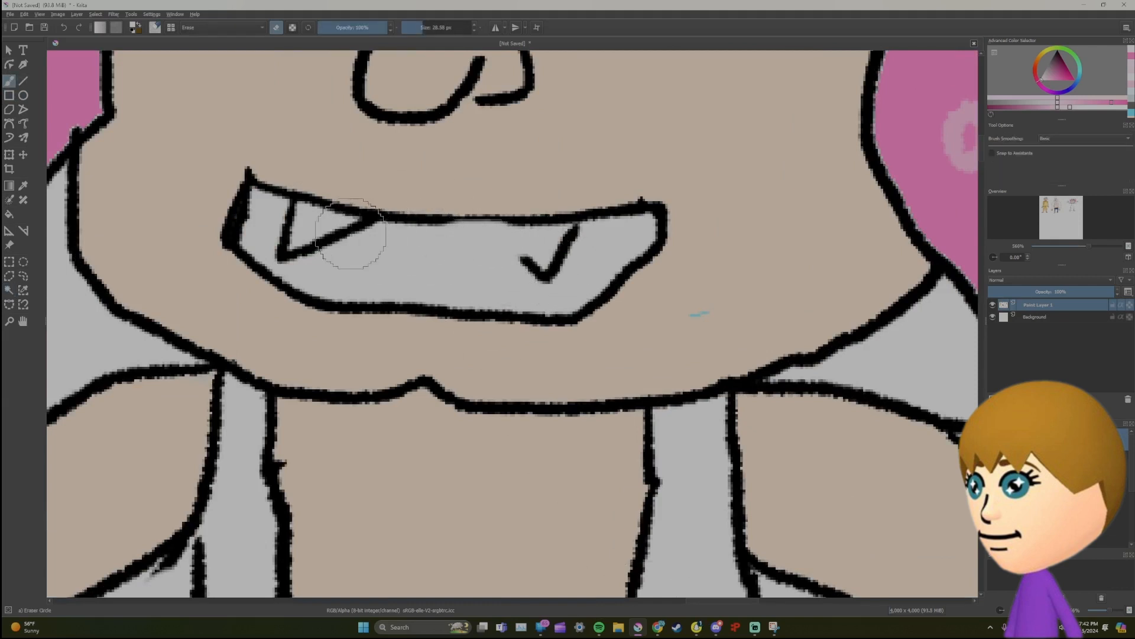
left_click(347, 232)
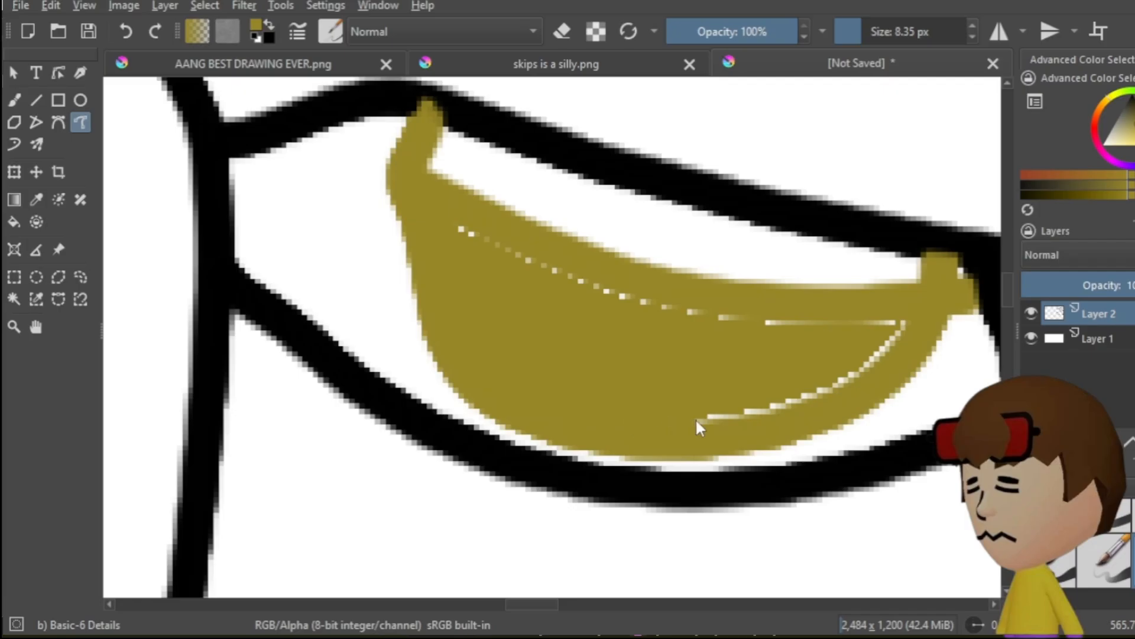
Paint the left and right lenses of the glasses dark yellow.
left_click_drag(706, 424, 897, 322)
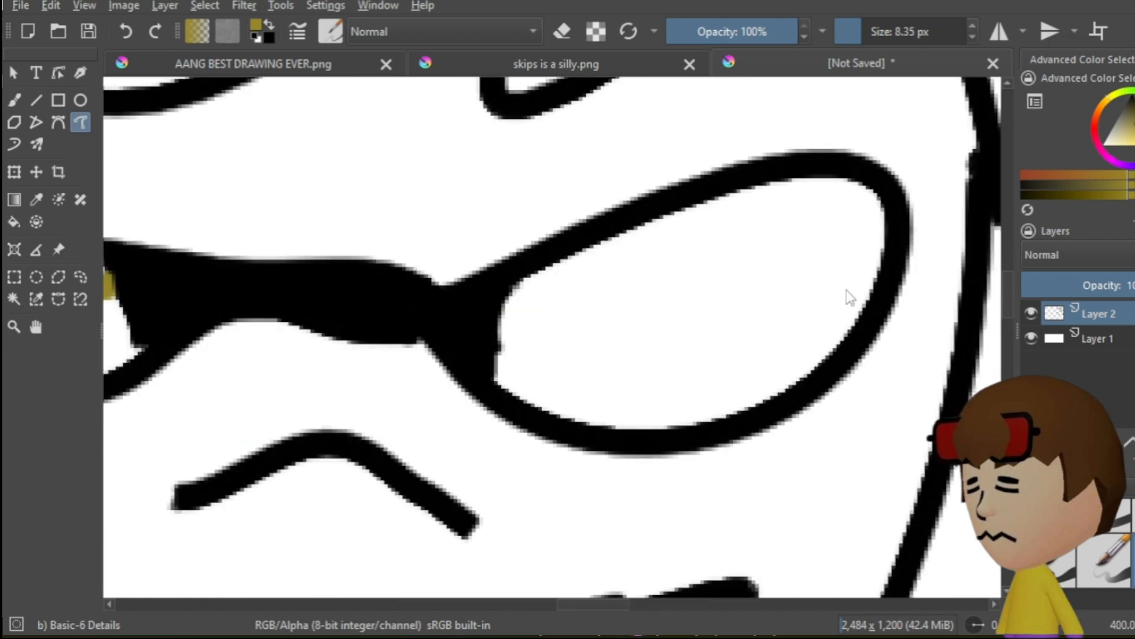
left_click_drag(790, 181, 738, 369)
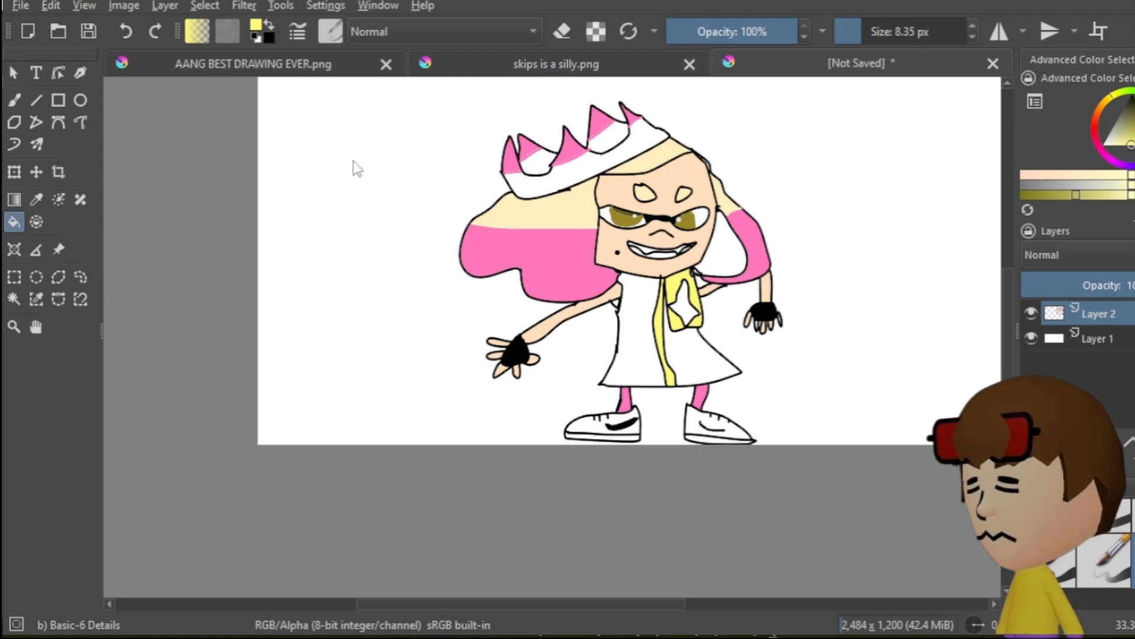
mouse_move(309, 378)
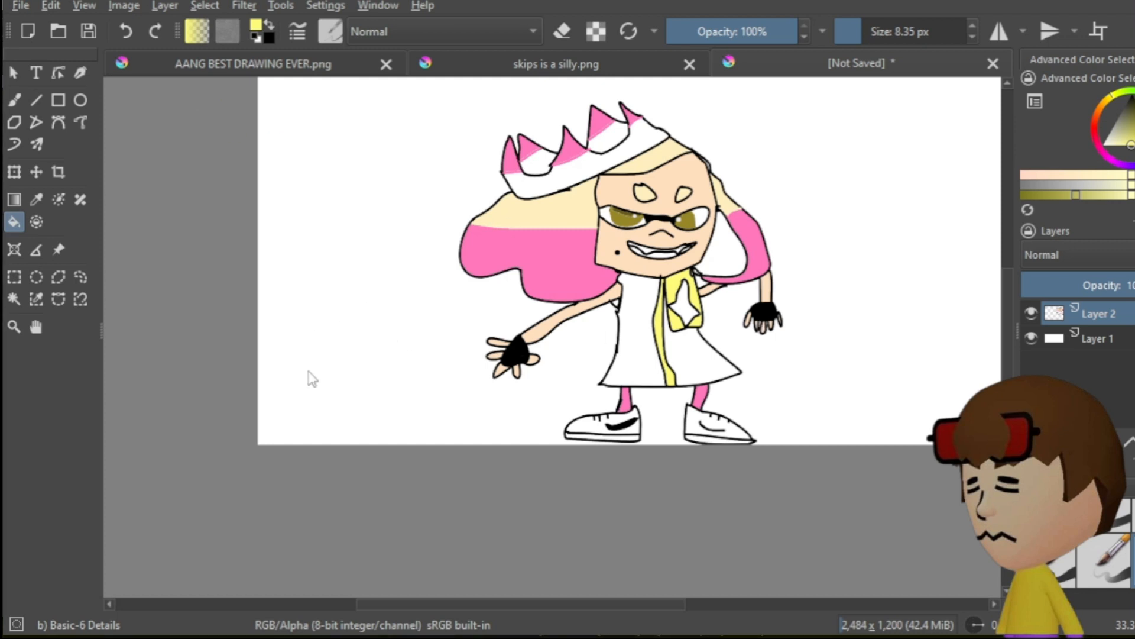
mouse_move(223, 216)
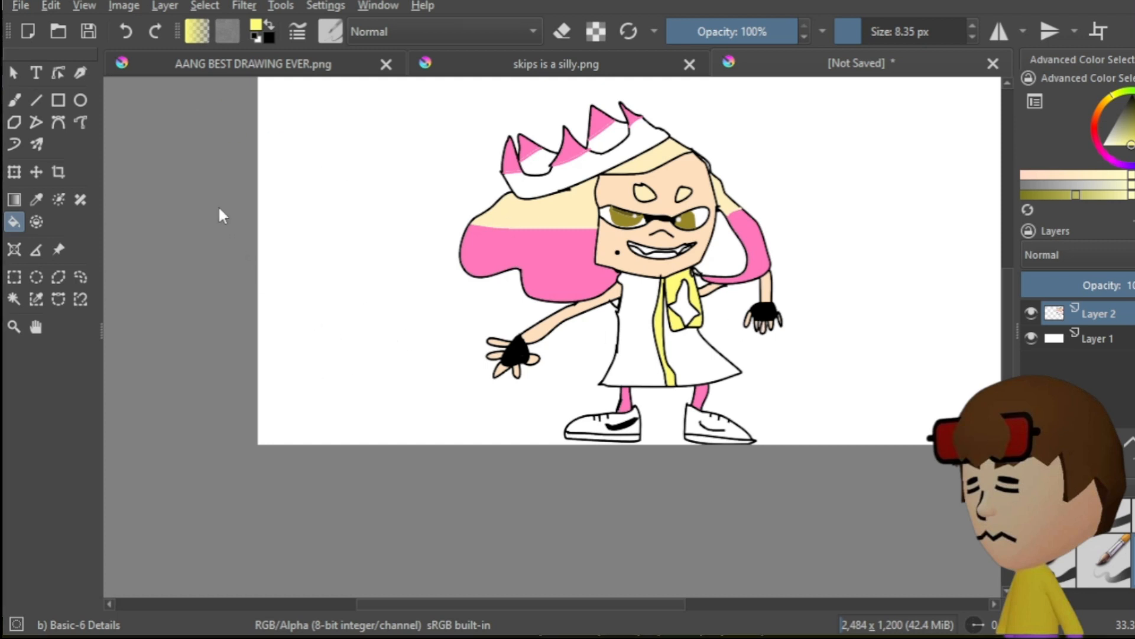
mouse_move(212, 346)
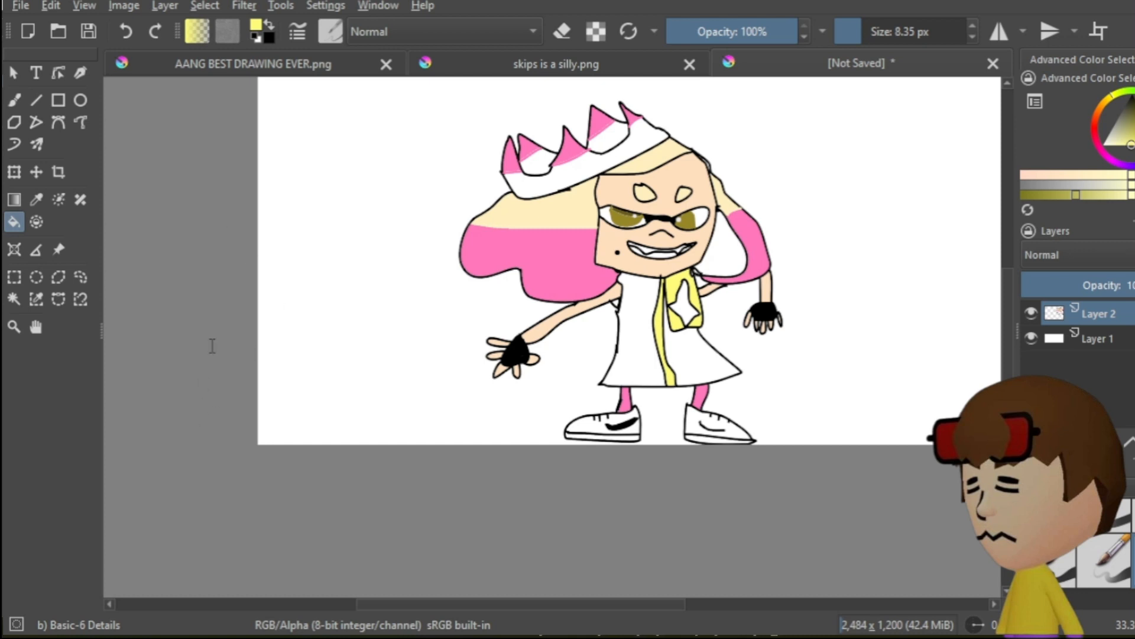